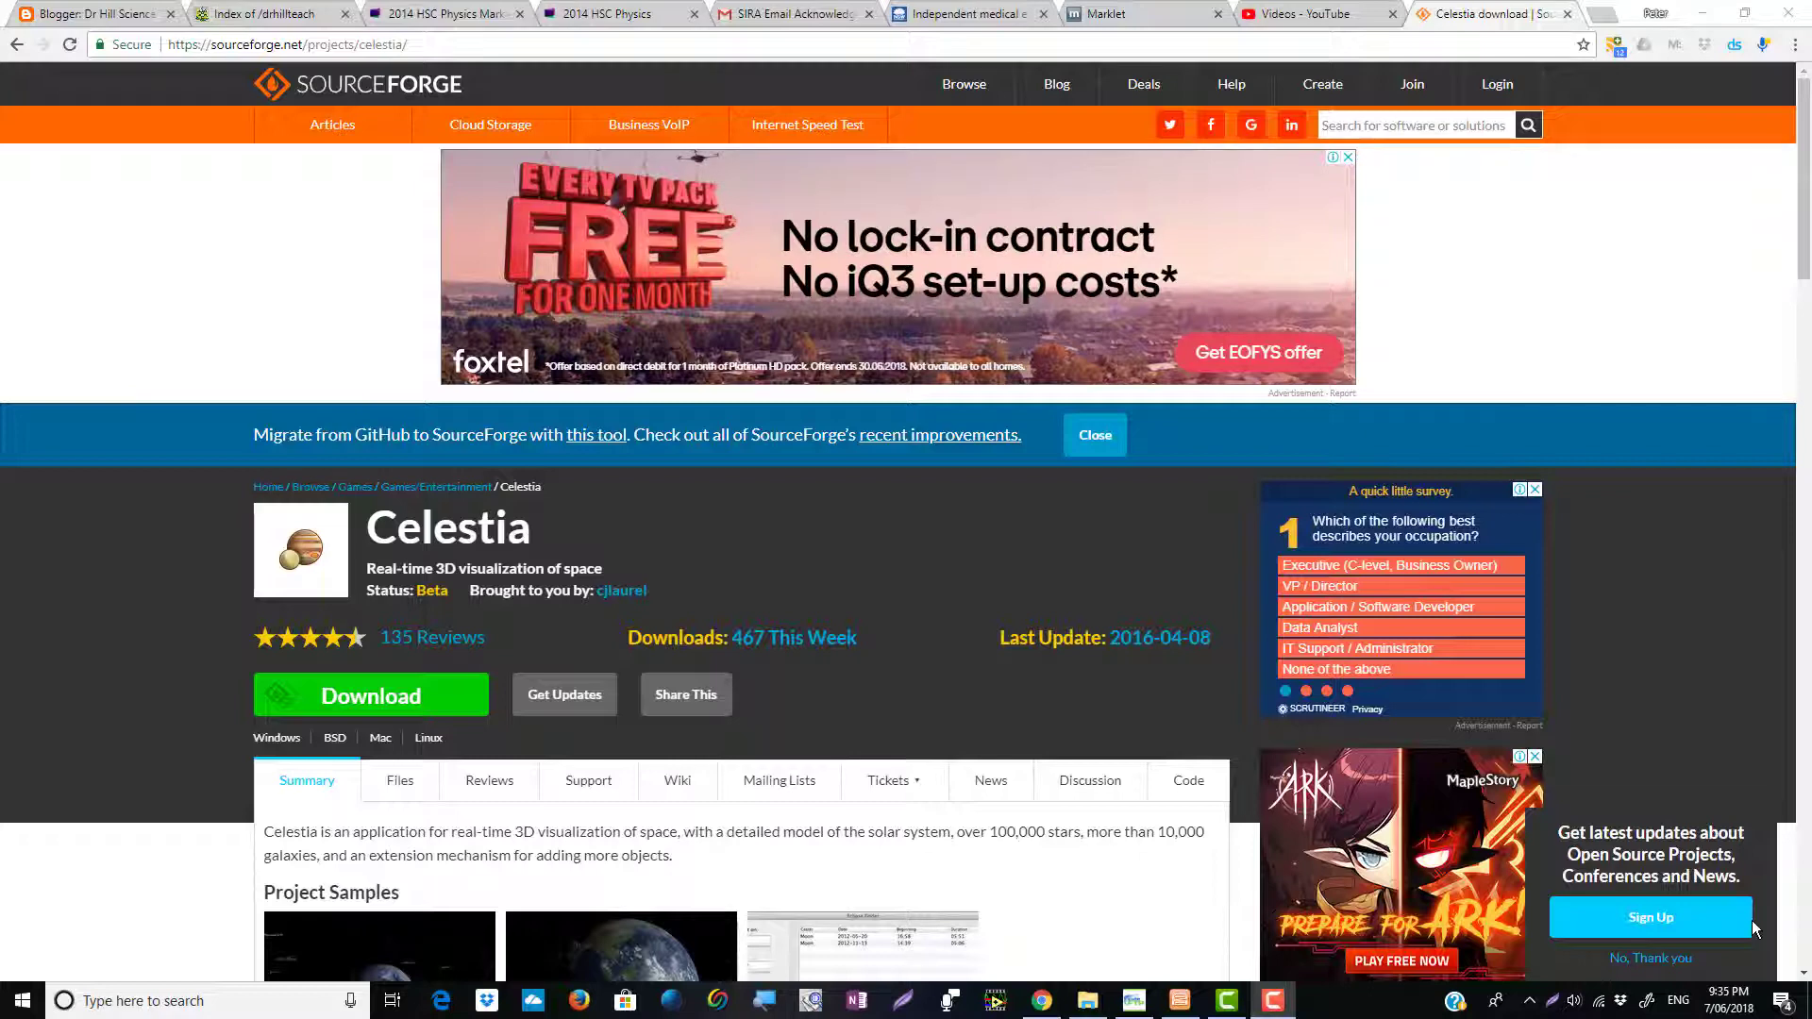
{"action": "mouse_move", "coordinate": [943, 618]}
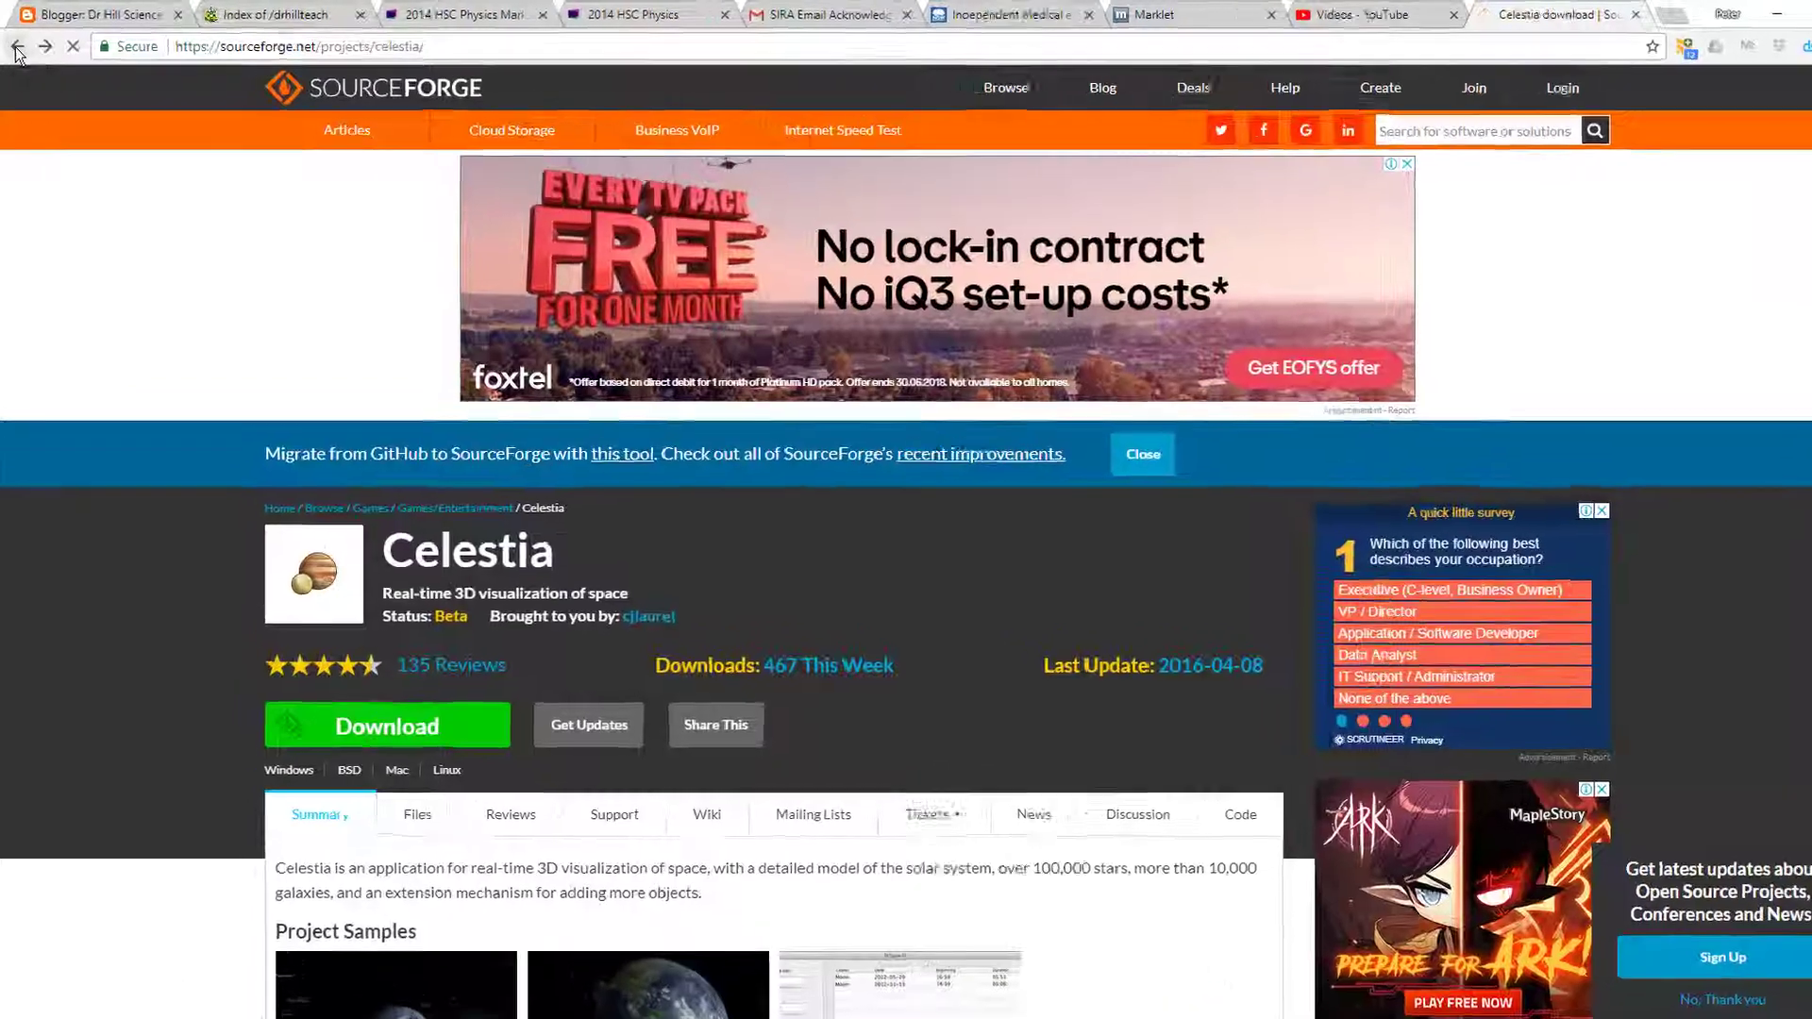
Go back from the SourceForge Celestia page to the Celestia search results
{"action": "left_click", "coordinate": [19, 46]}
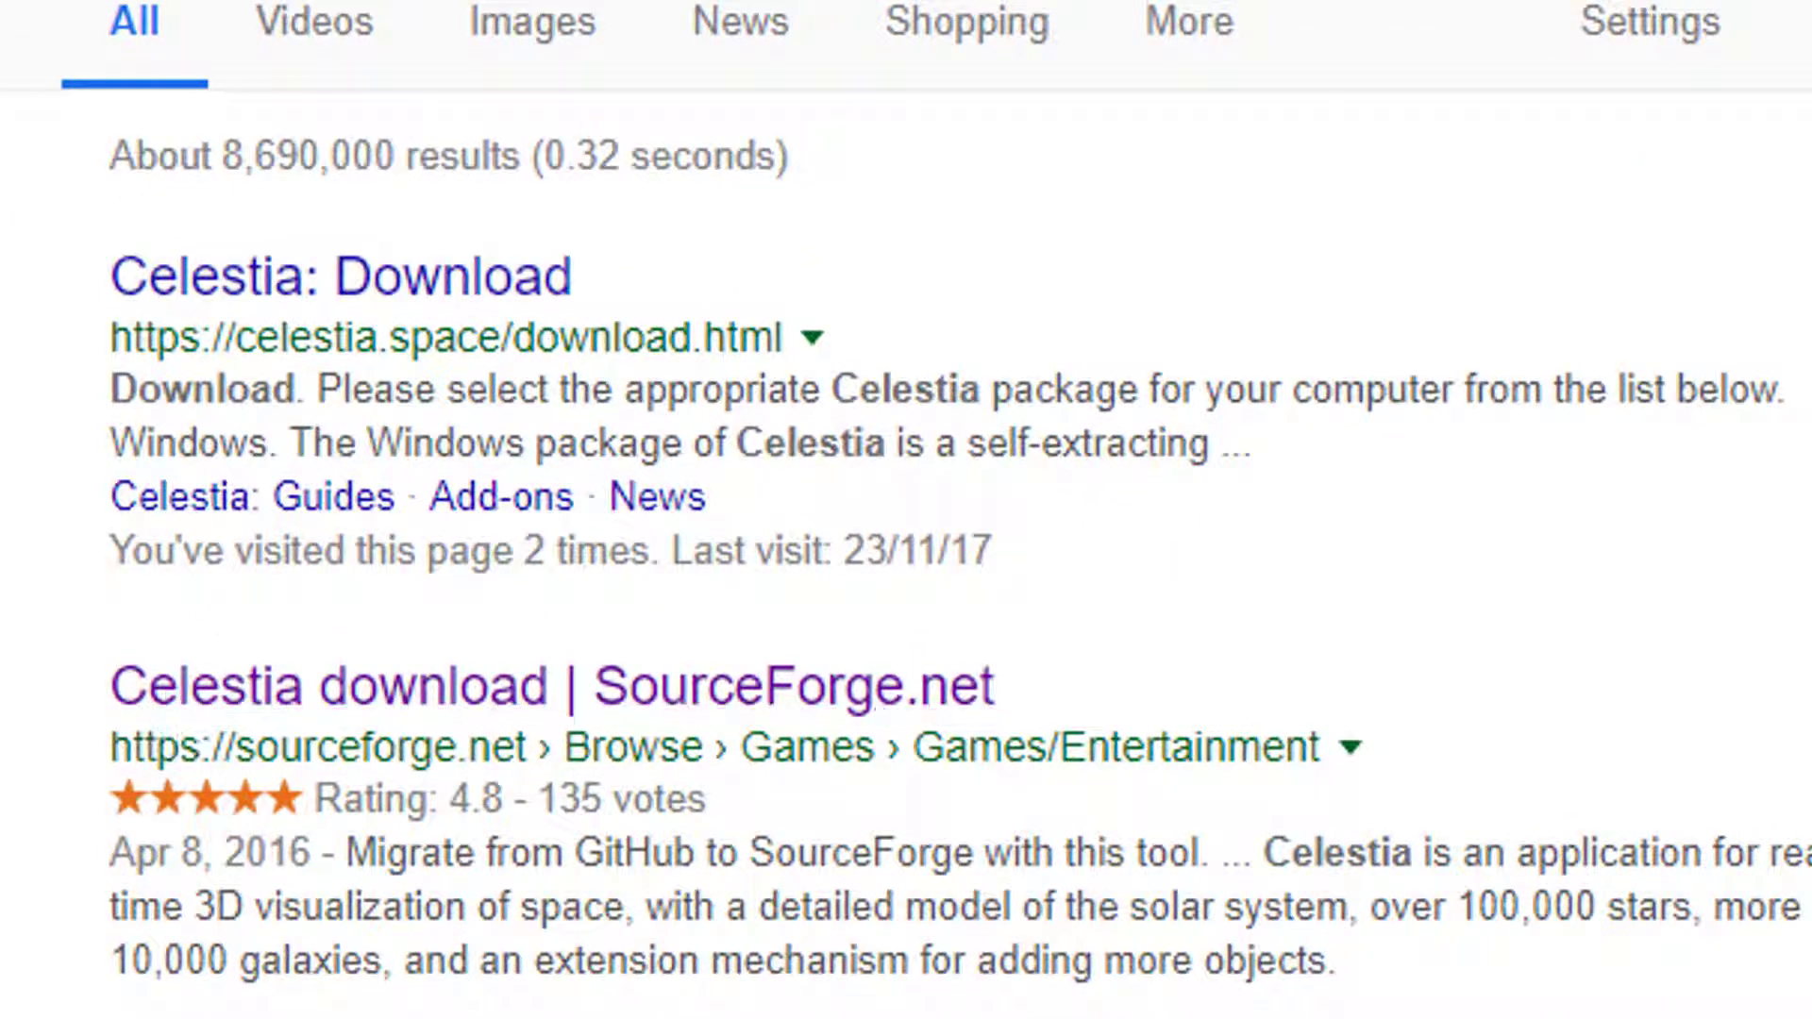
{"action": "mouse_move", "coordinate": [323, 705]}
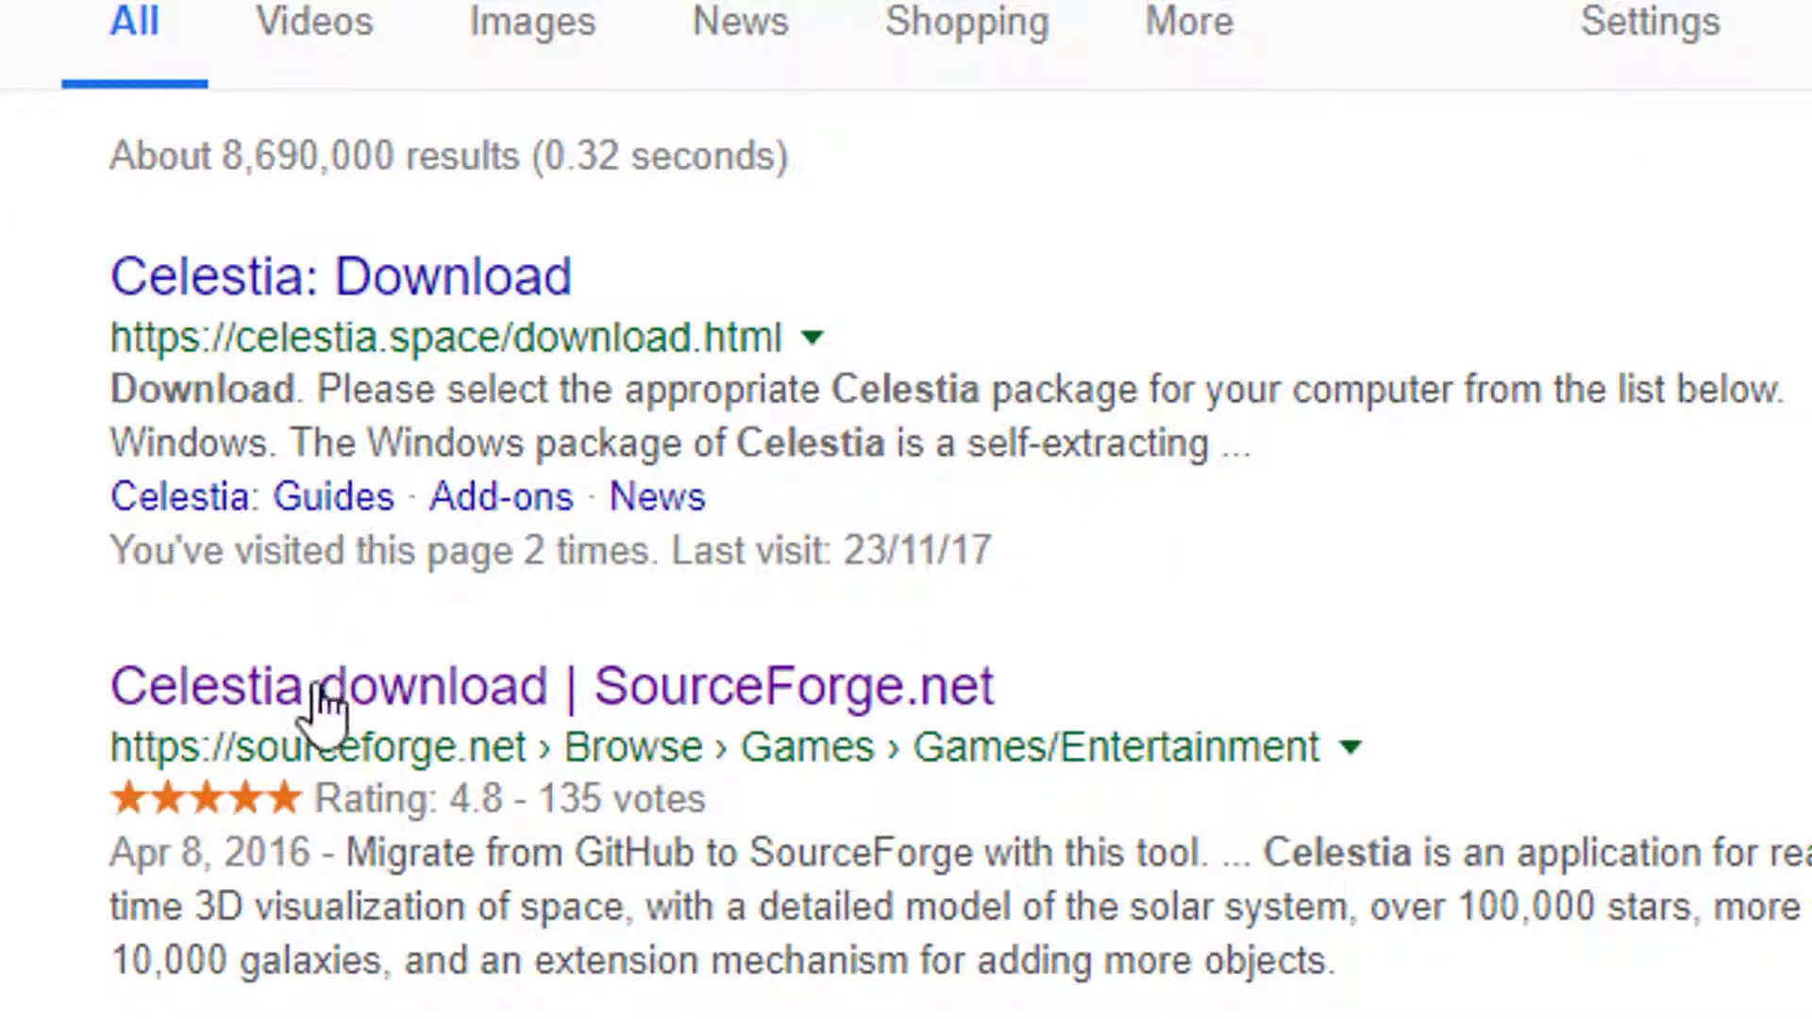
{"action": "mouse_move", "coordinate": [324, 727]}
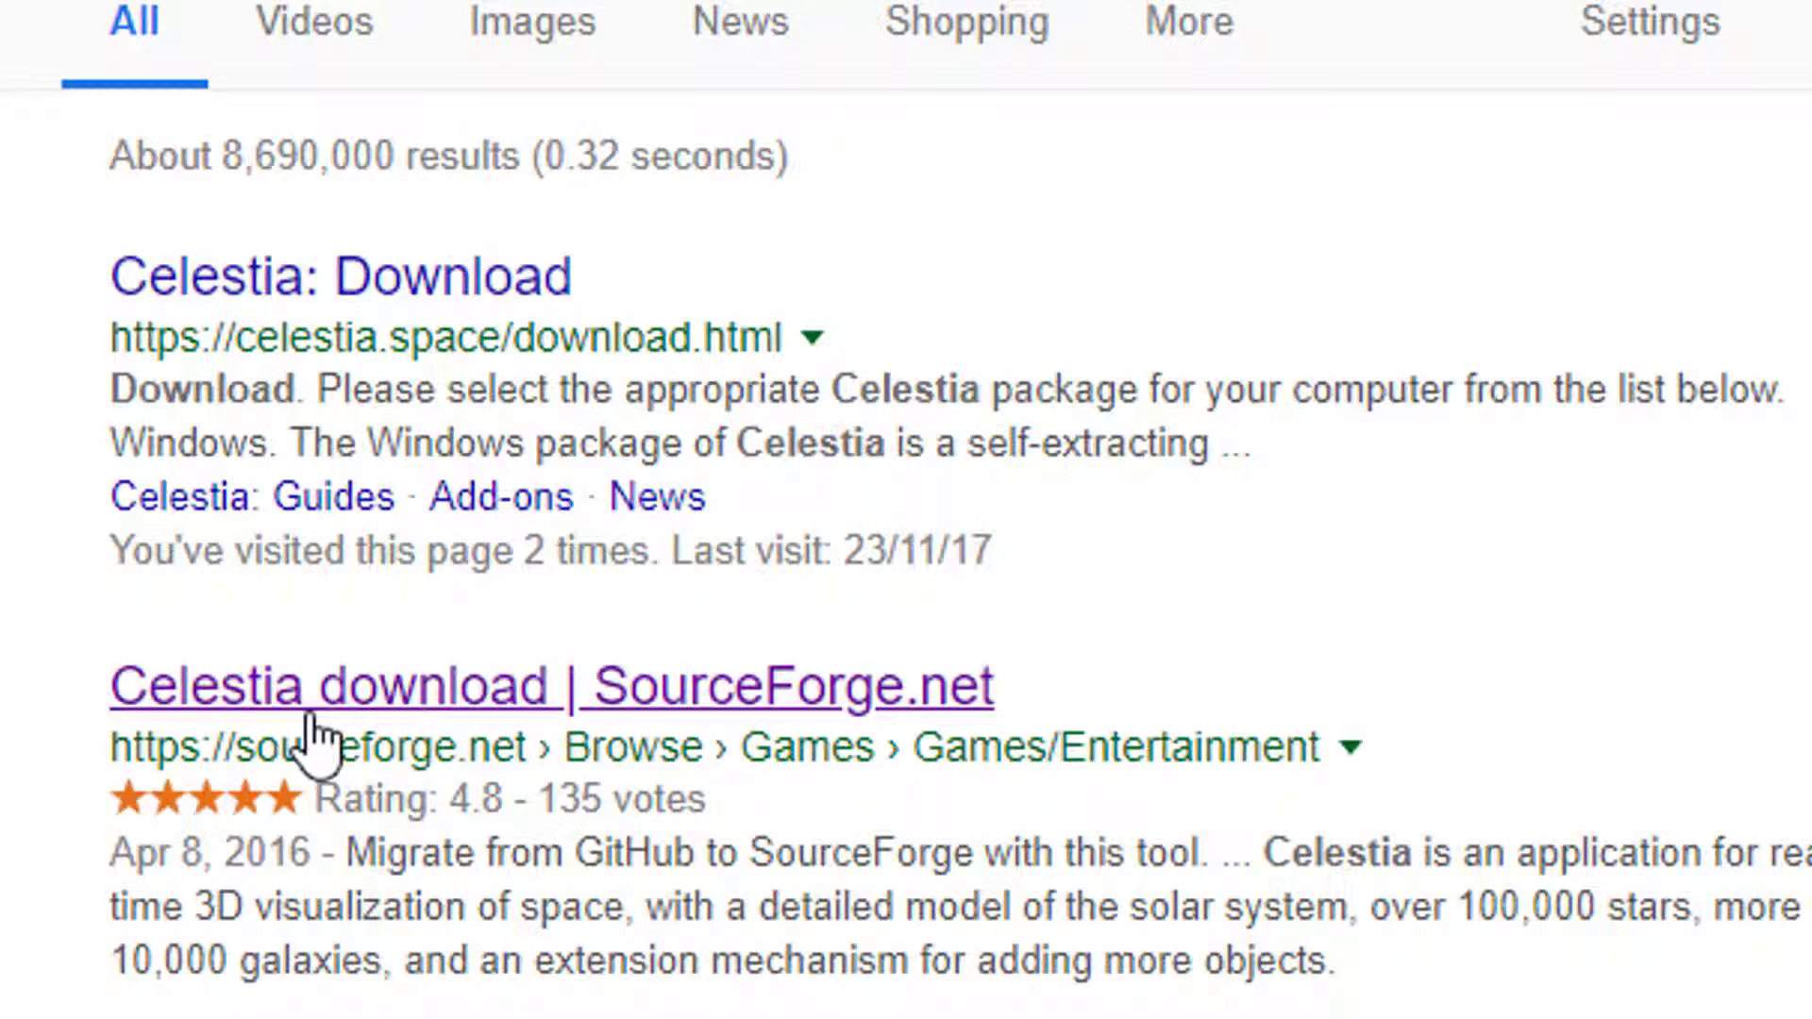
{"action": "mouse_move", "coordinate": [327, 699]}
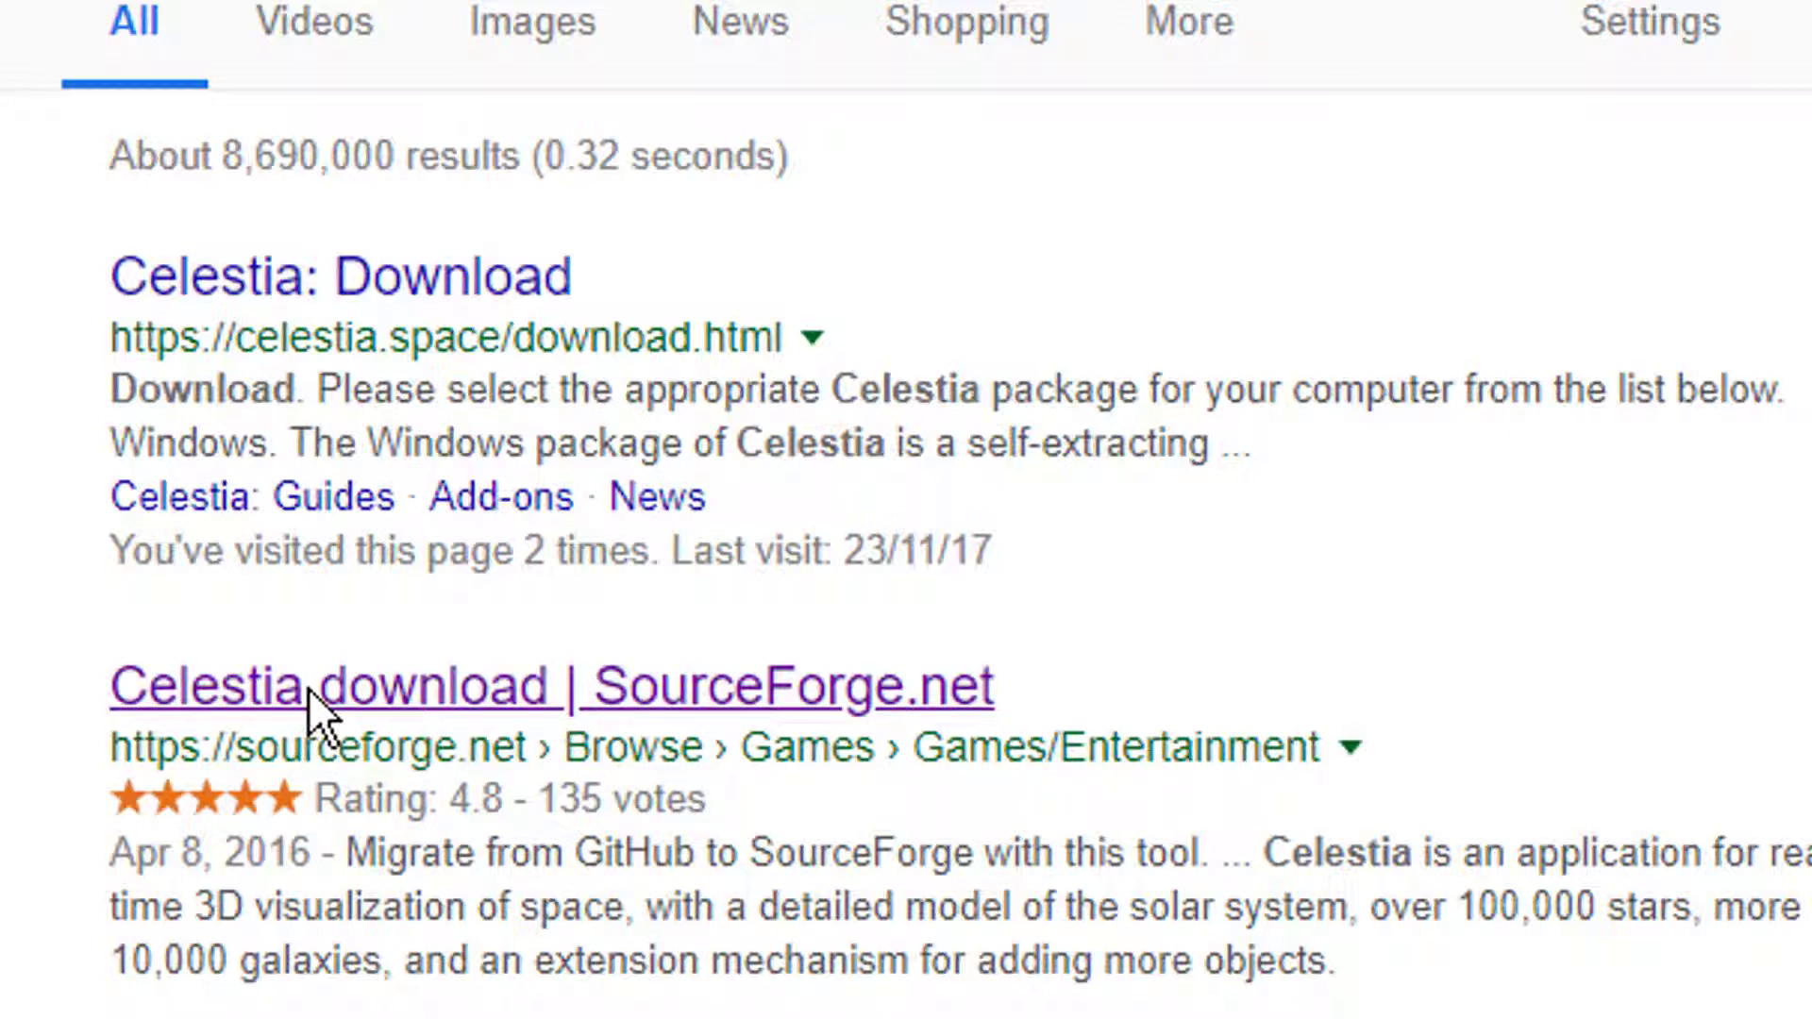
Open the 'Celestia download | SourceForge.net' search result
{"action": "left_click", "coordinate": [346, 685]}
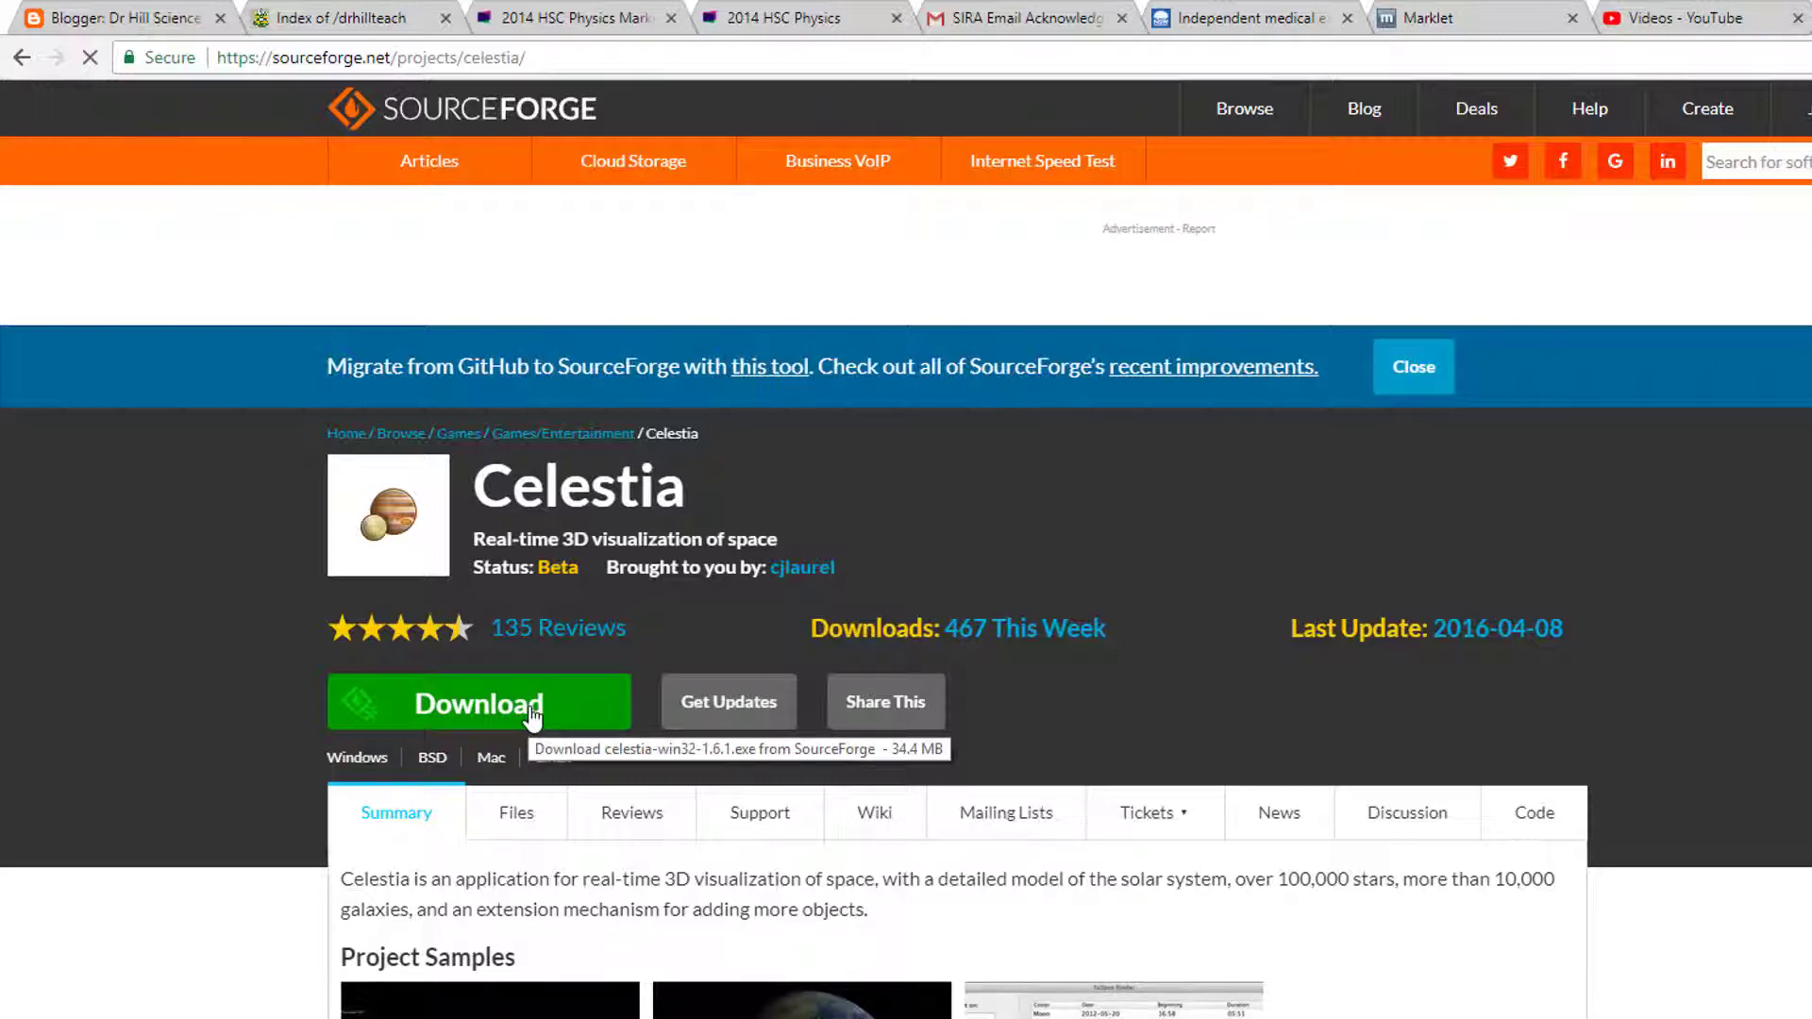
{"action": "mouse_move", "coordinate": [1595, 690]}
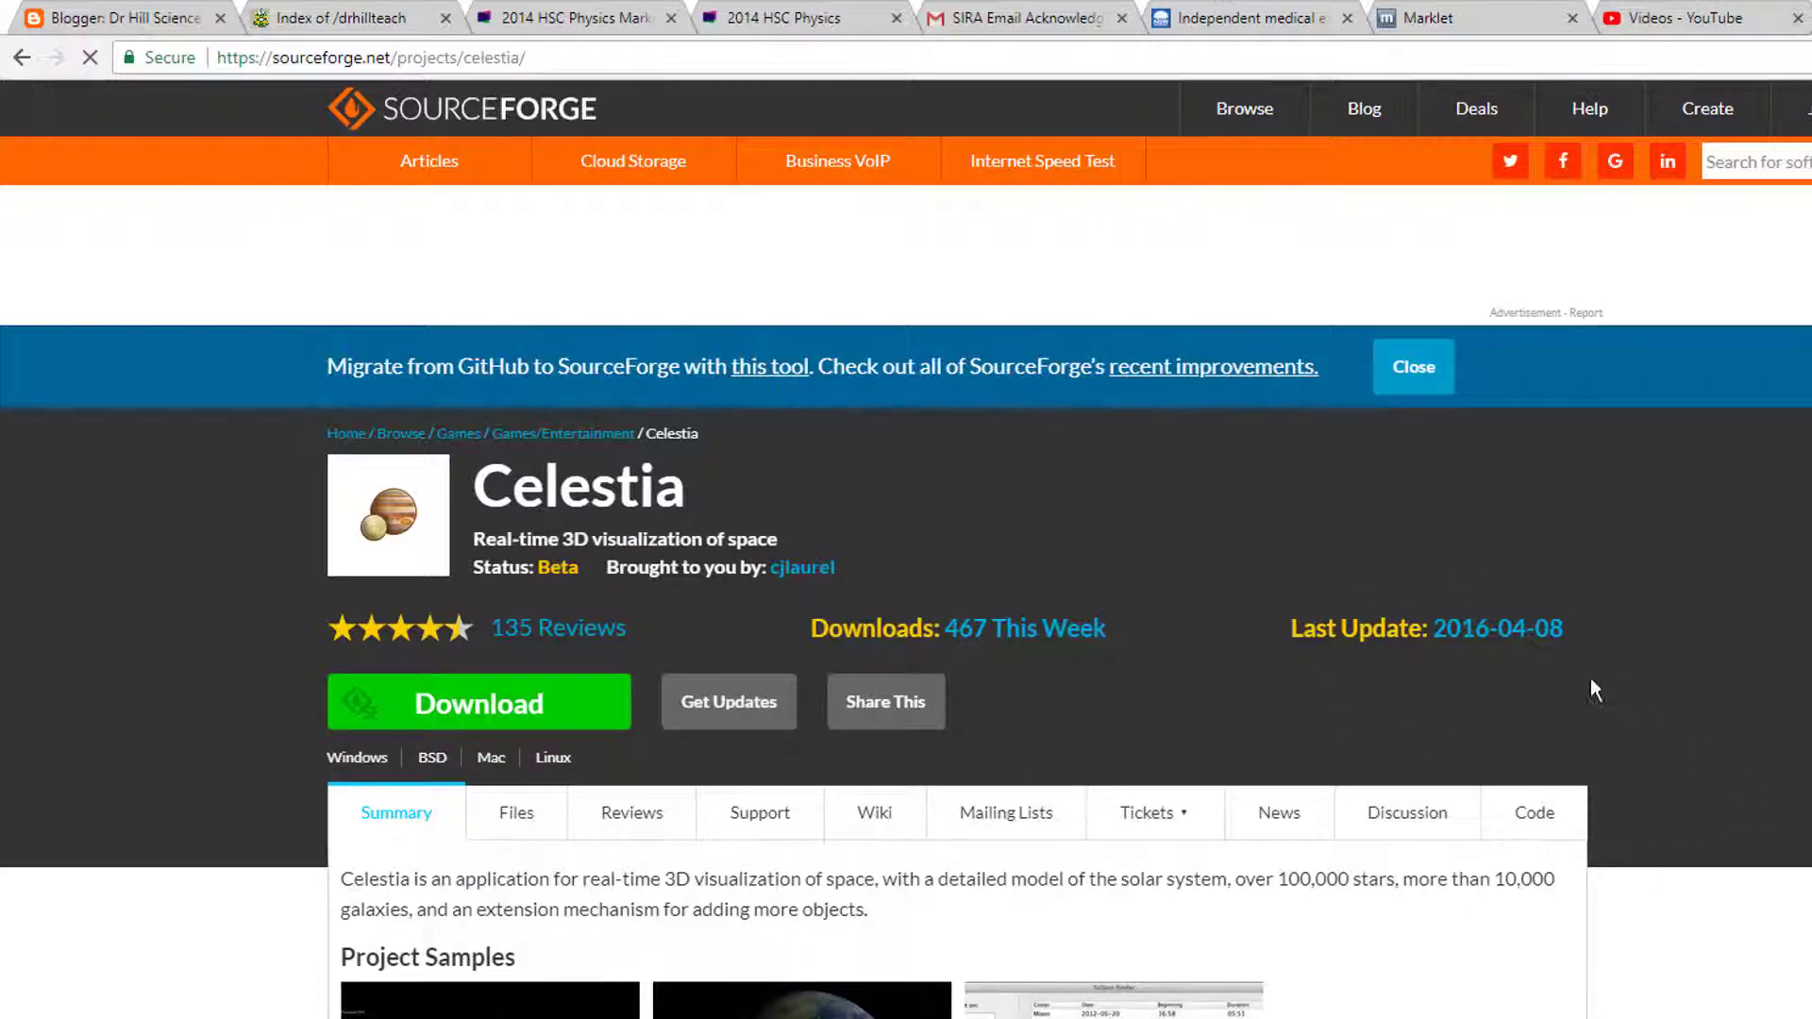
{"action": "mouse_move", "coordinate": [1472, 676]}
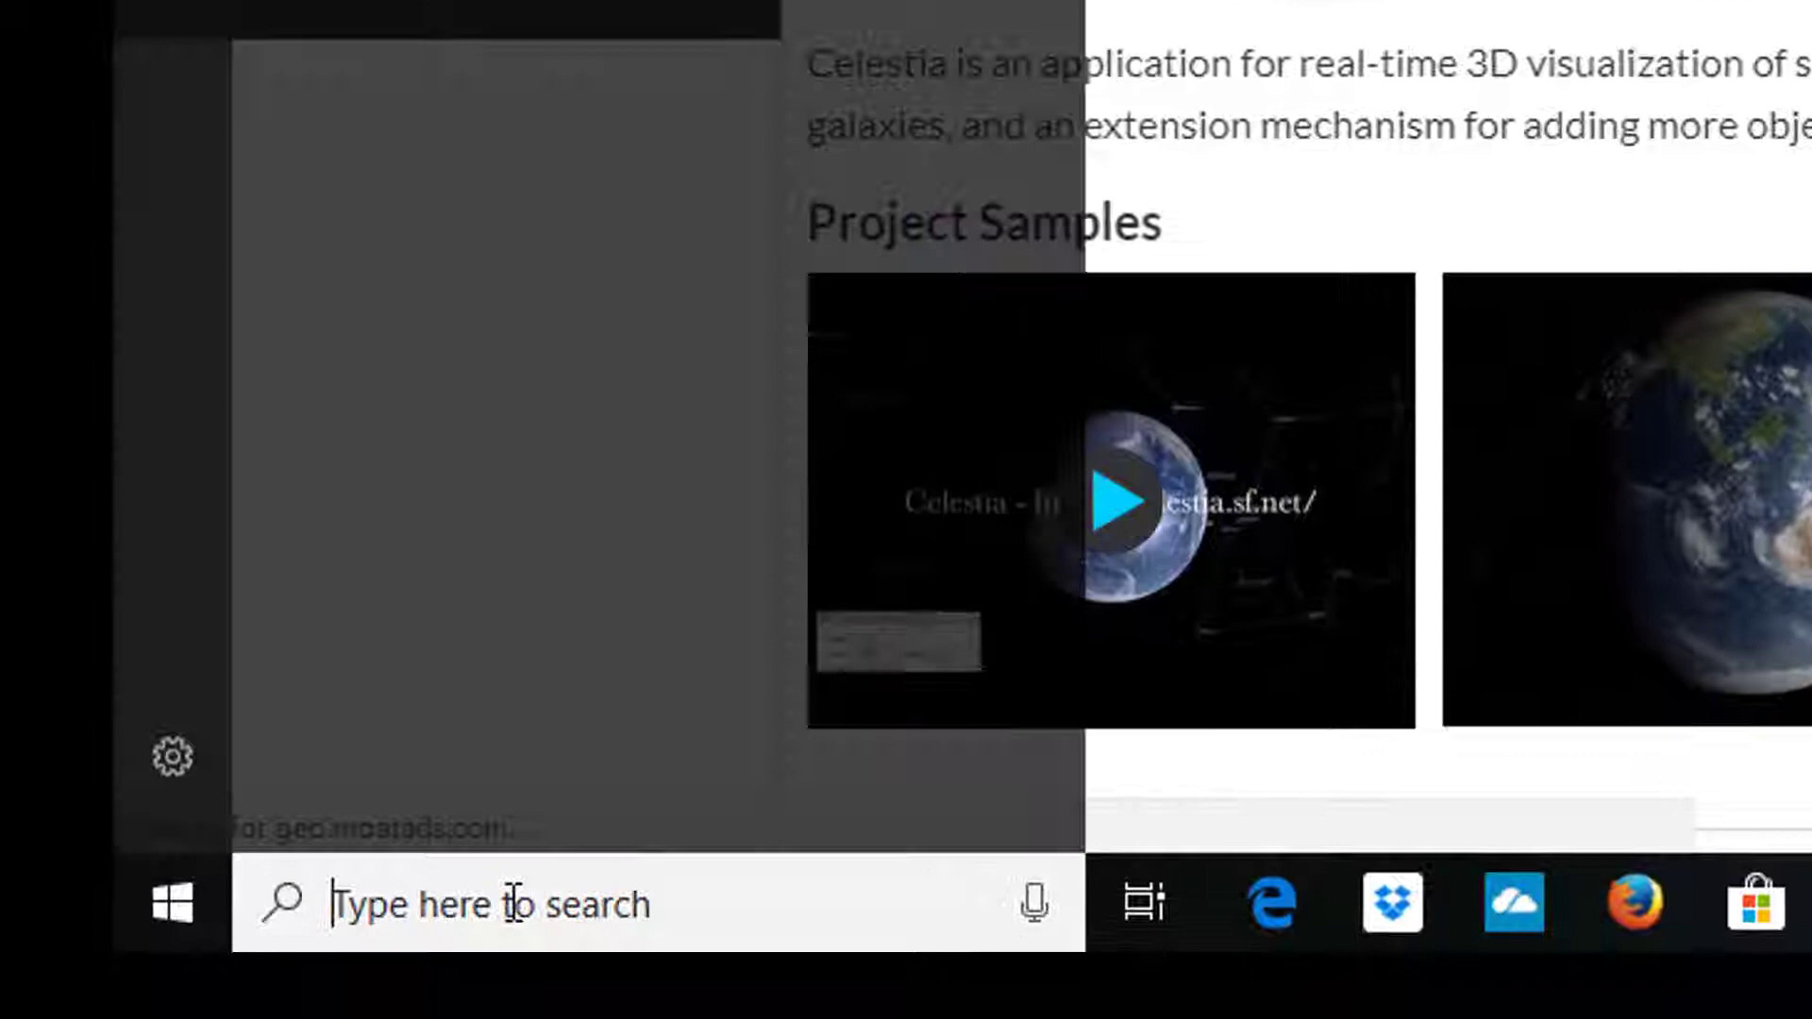
Search the taskbar for 'celestia' to launch the installed Celestia app
{"action": "left_click", "coordinate": [520, 904]}
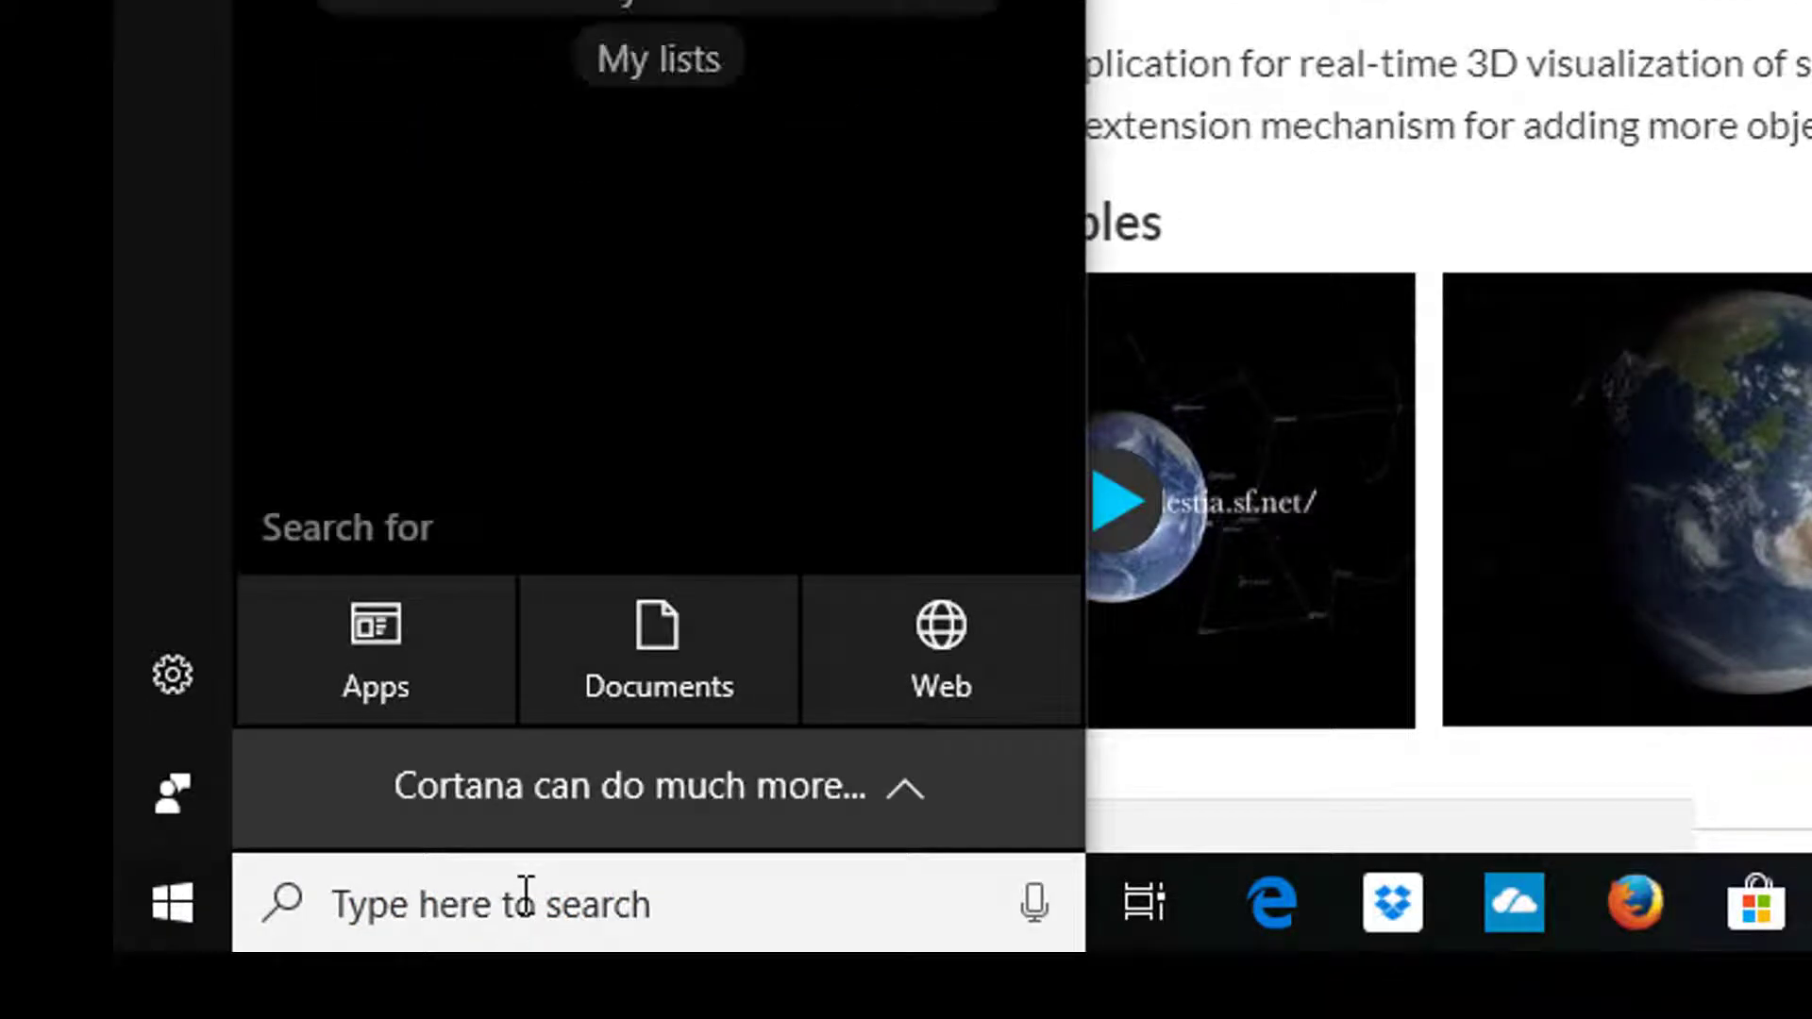
{"action": "type", "text": "cel"}
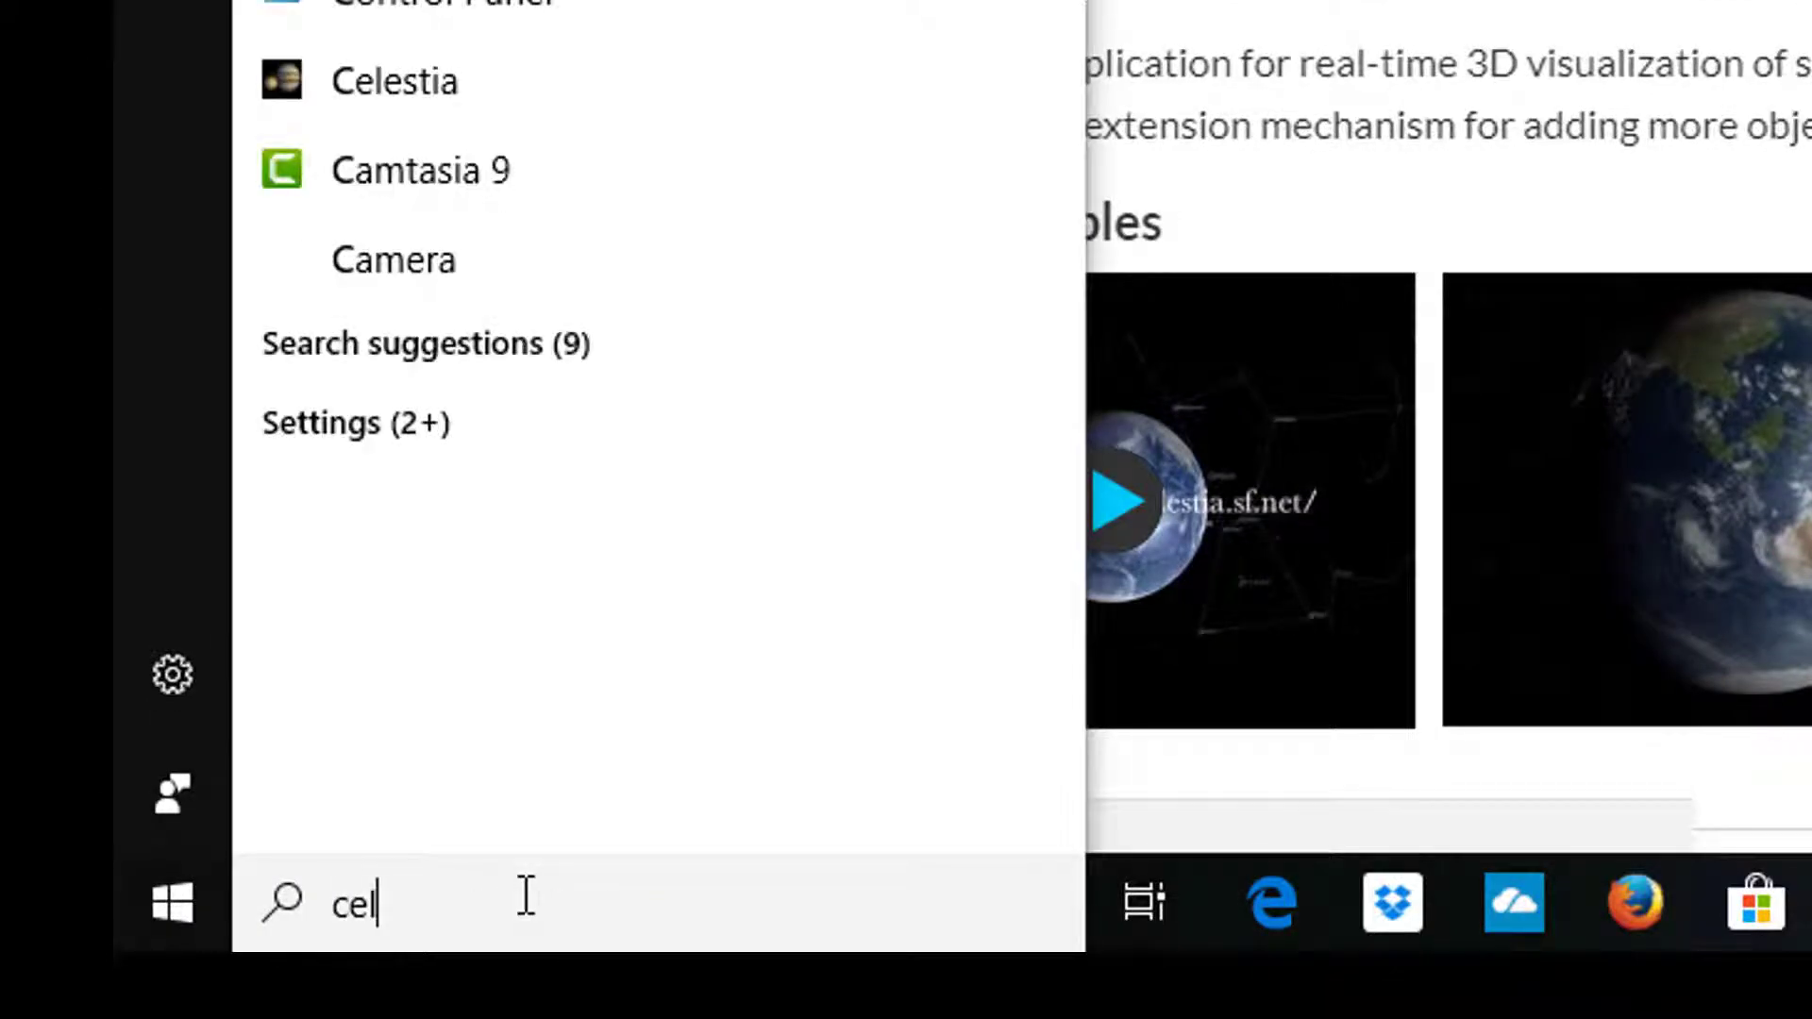
{"action": "type", "text": "estia"}
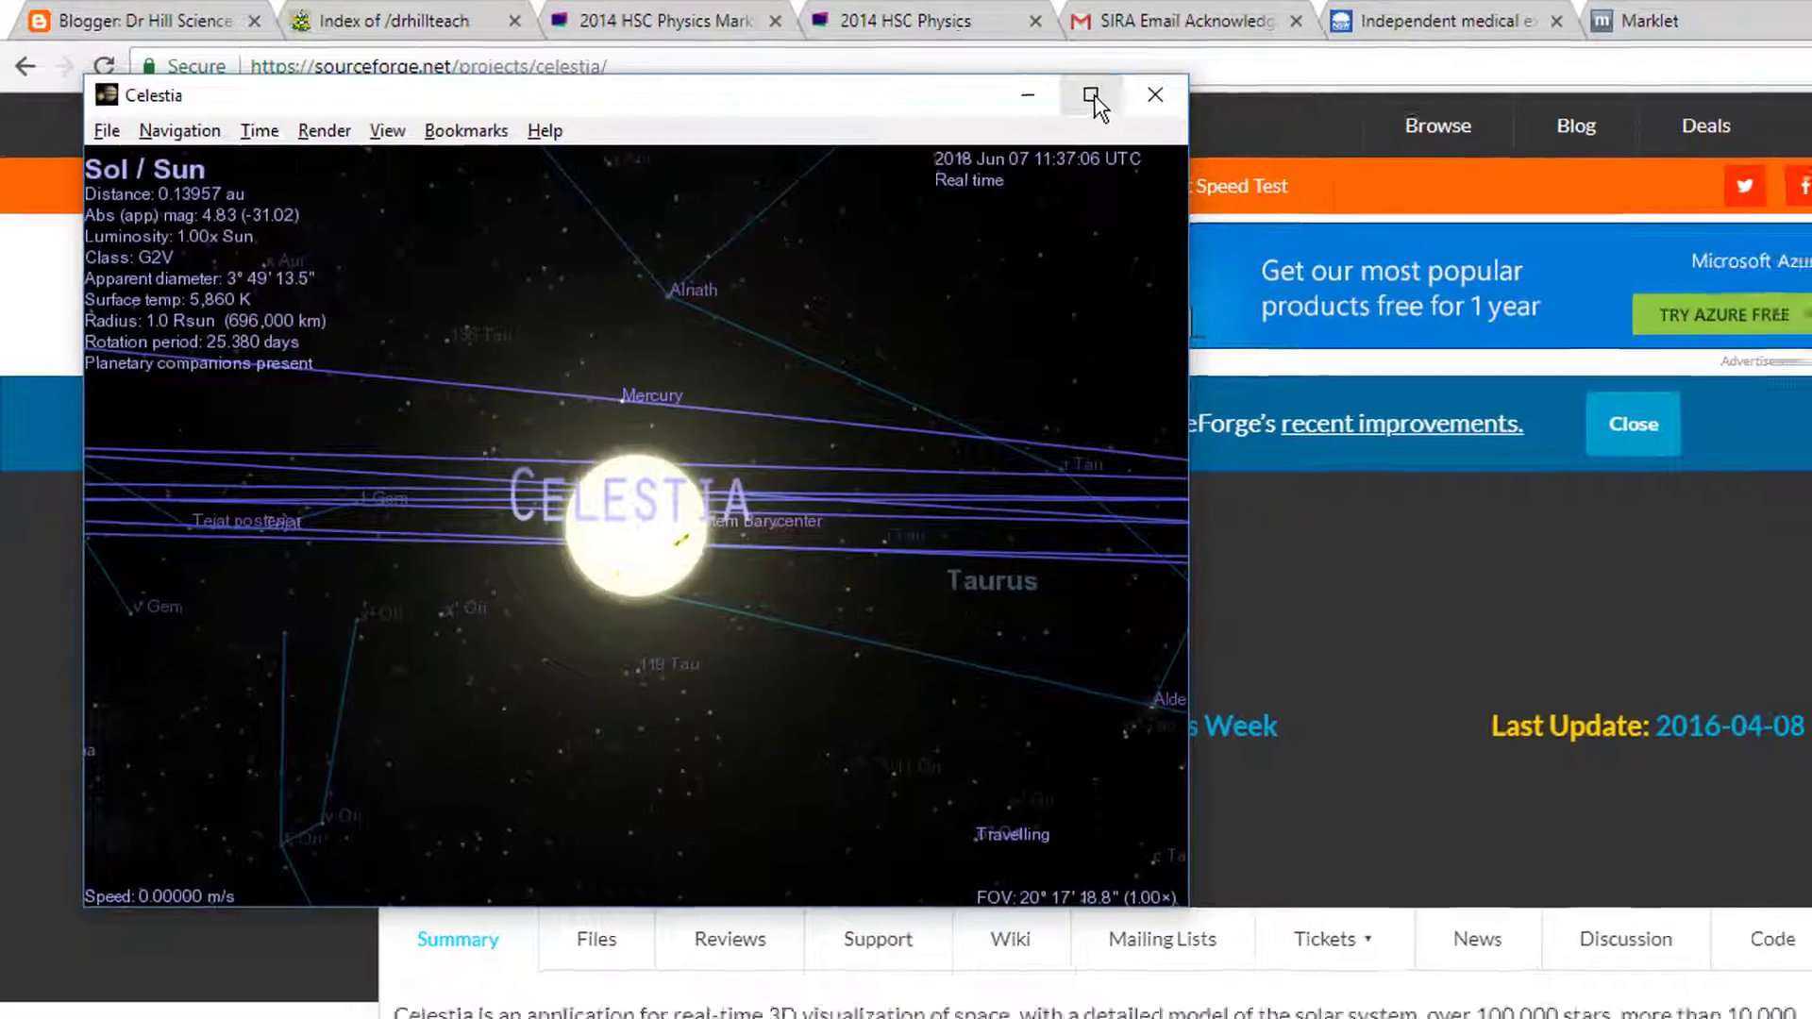
Maximize the Celestia window to fill the screen
{"action": "left_click", "coordinate": [1091, 94]}
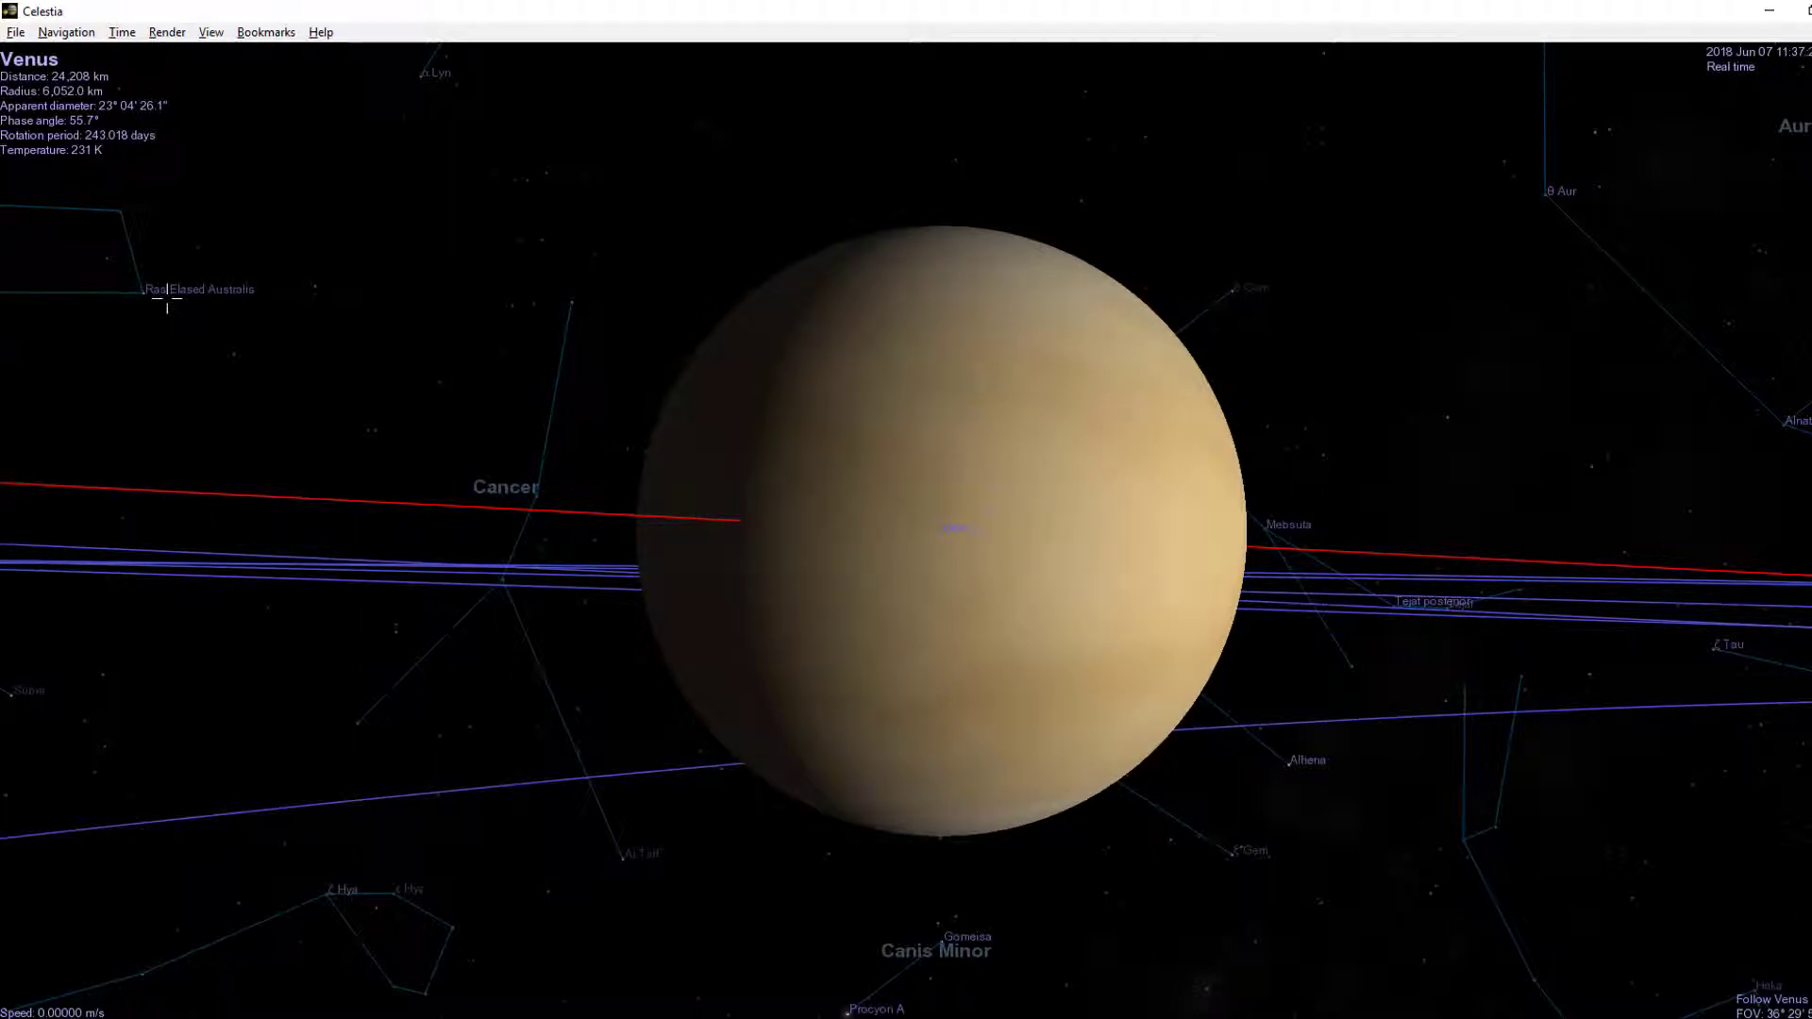
Press L to speed up simulation time while viewing the planet
{"action": "key", "text": "l"}
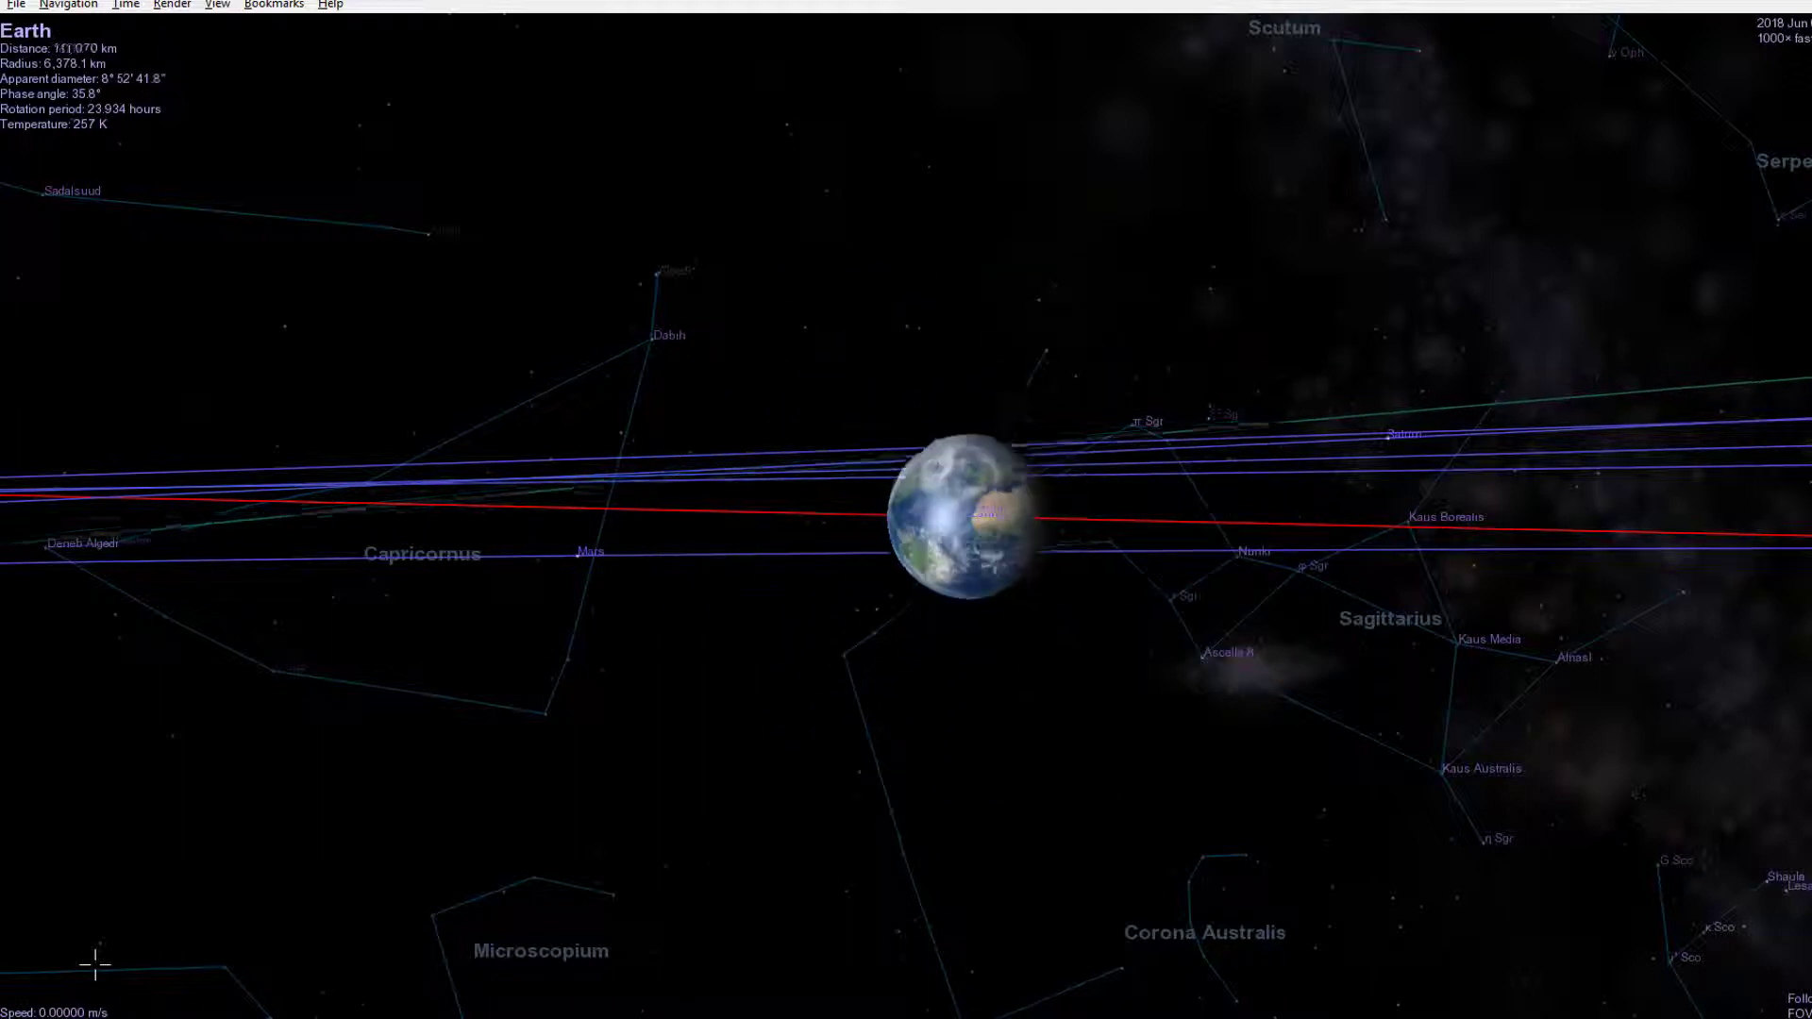
Zoom out with the scroll wheel as the view moves to the Sun
{"action": "scroll", "scroll_direction": "down", "scroll_amount": 3}
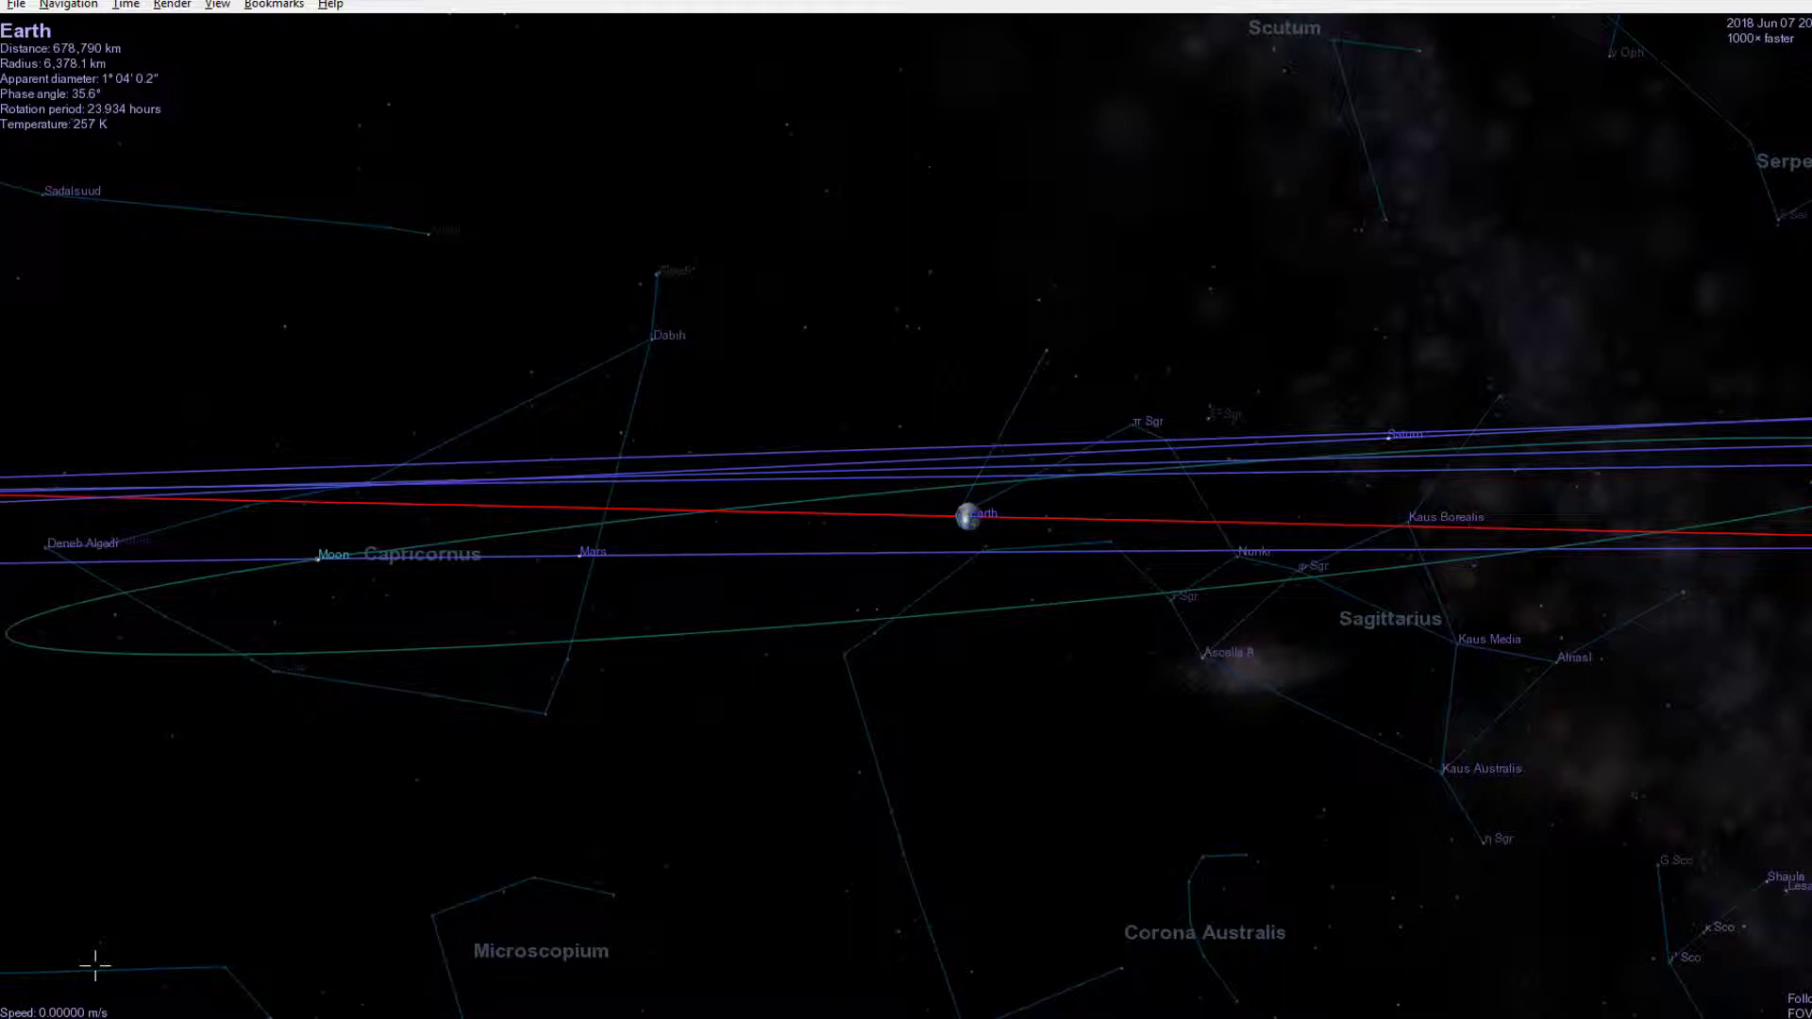
{"action": "mouse_move", "coordinate": [971, 797]}
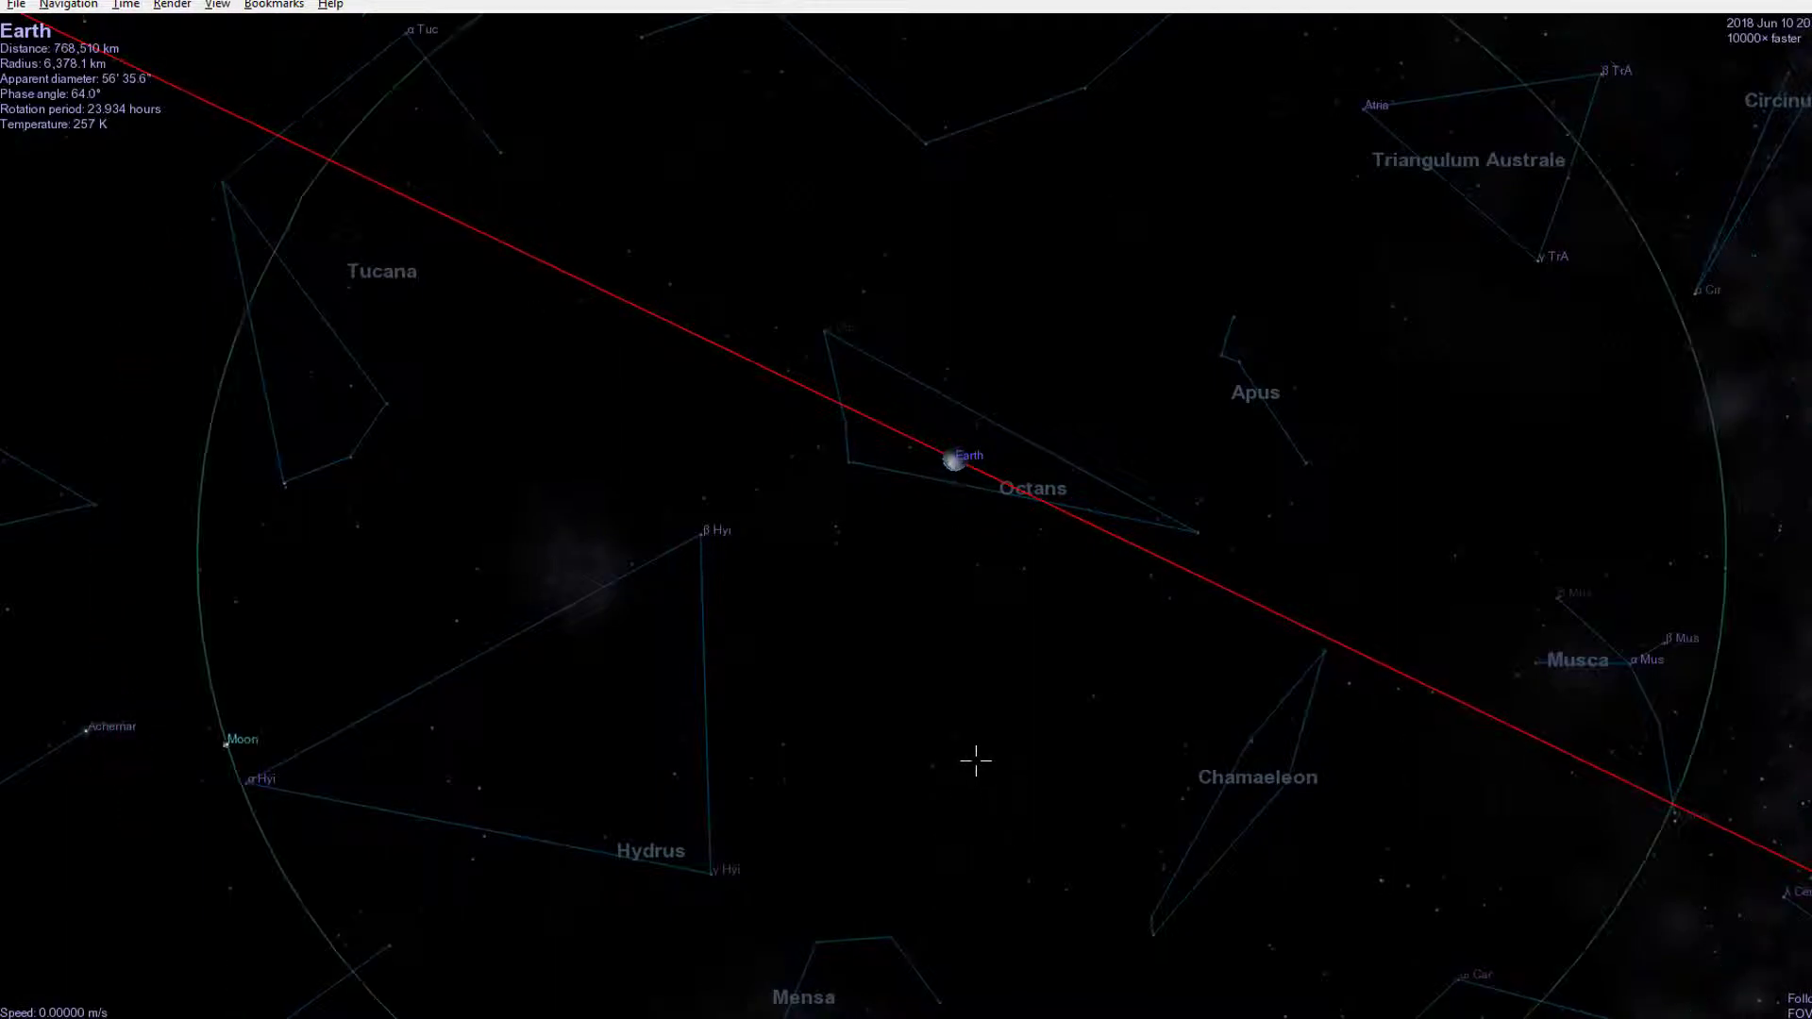
{"action": "scroll", "scroll_direction": "down", "scroll_amount": 3}
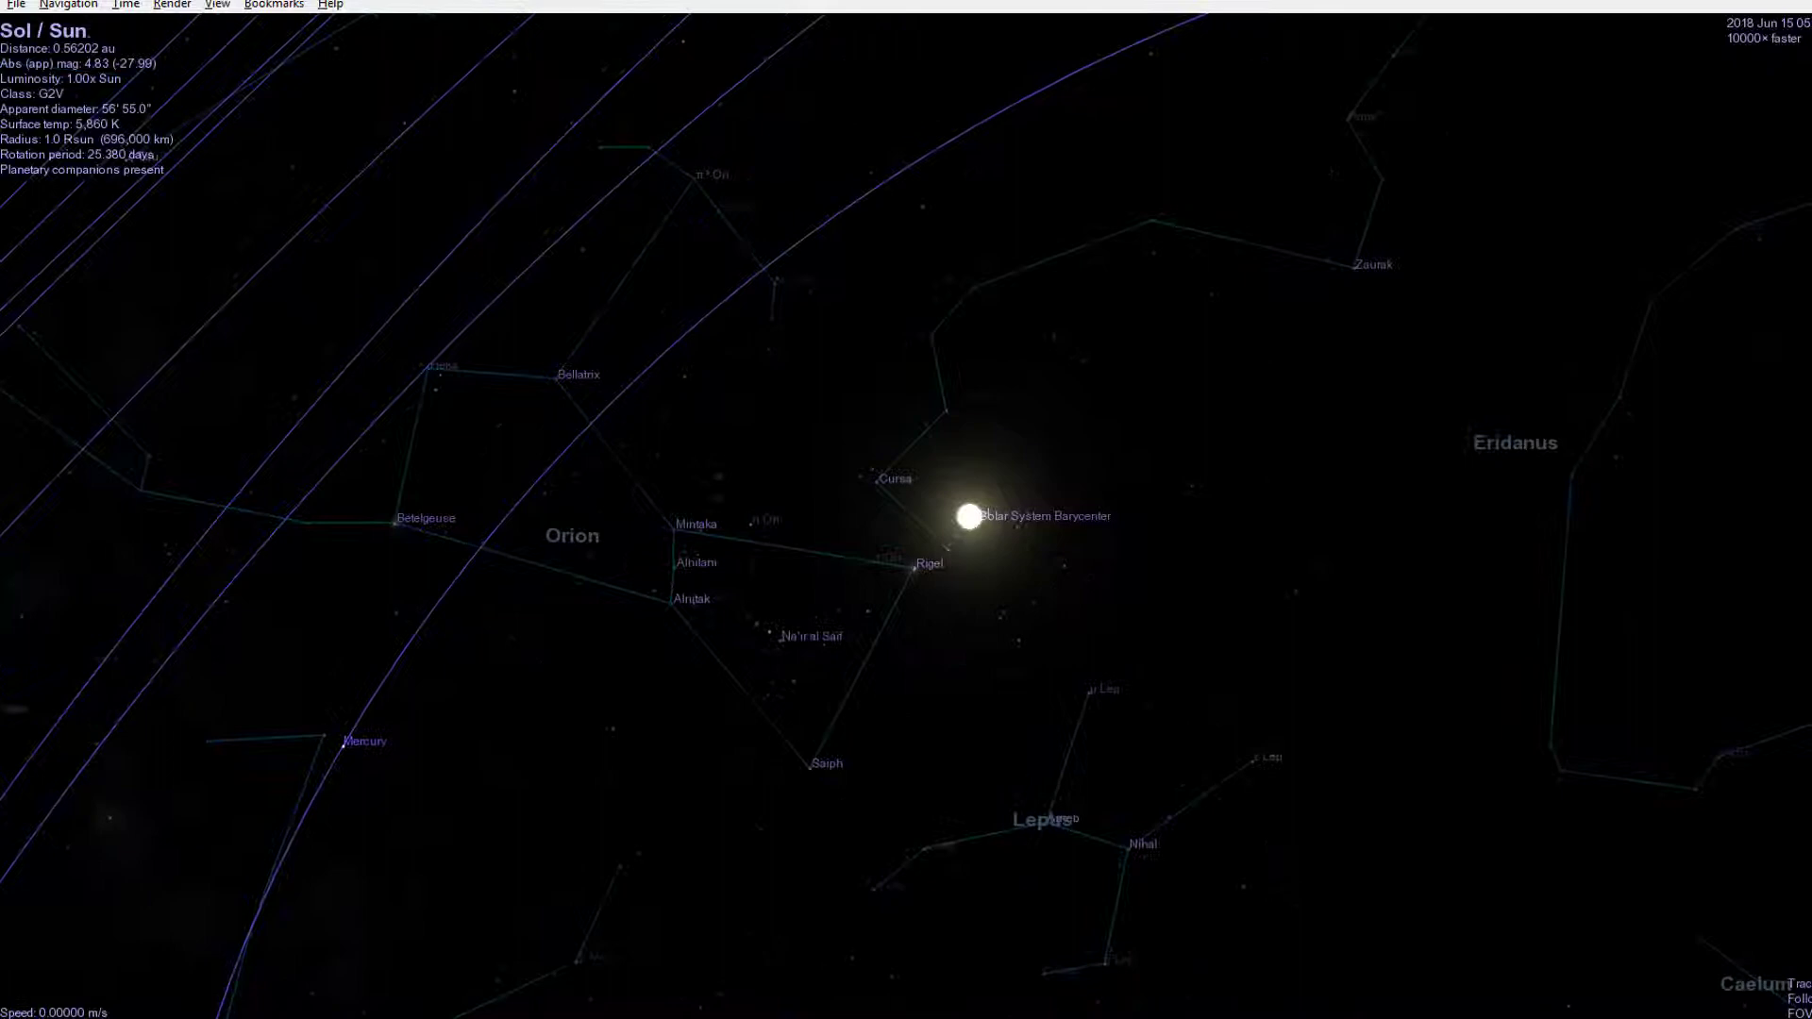
Zoom out to about 129 au and tilt the view over the outer orbits
{"action": "scroll", "scroll_direction": "down", "scroll_amount": 3}
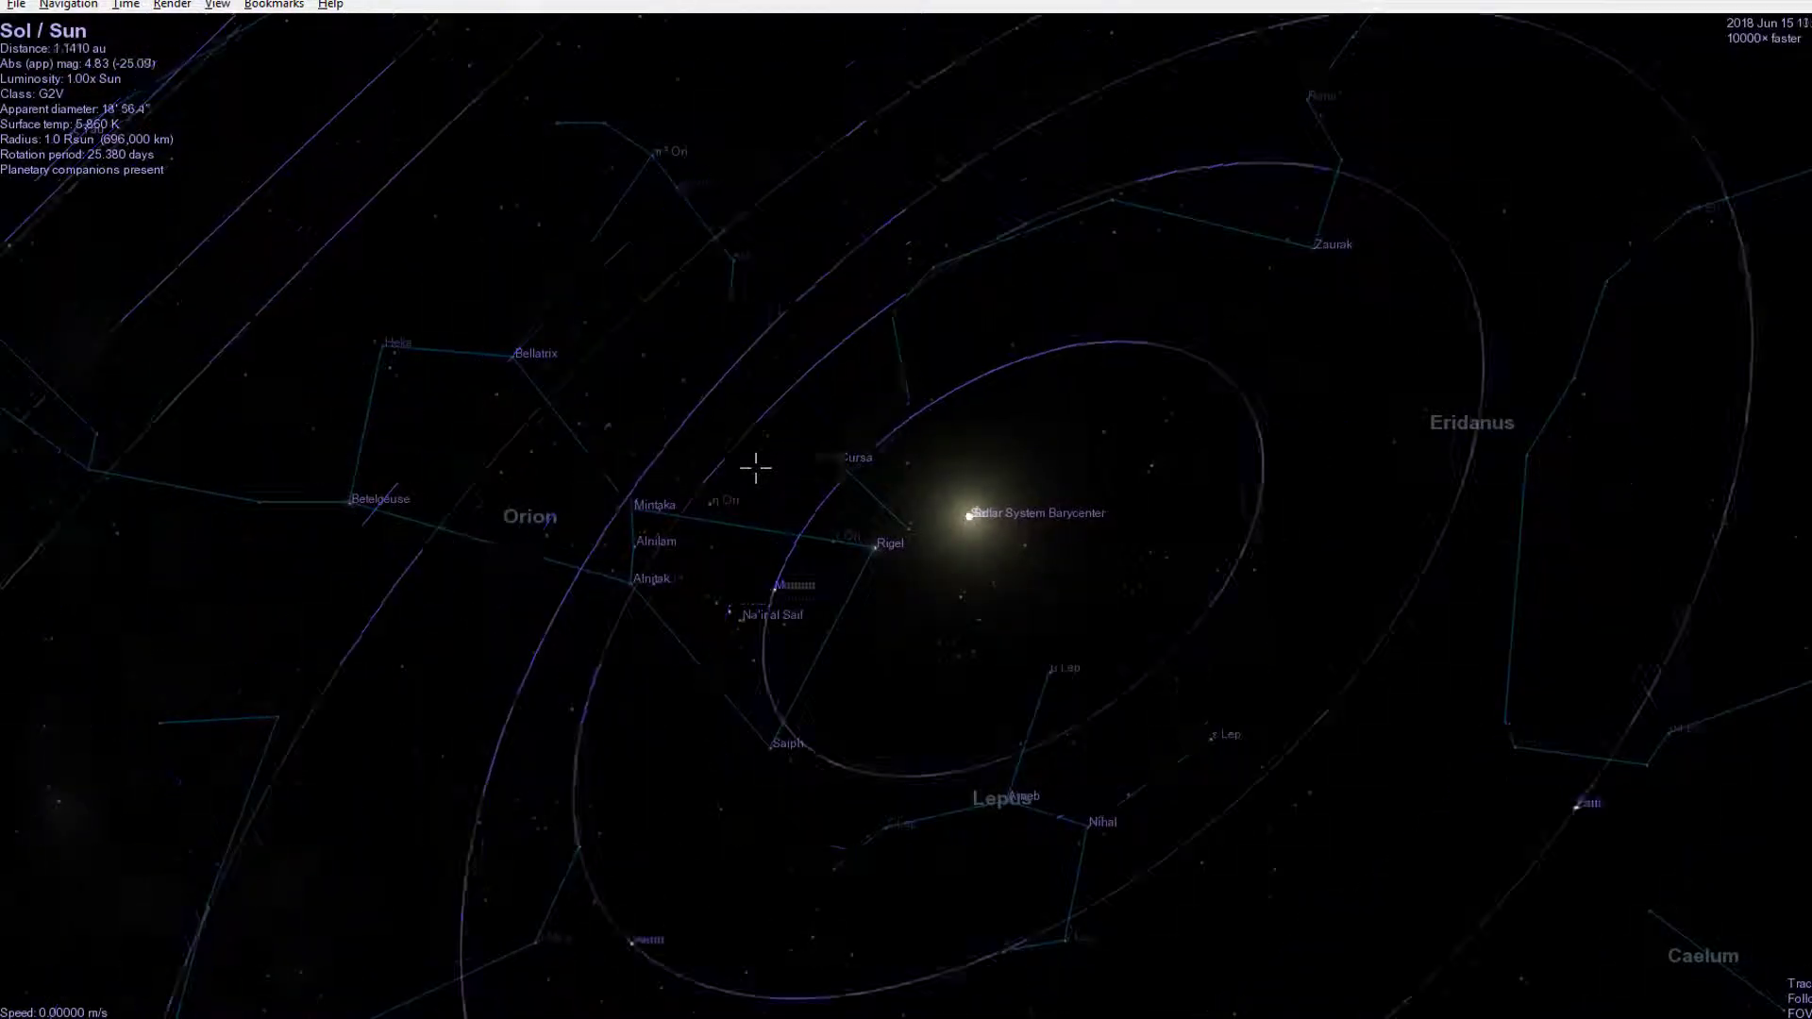
{"action": "scroll", "scroll_direction": "down", "scroll_amount": 3}
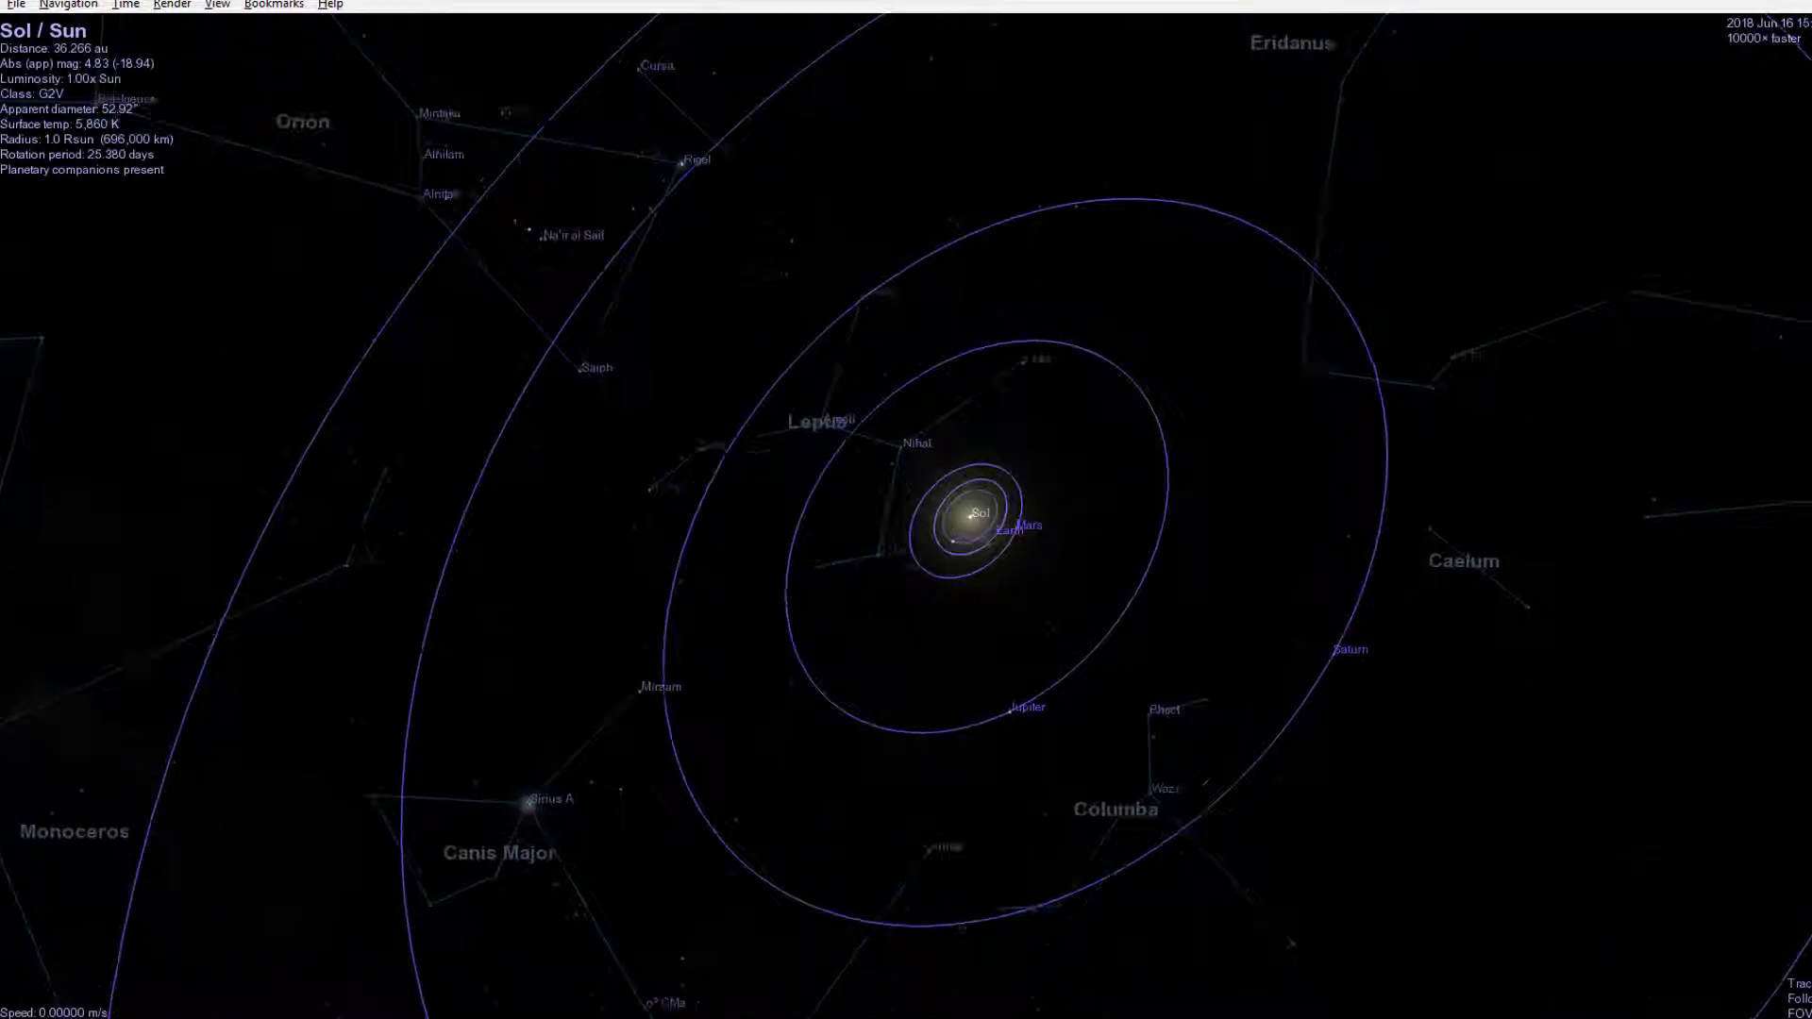
{"action": "scroll", "scroll_direction": "down", "scroll_amount": 3}
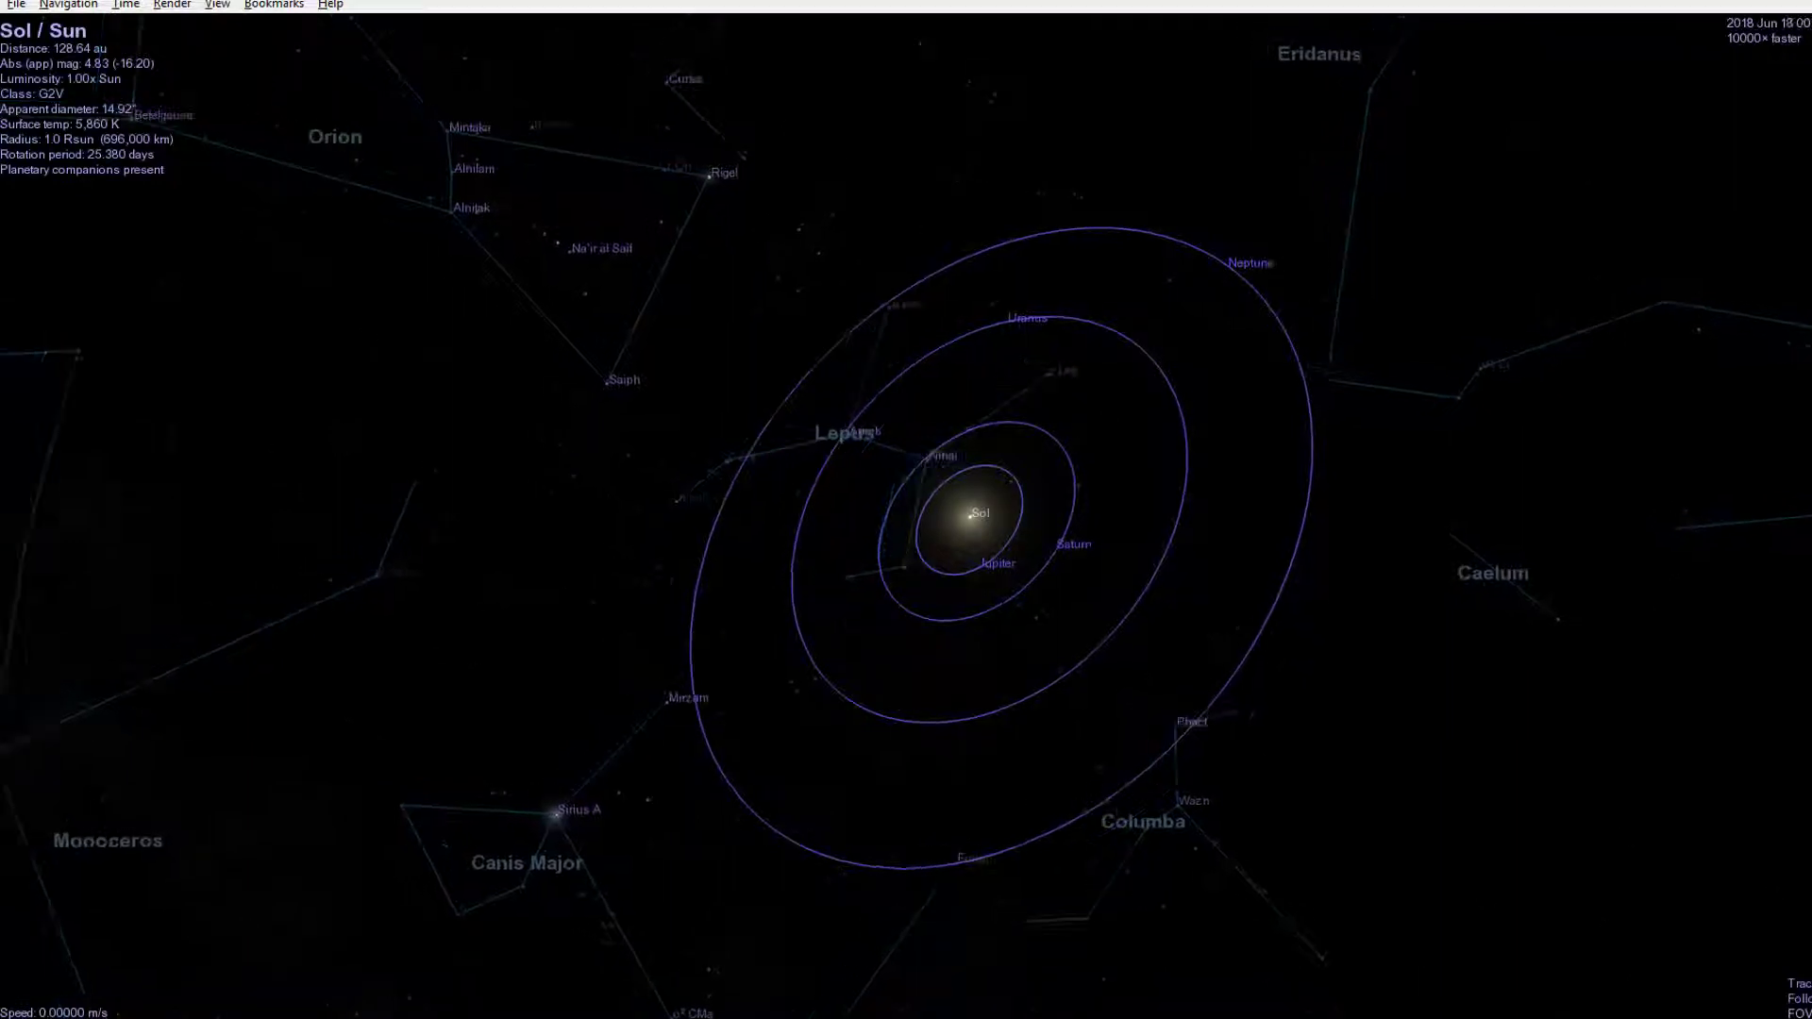
{"action": "left_click_drag", "start_coordinate": [925, 462], "coordinate": [866, 577]}
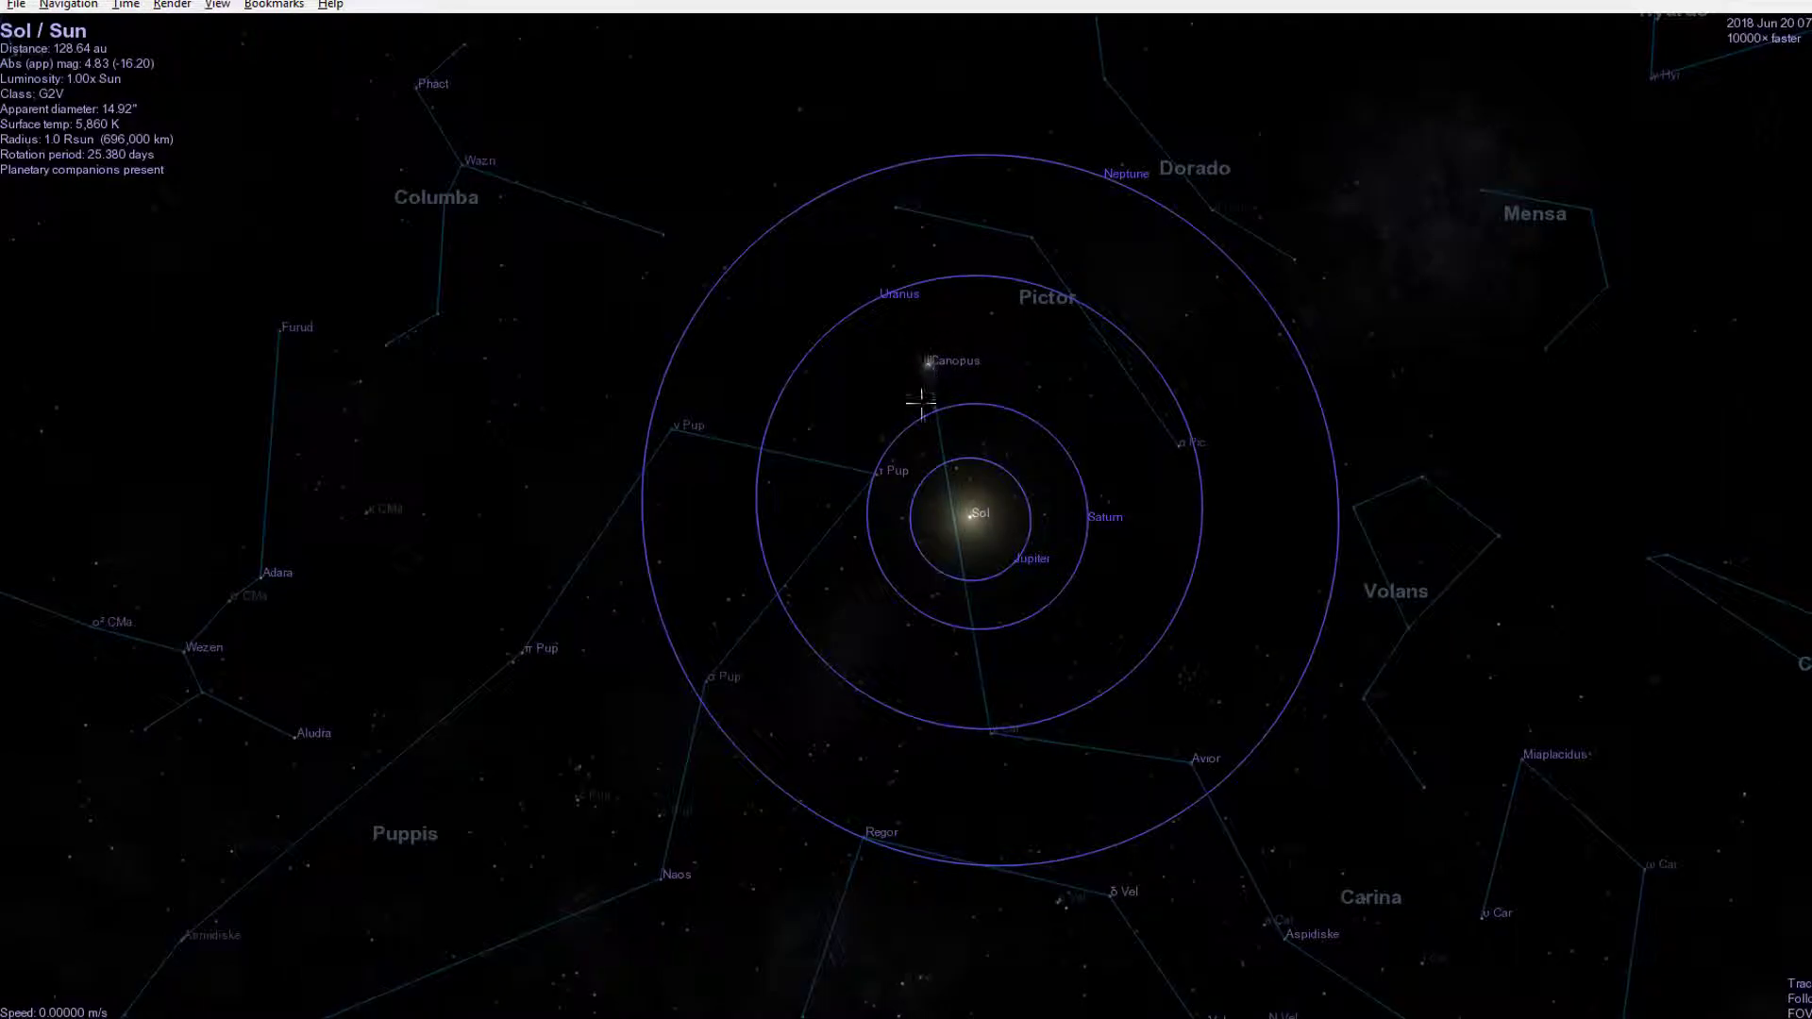
Scroll far out until the solar system sits against Crux and Centaurus
{"action": "scroll", "scroll_direction": "up", "scroll_amount": 3}
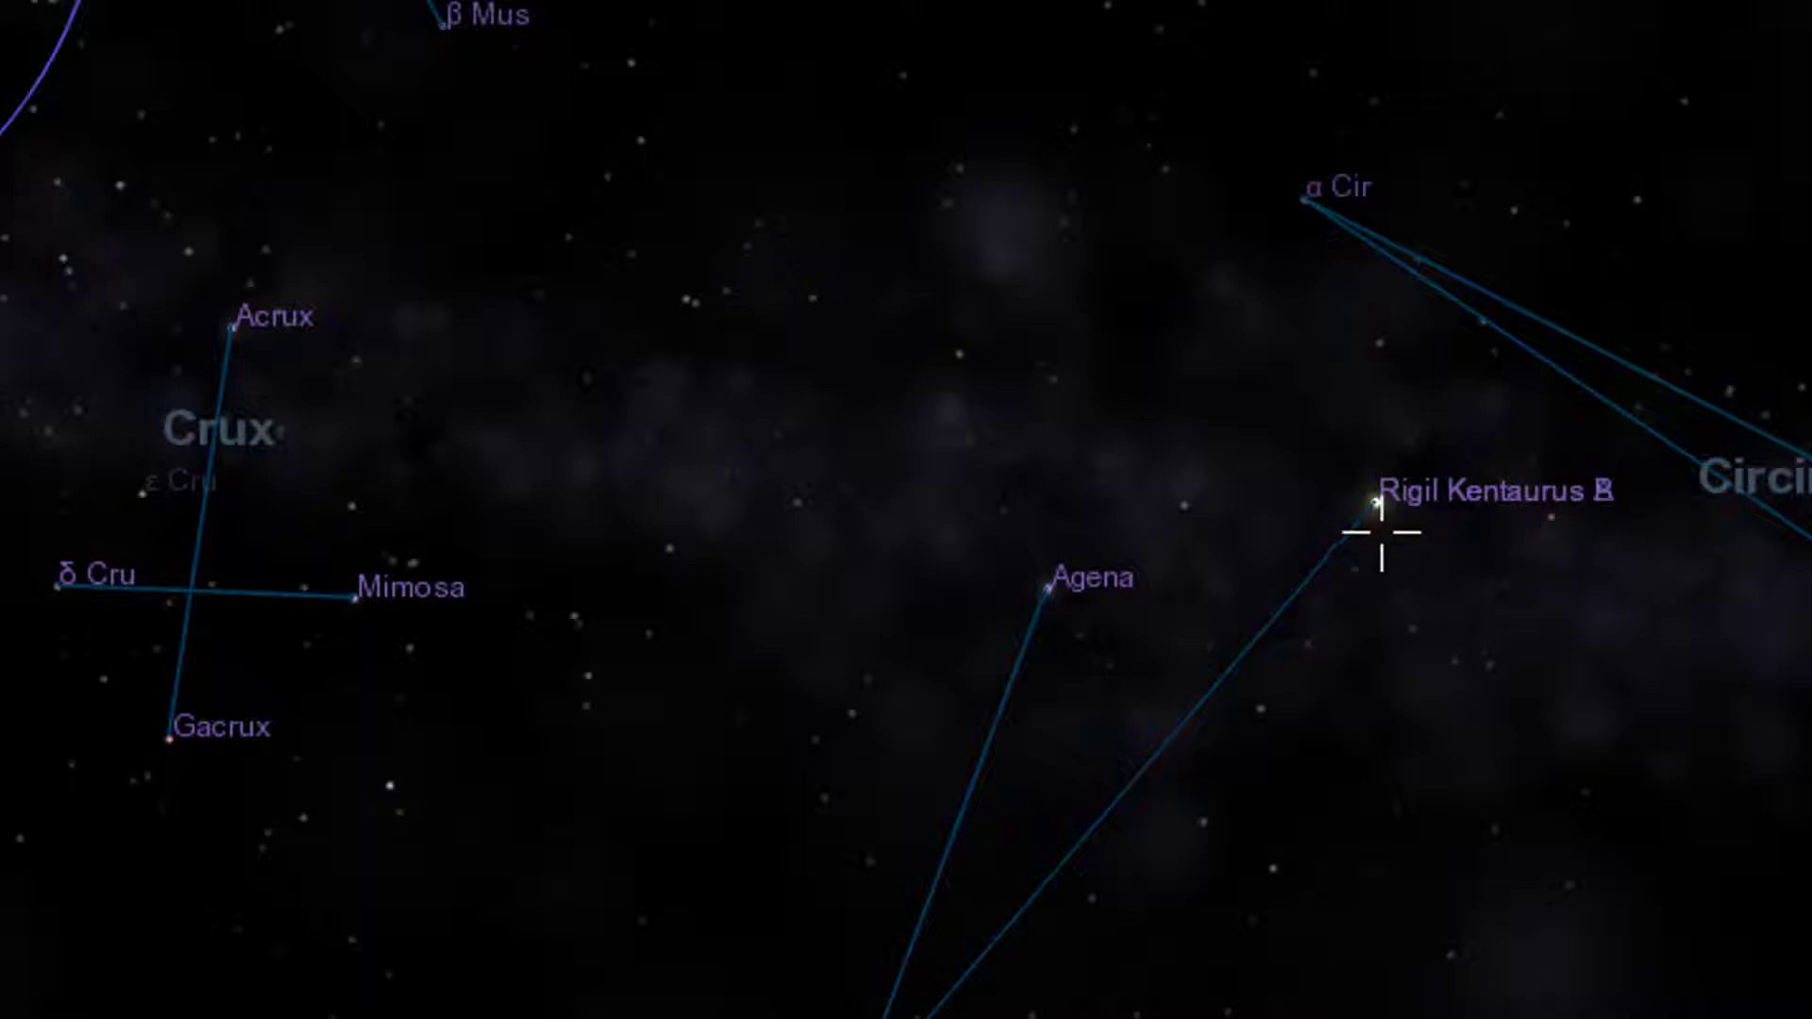
{"action": "scroll", "scroll_direction": "down", "scroll_amount": 3}
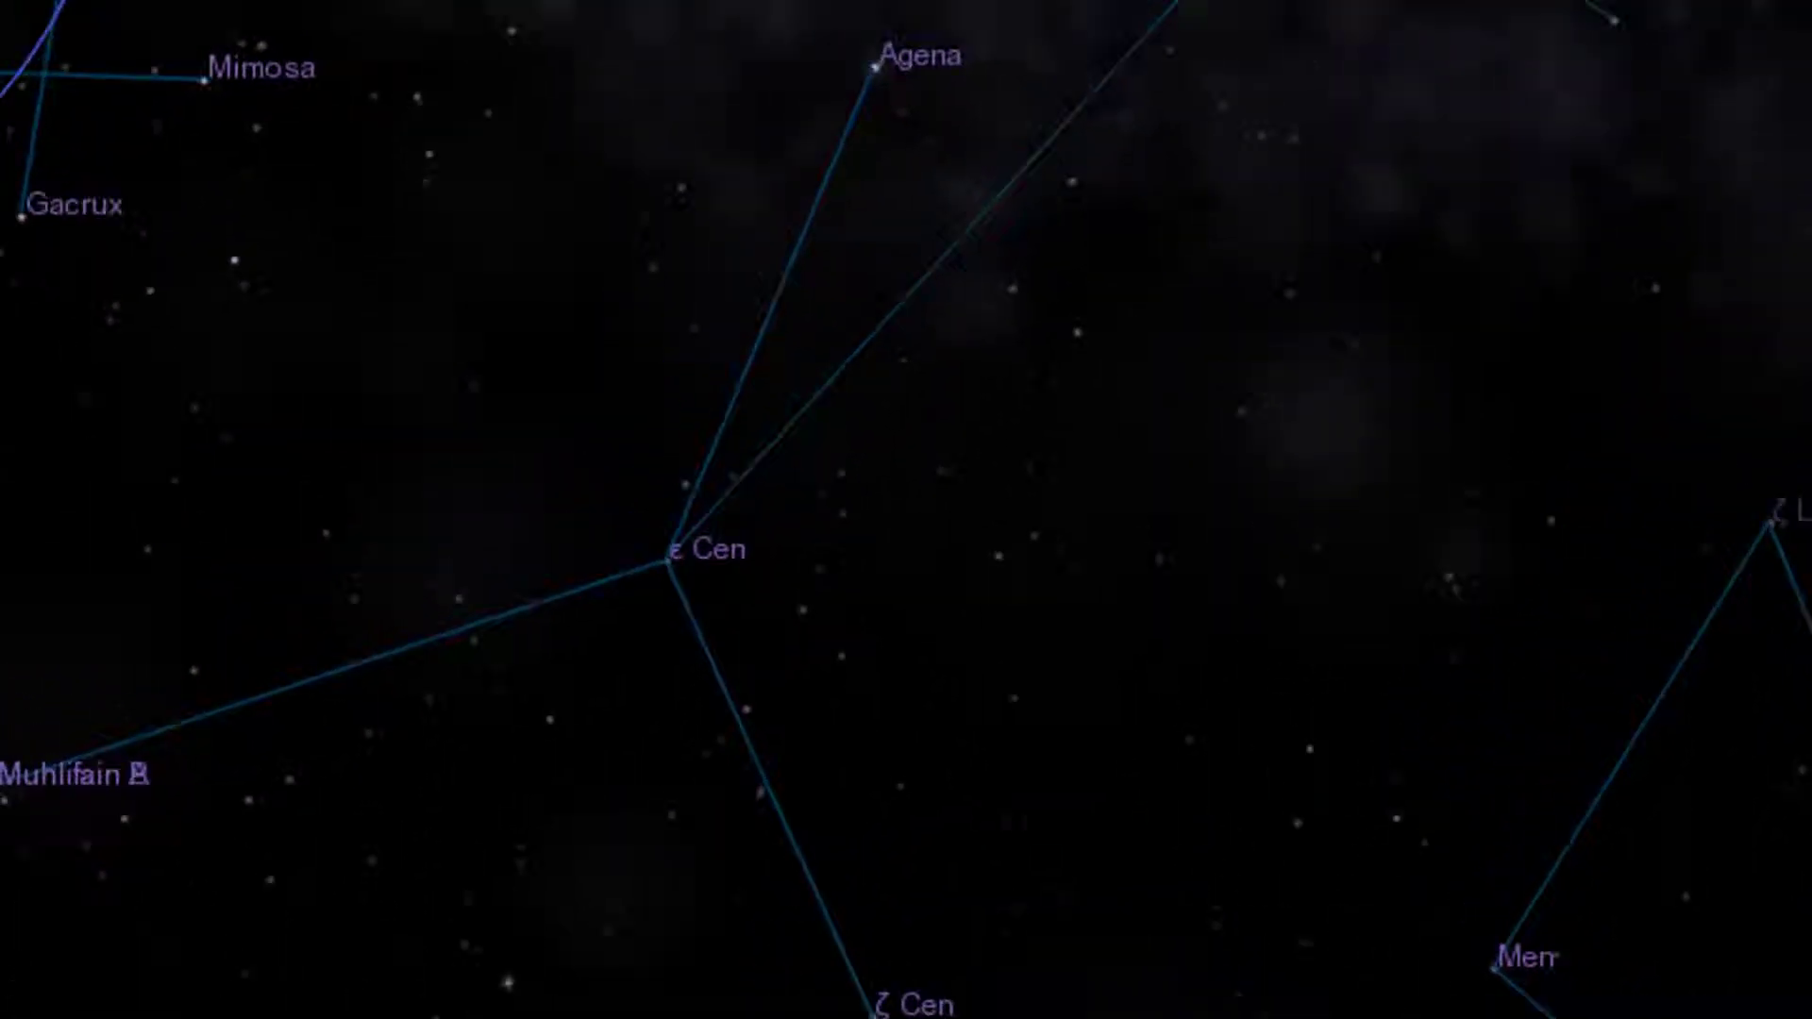
{"action": "scroll", "scroll_direction": "down", "scroll_amount": 3}
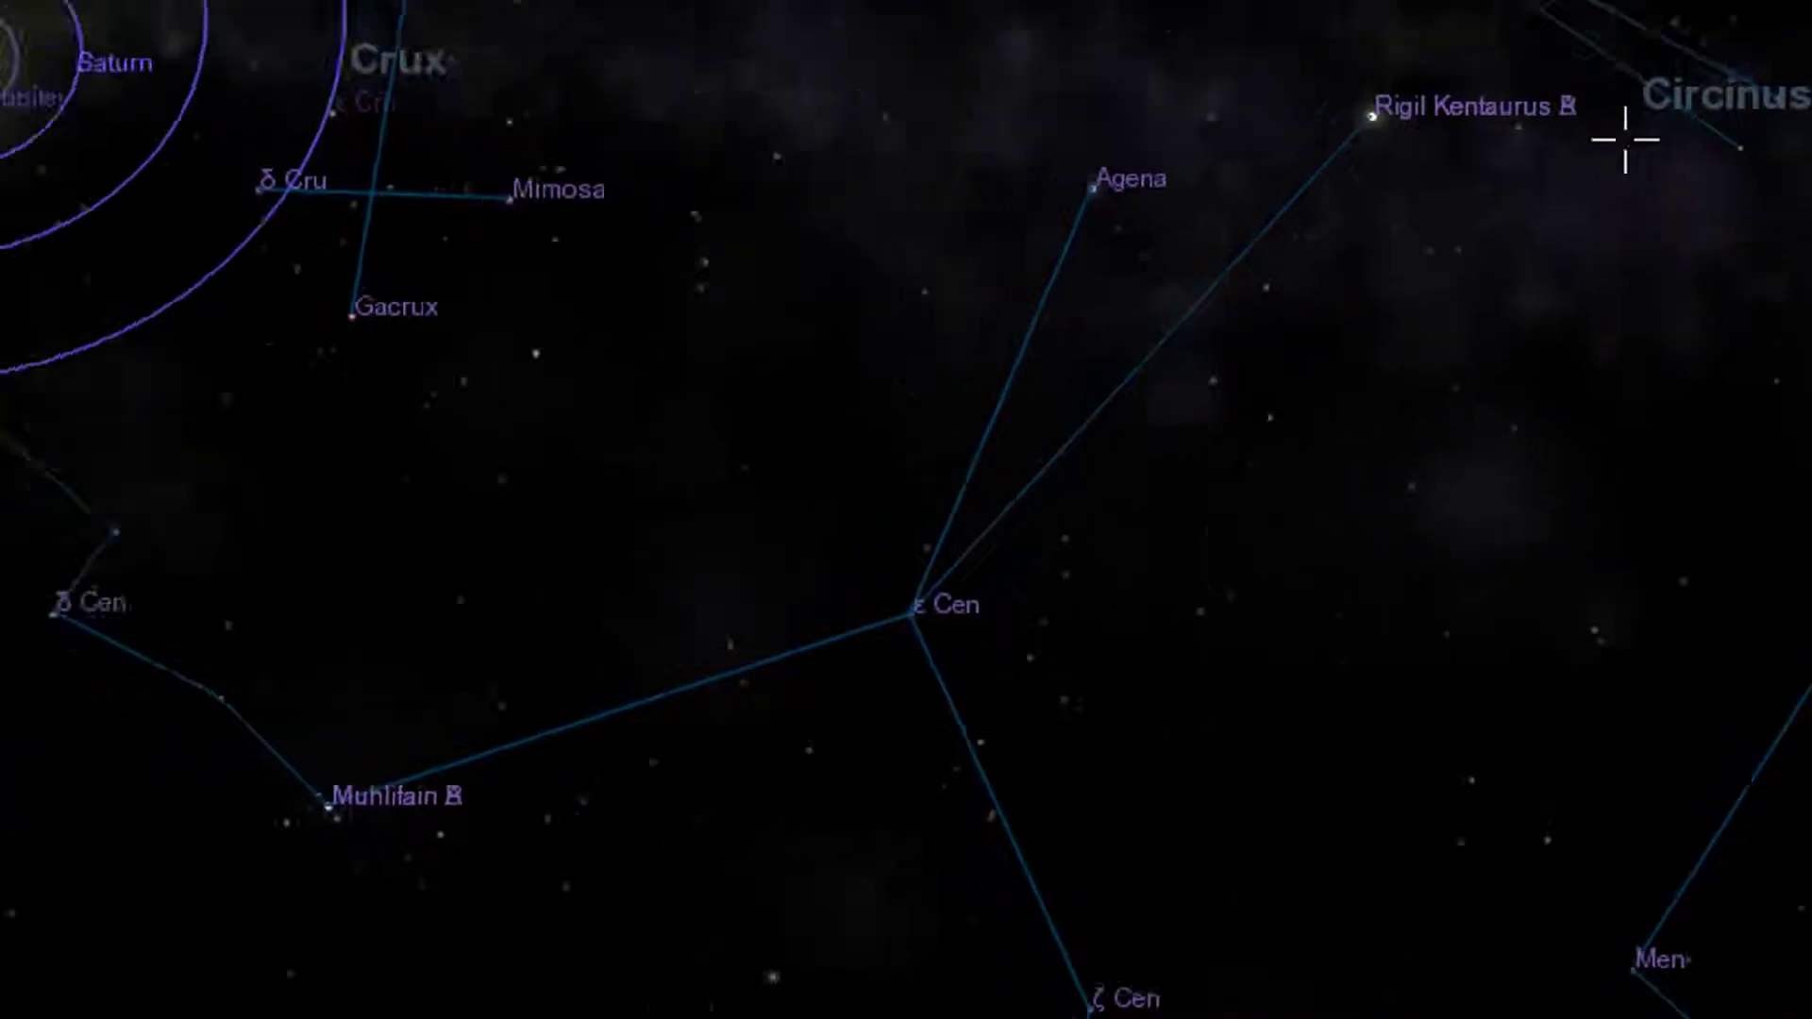
{"action": "scroll", "scroll_direction": "down", "scroll_amount": 3}
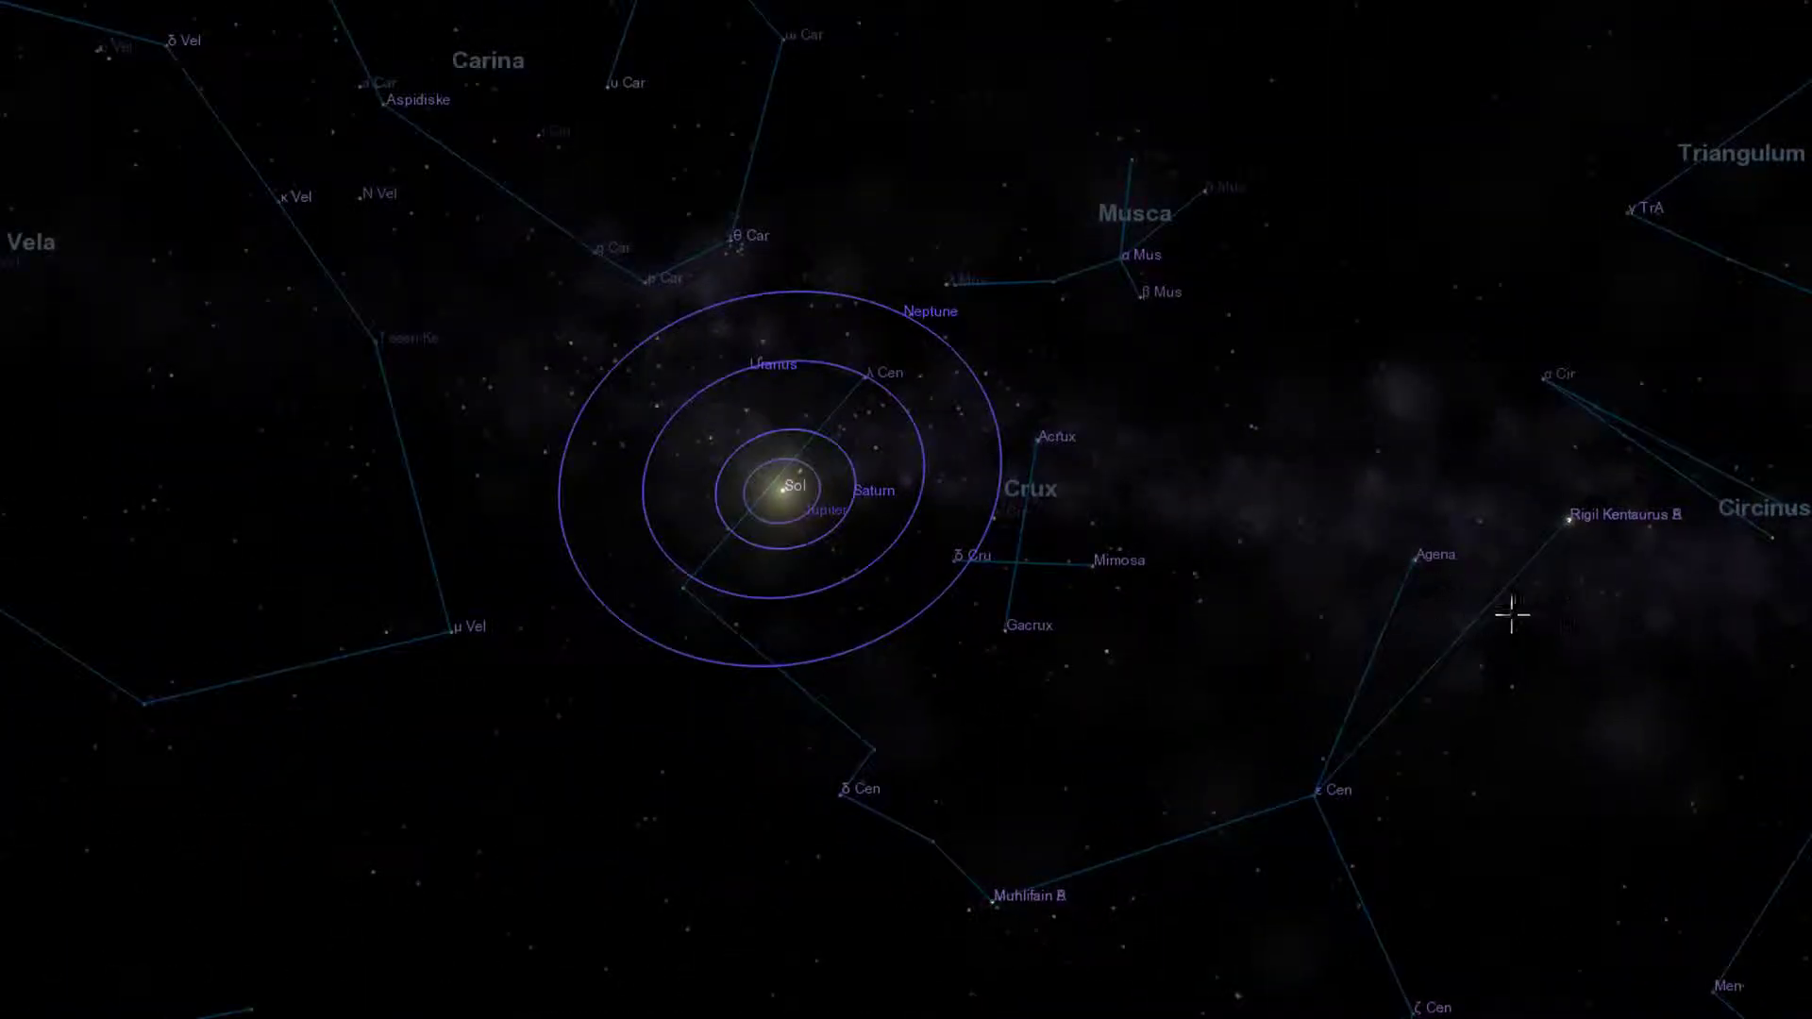
{"action": "mouse_move", "coordinate": [1530, 583]}
{"action": "type", "text": "h"}
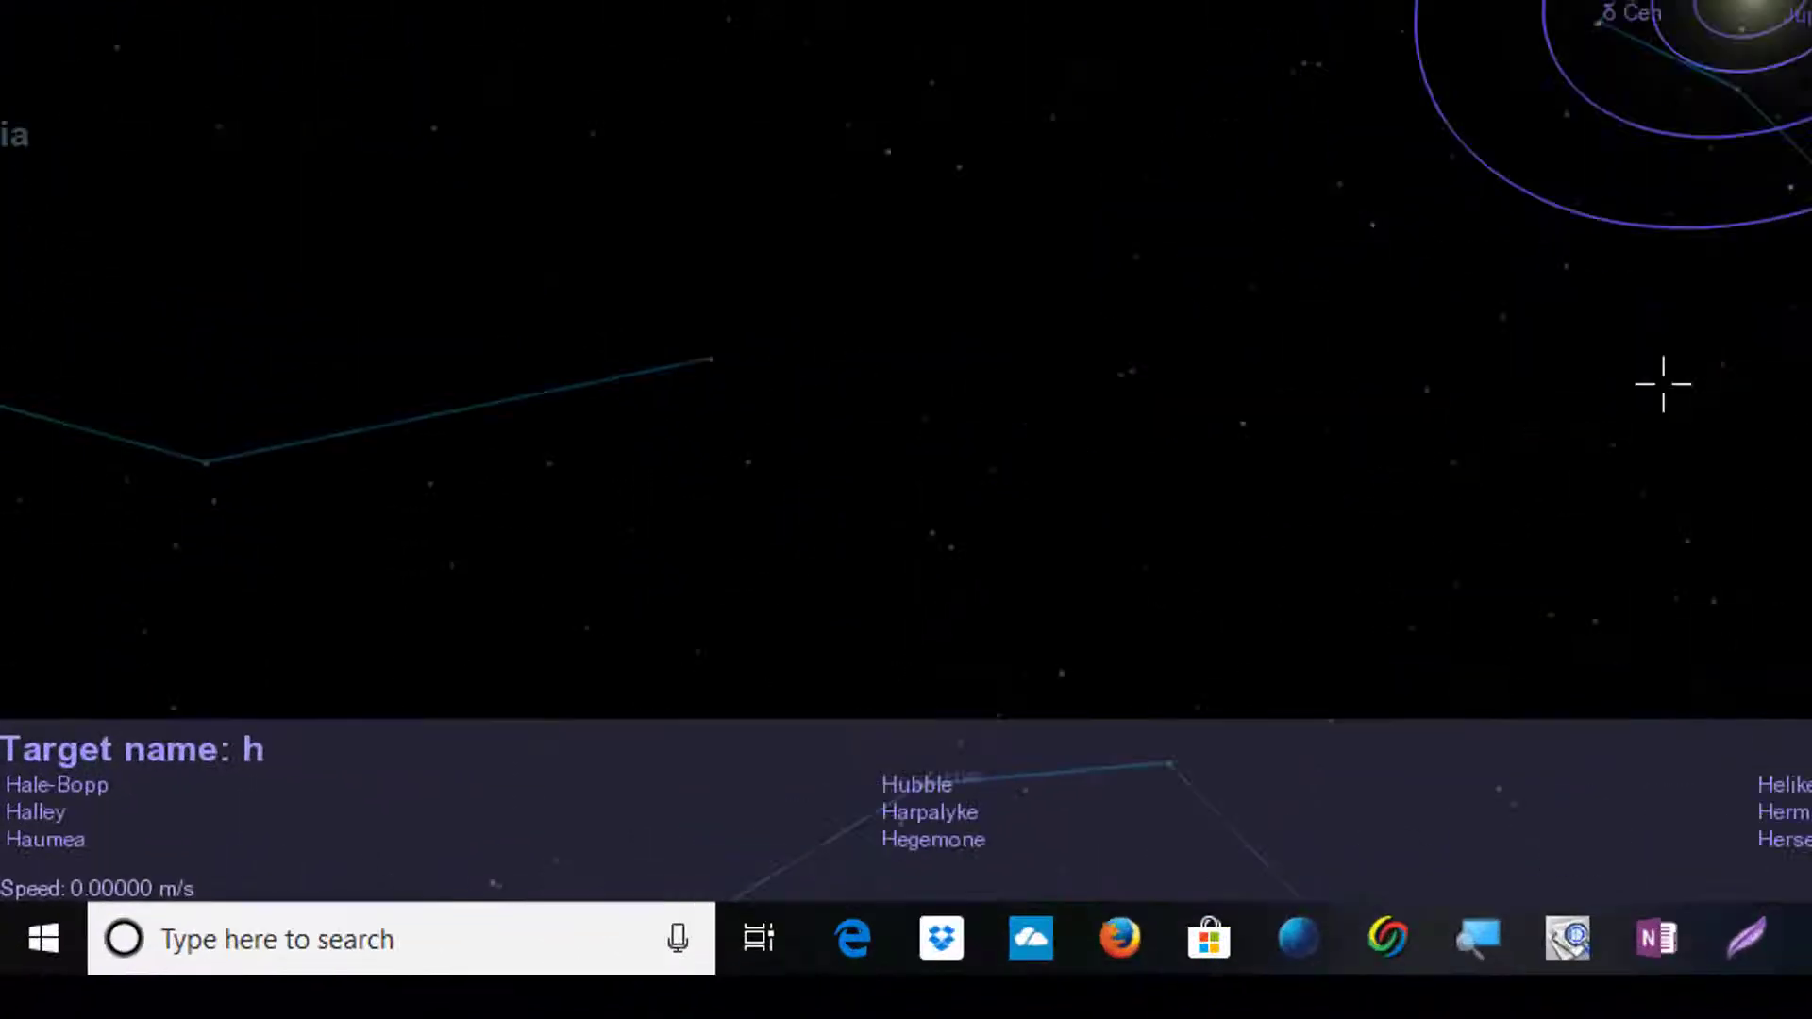
Enter 'ar' in the target name prompt to list Harpalyke and HARO matches
{"action": "type", "text": "a"}
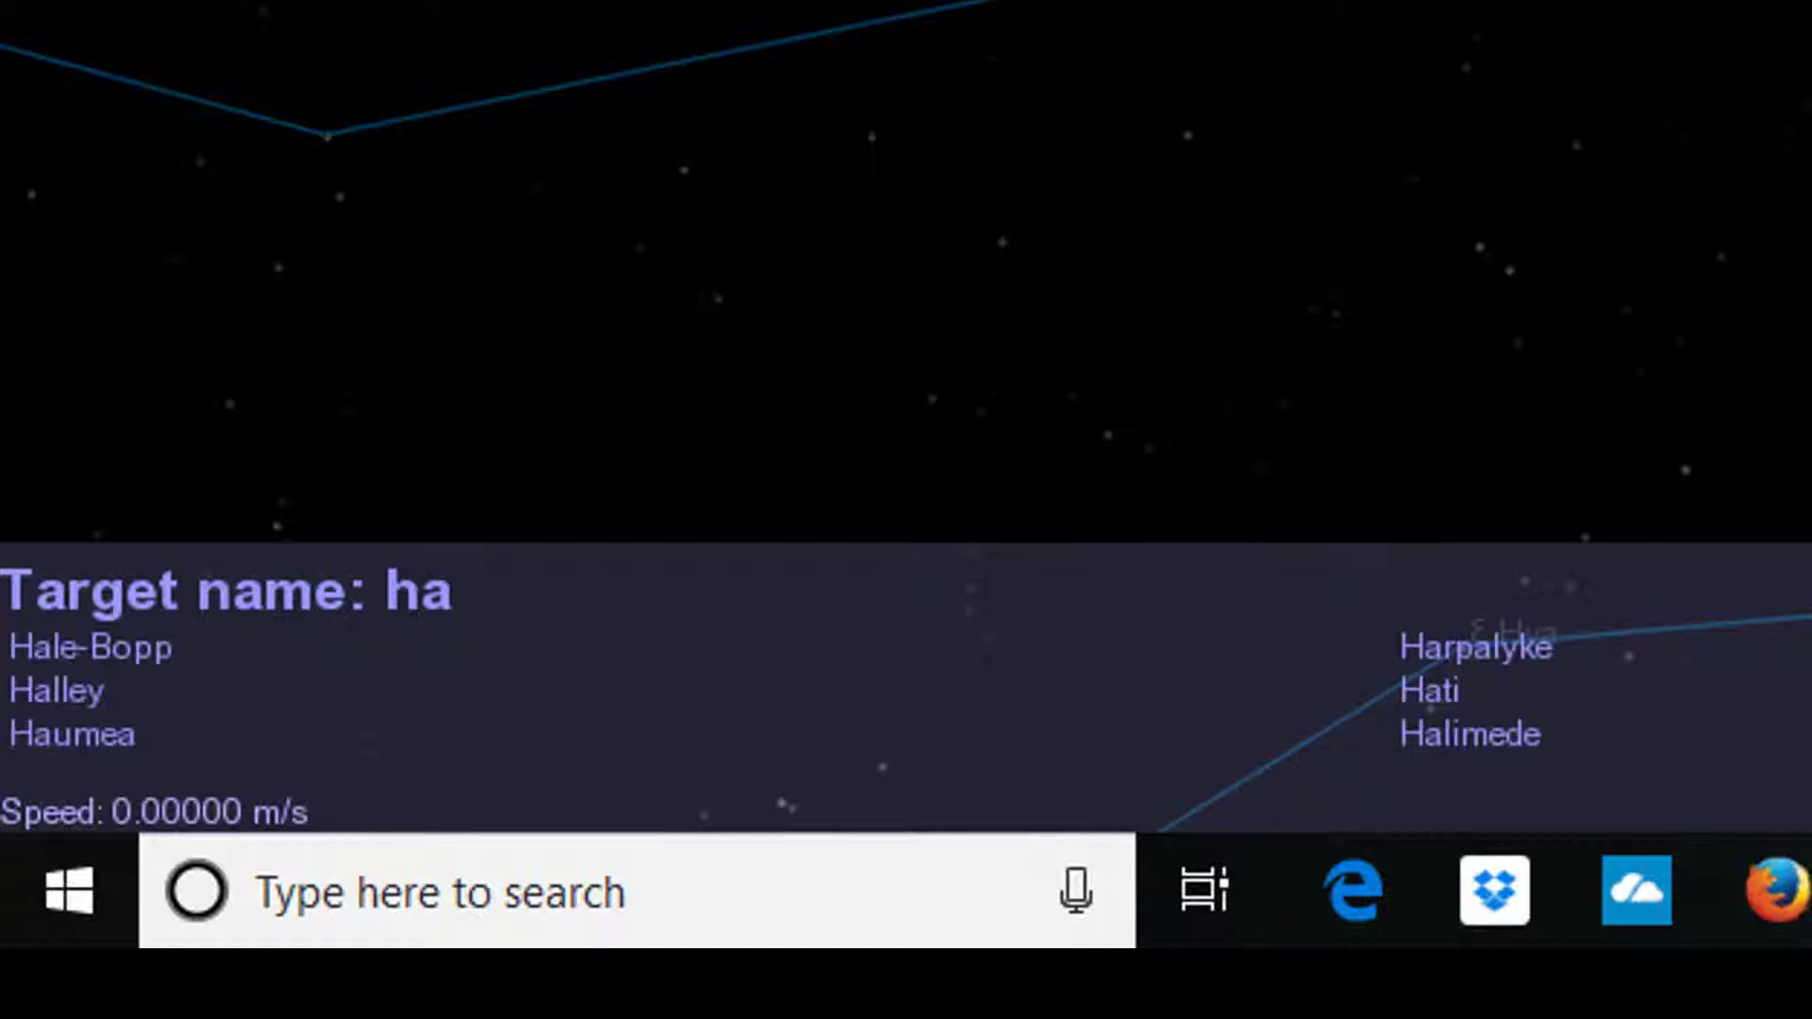
{"action": "type", "text": "r"}
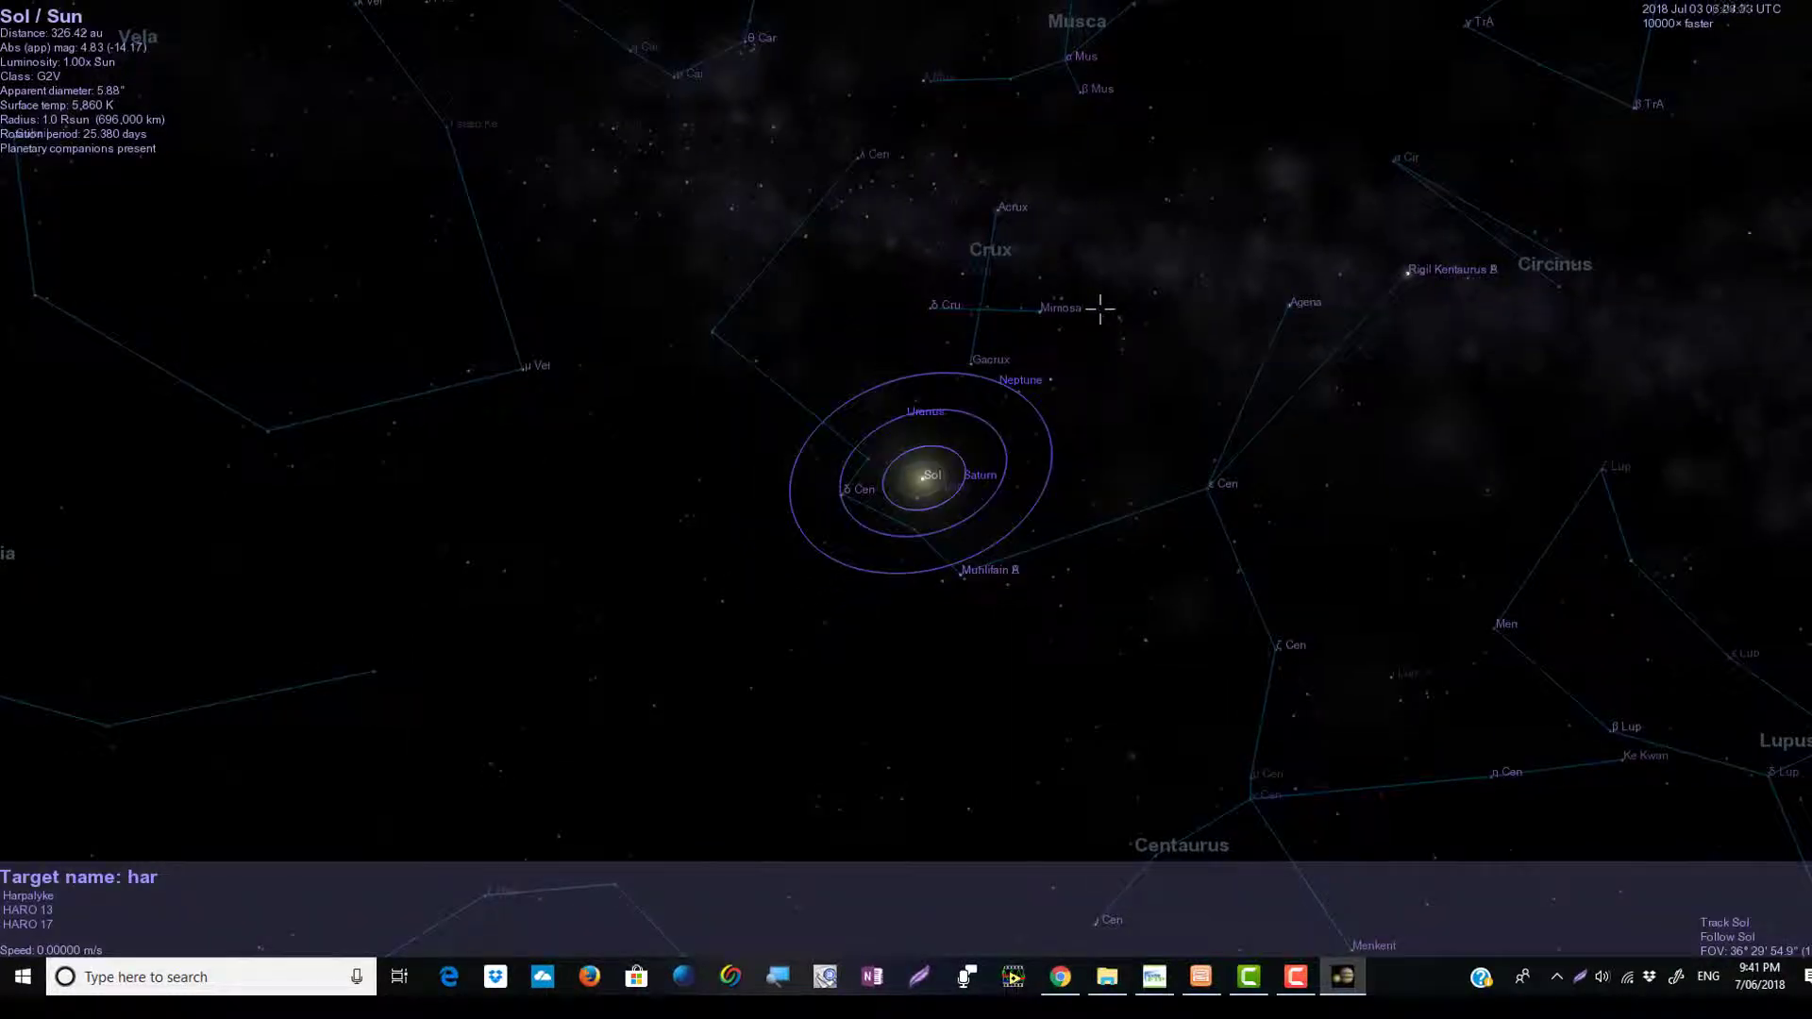
{"action": "mouse_move", "coordinate": [959, 448]}
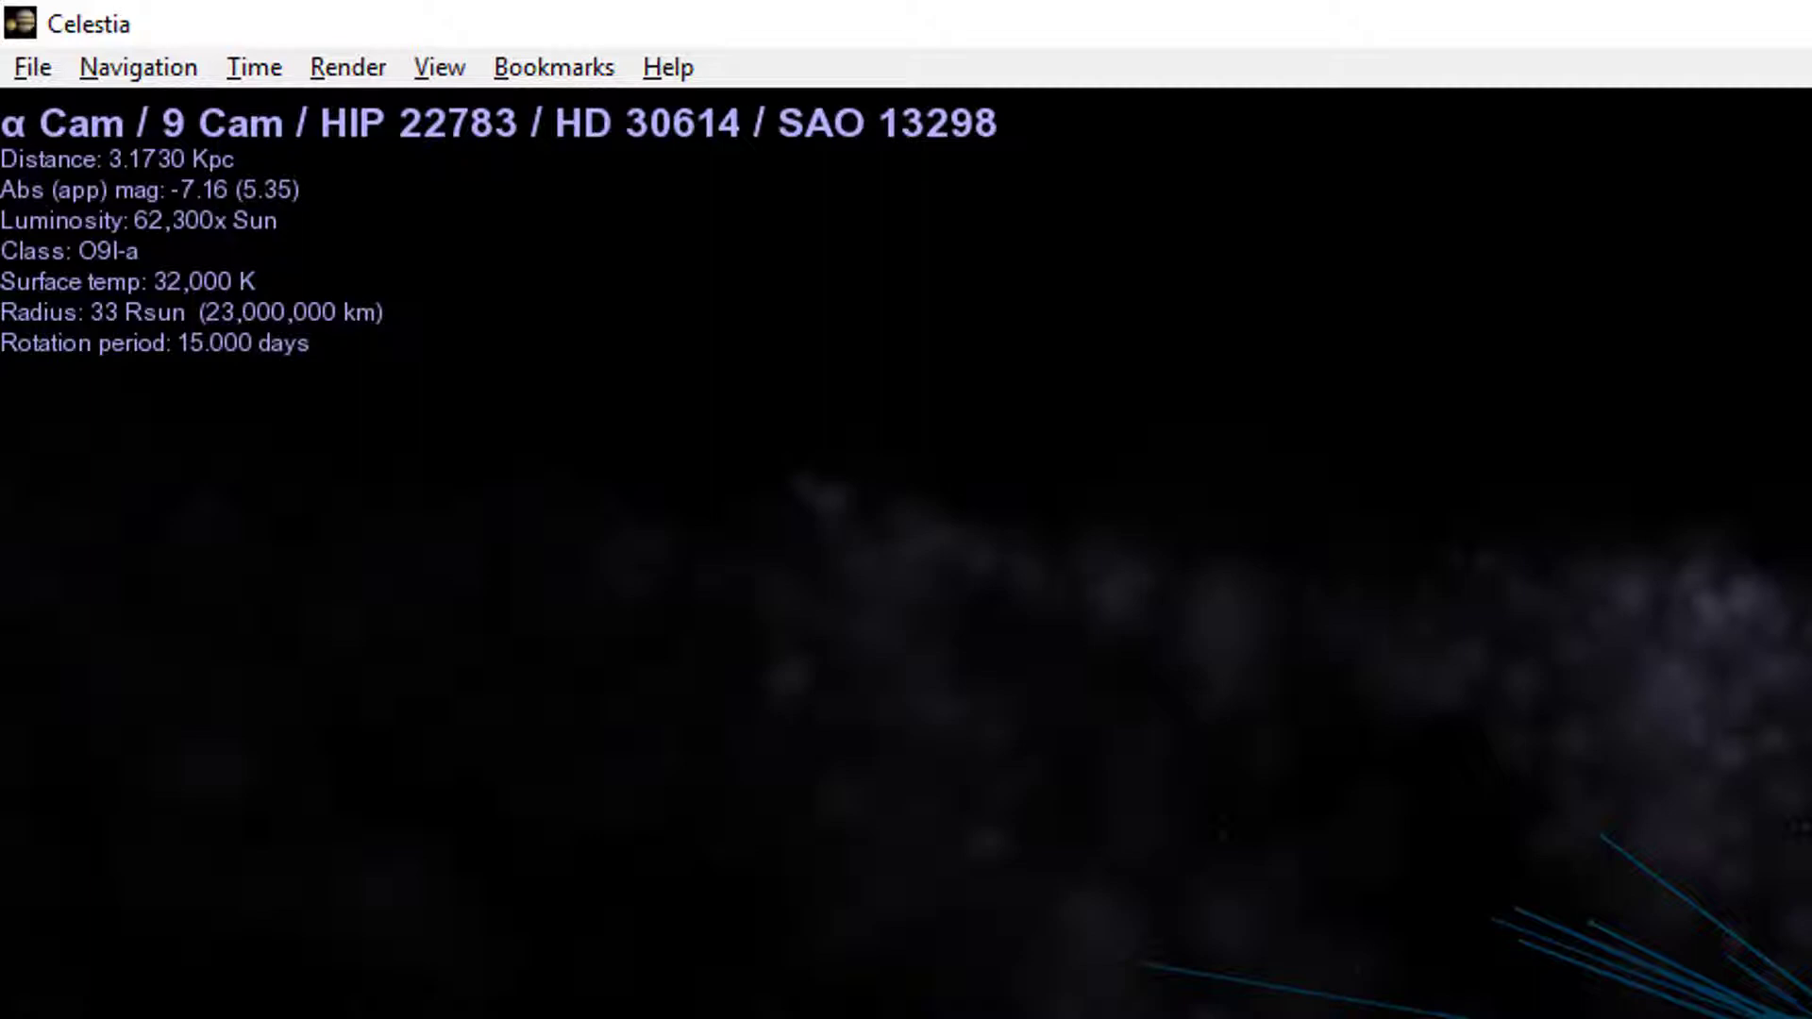
{"action": "mouse_move", "coordinate": [174, 312]}
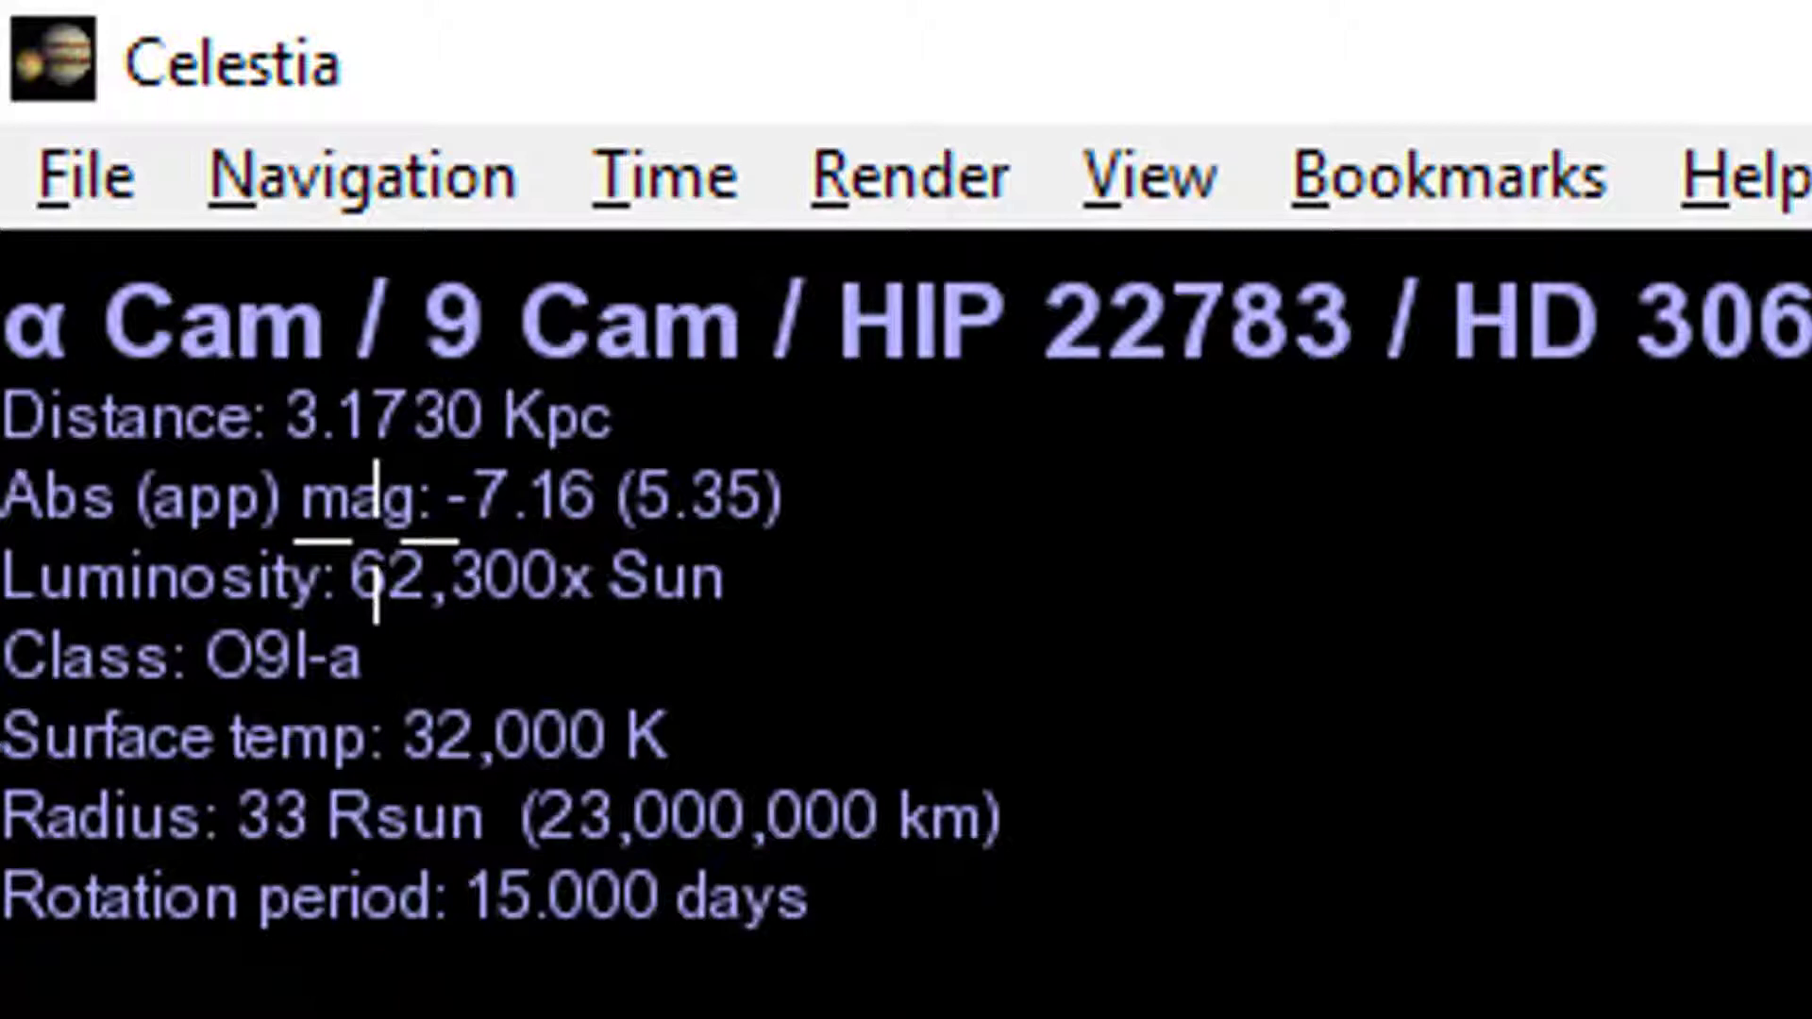
{"action": "mouse_move", "coordinate": [722, 578]}
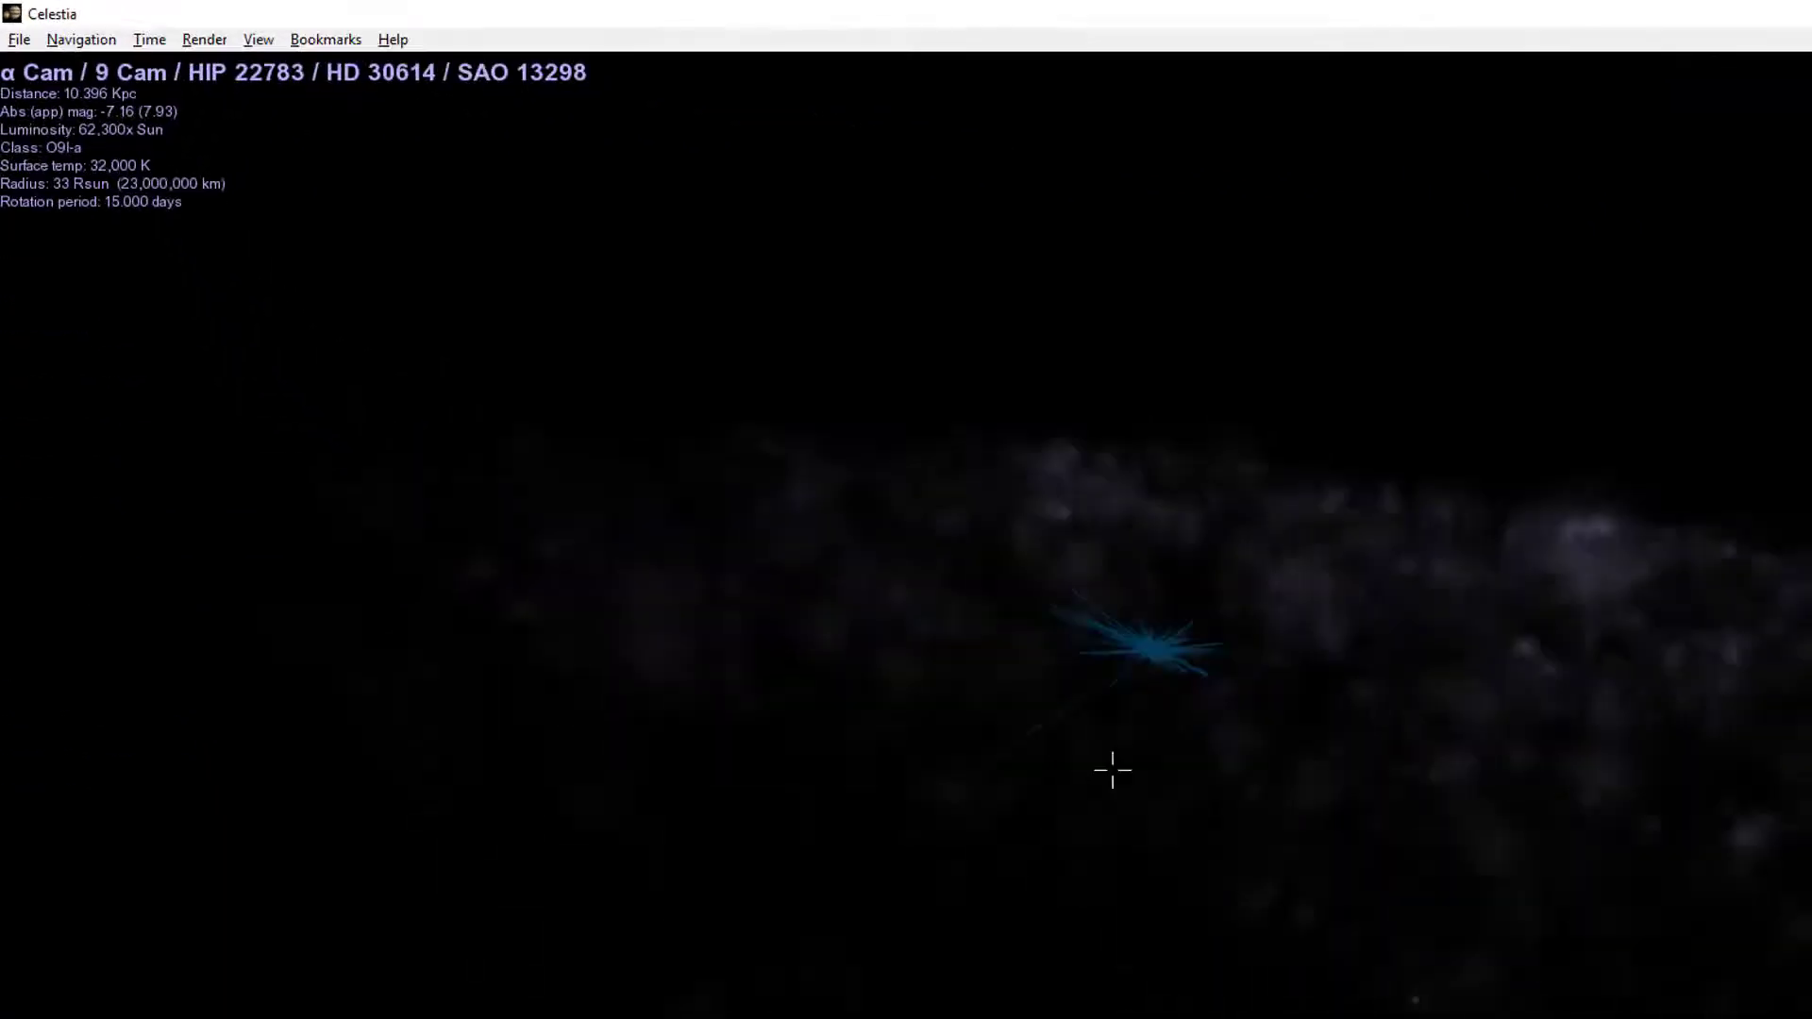
Type 'har' then '0' in the target name prompt to narrow the matches
{"action": "type", "text": "har"}
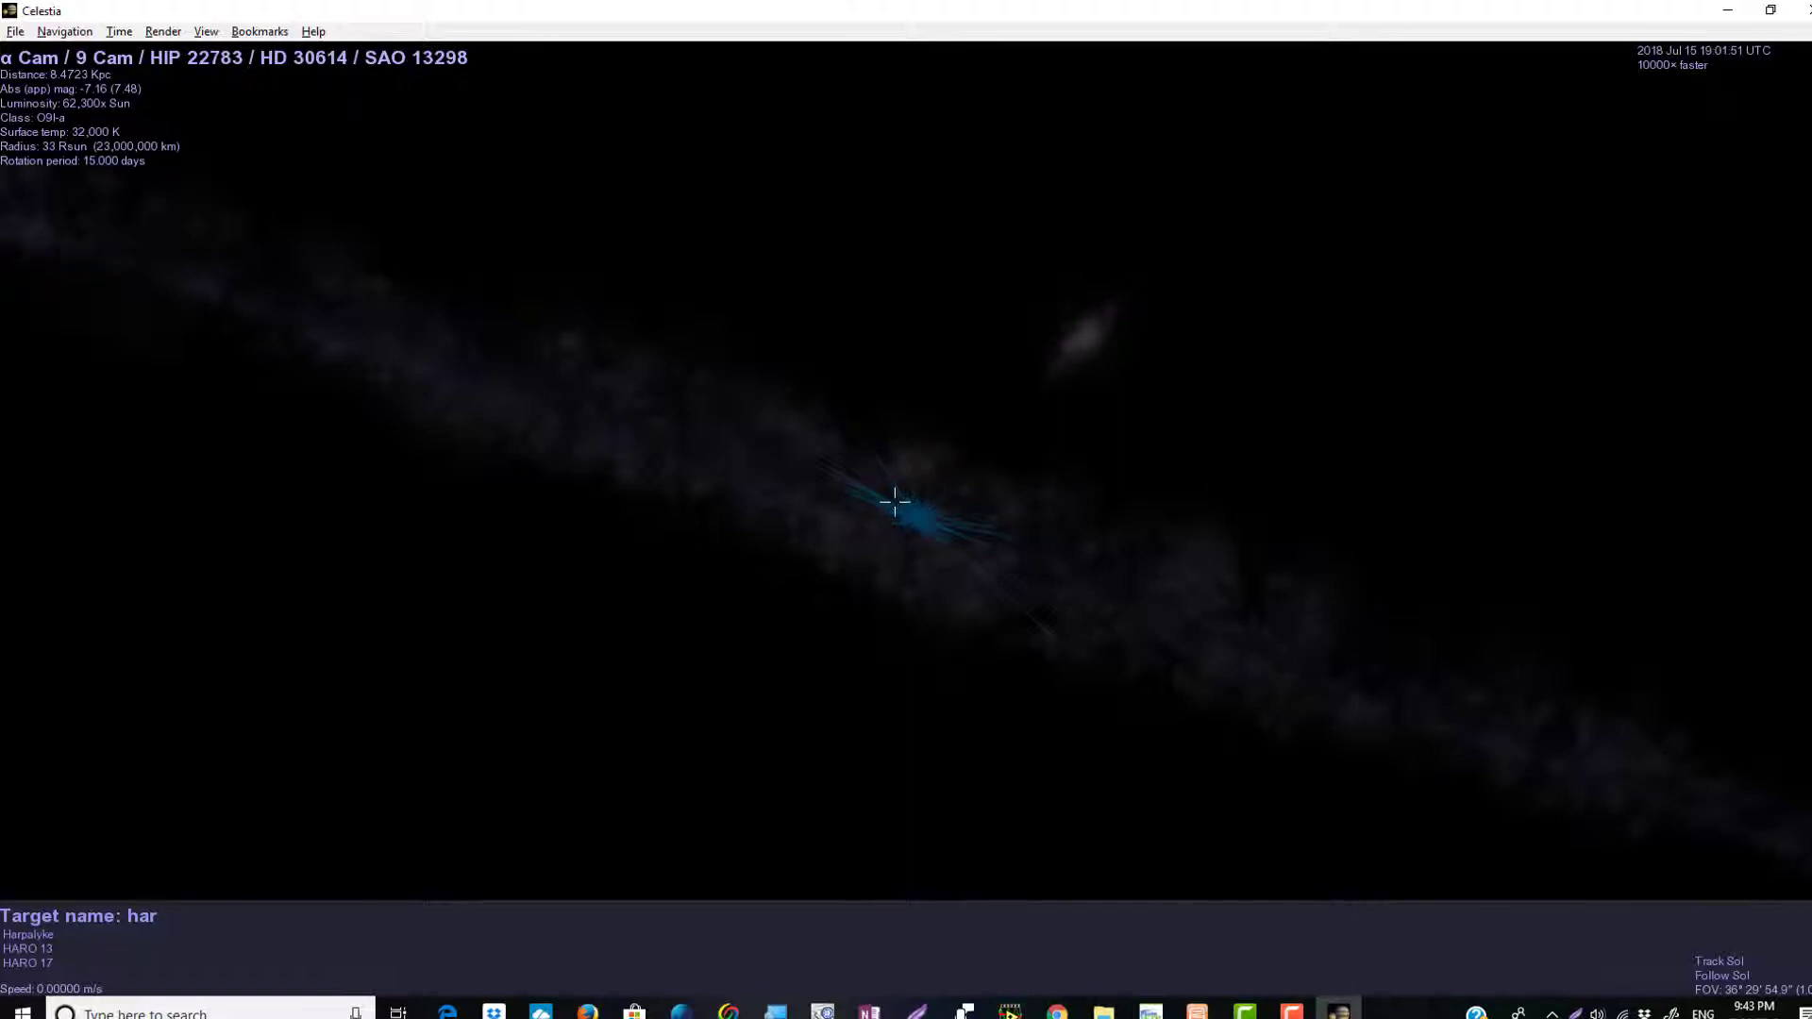
{"action": "type", "text": "0h33"}
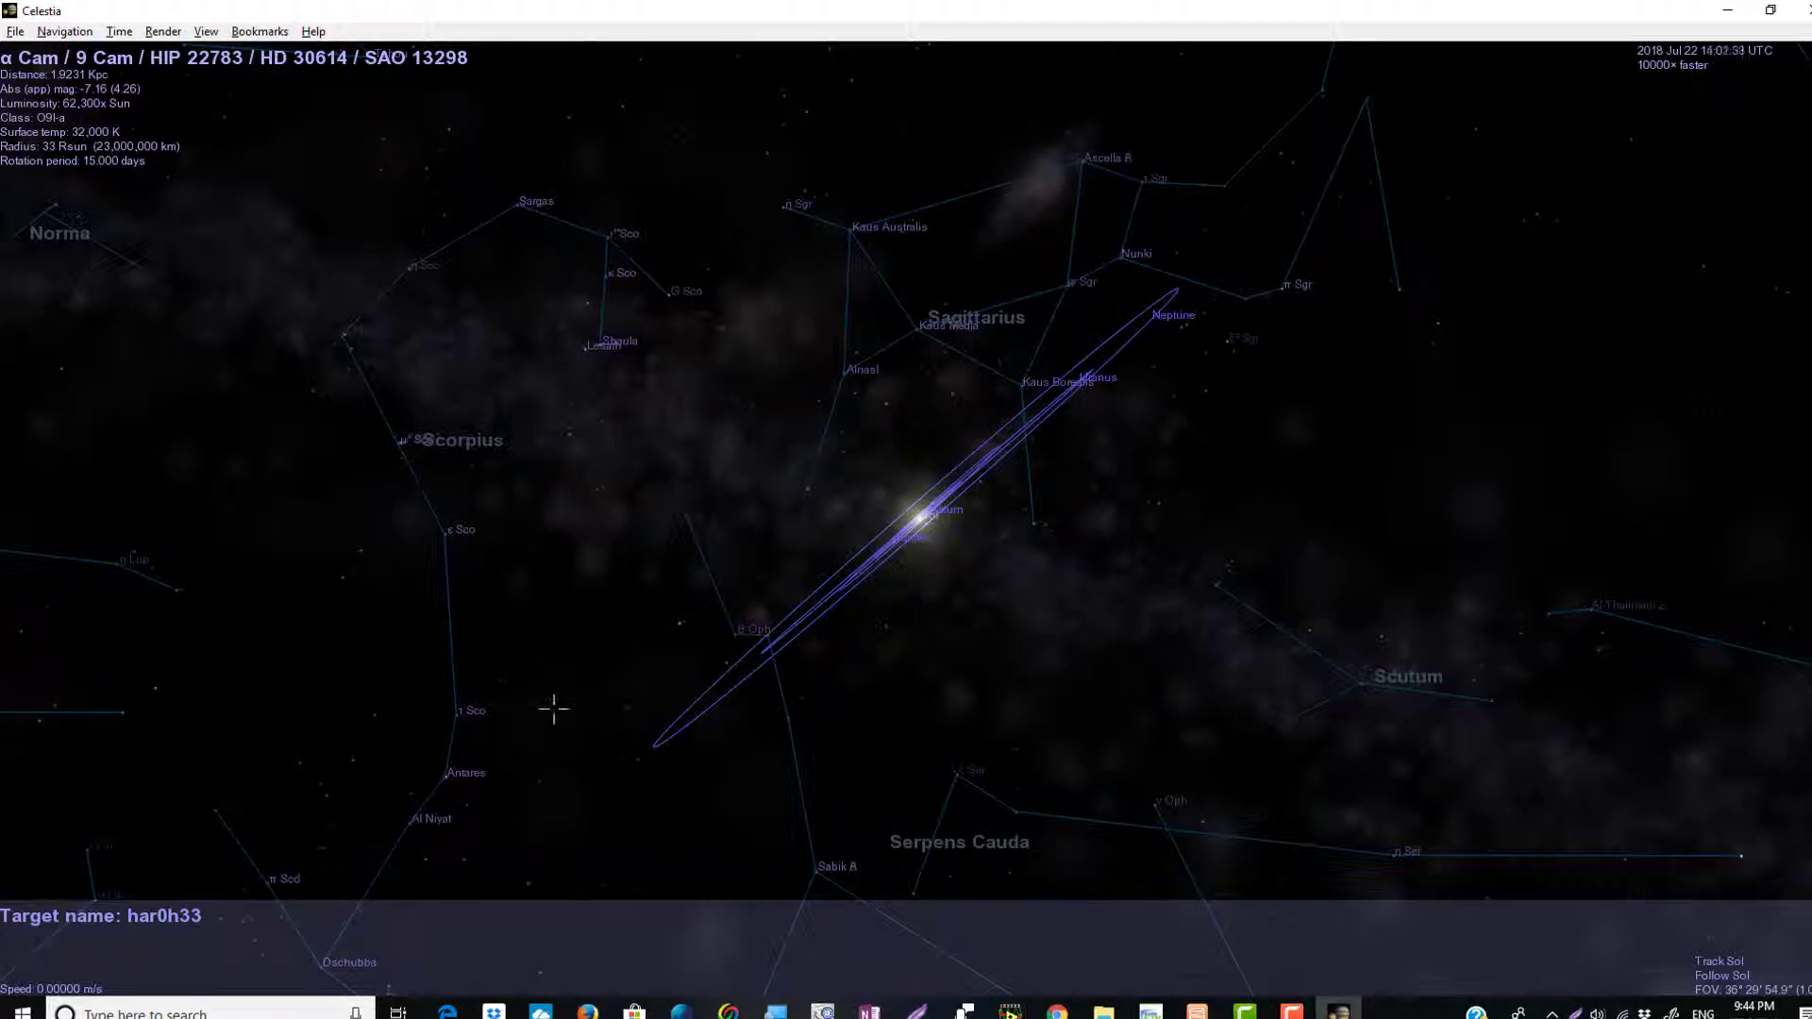
{"action": "mouse_move", "coordinate": [751, 709]}
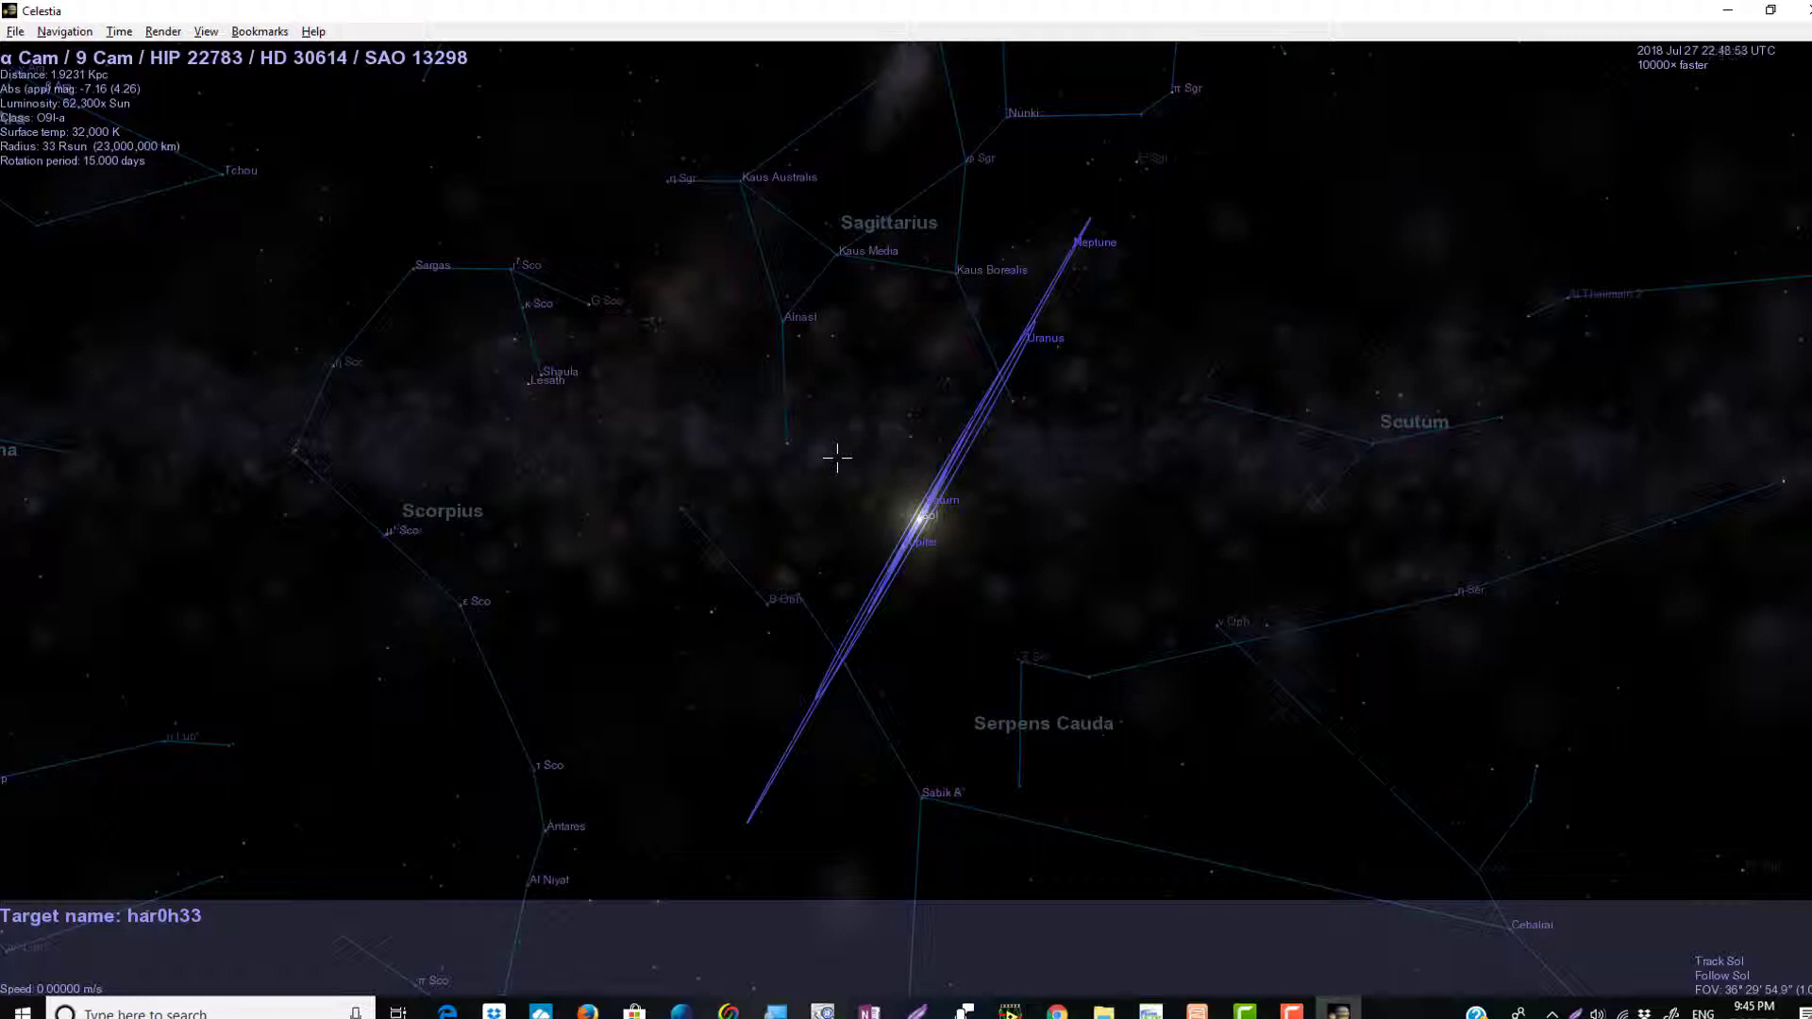
{"action": "mouse_move", "coordinate": [1503, 359]}
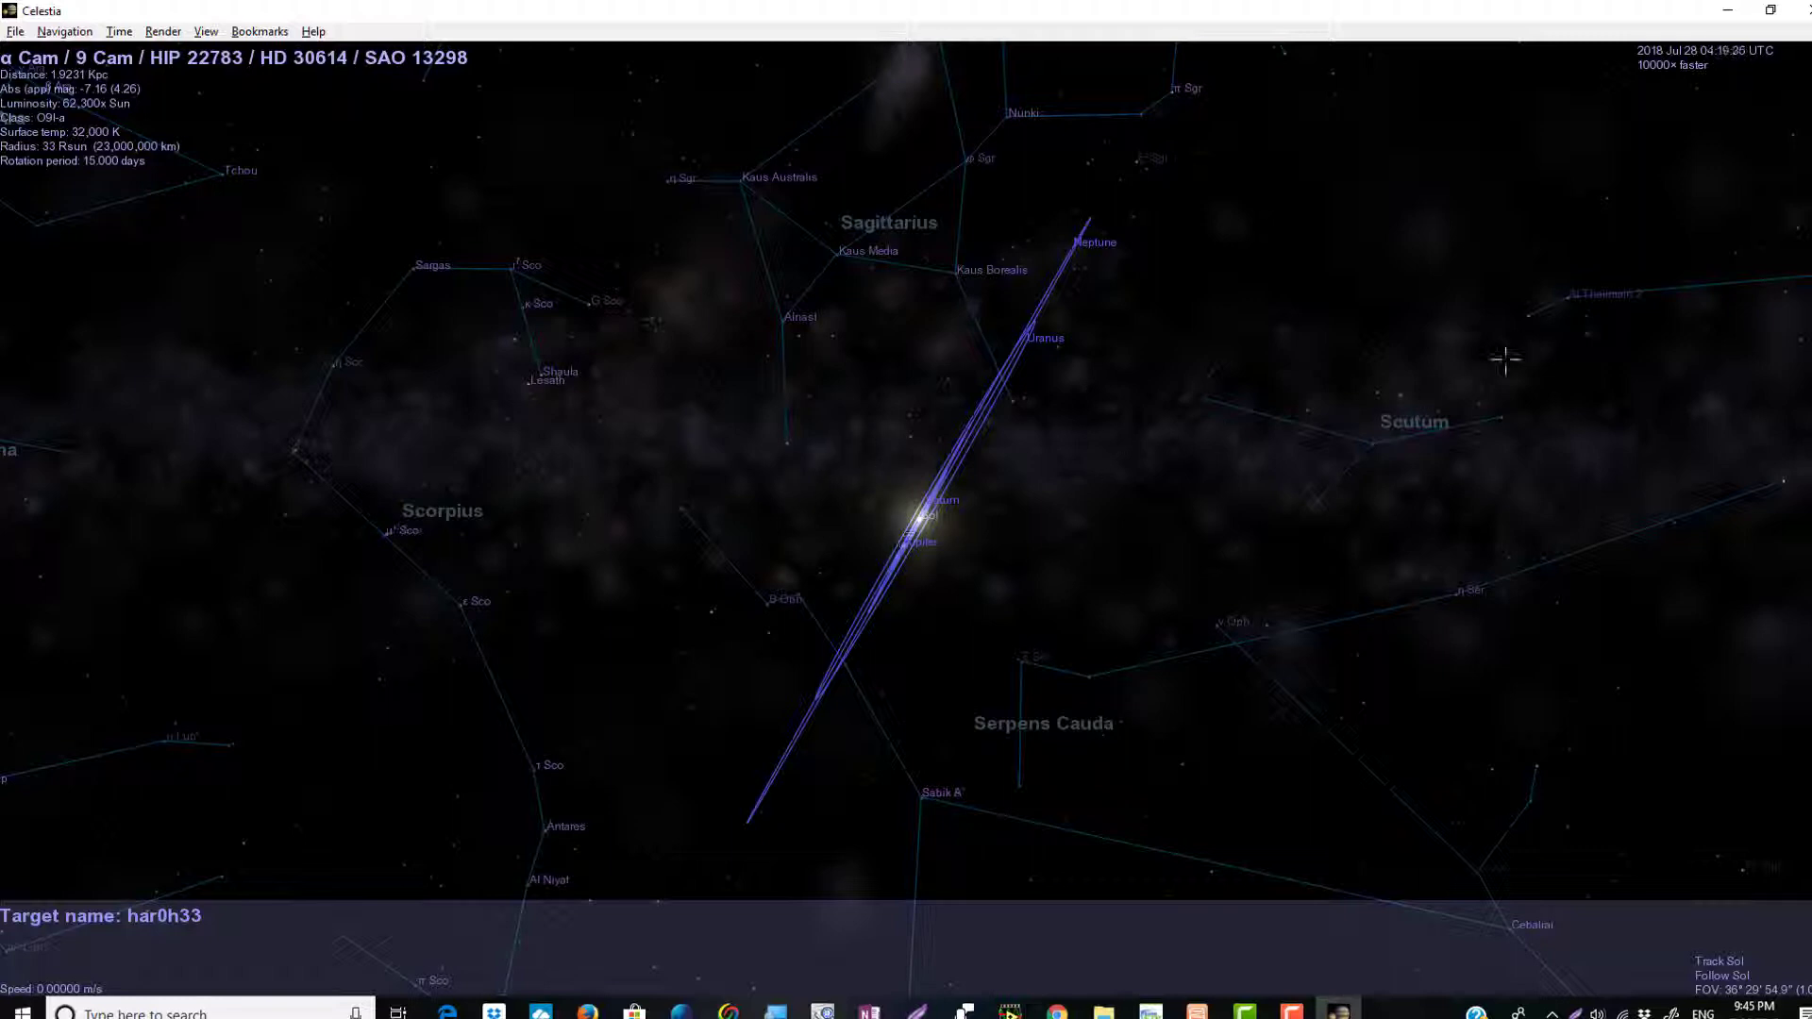
{"action": "mouse_move", "coordinate": [736, 544]}
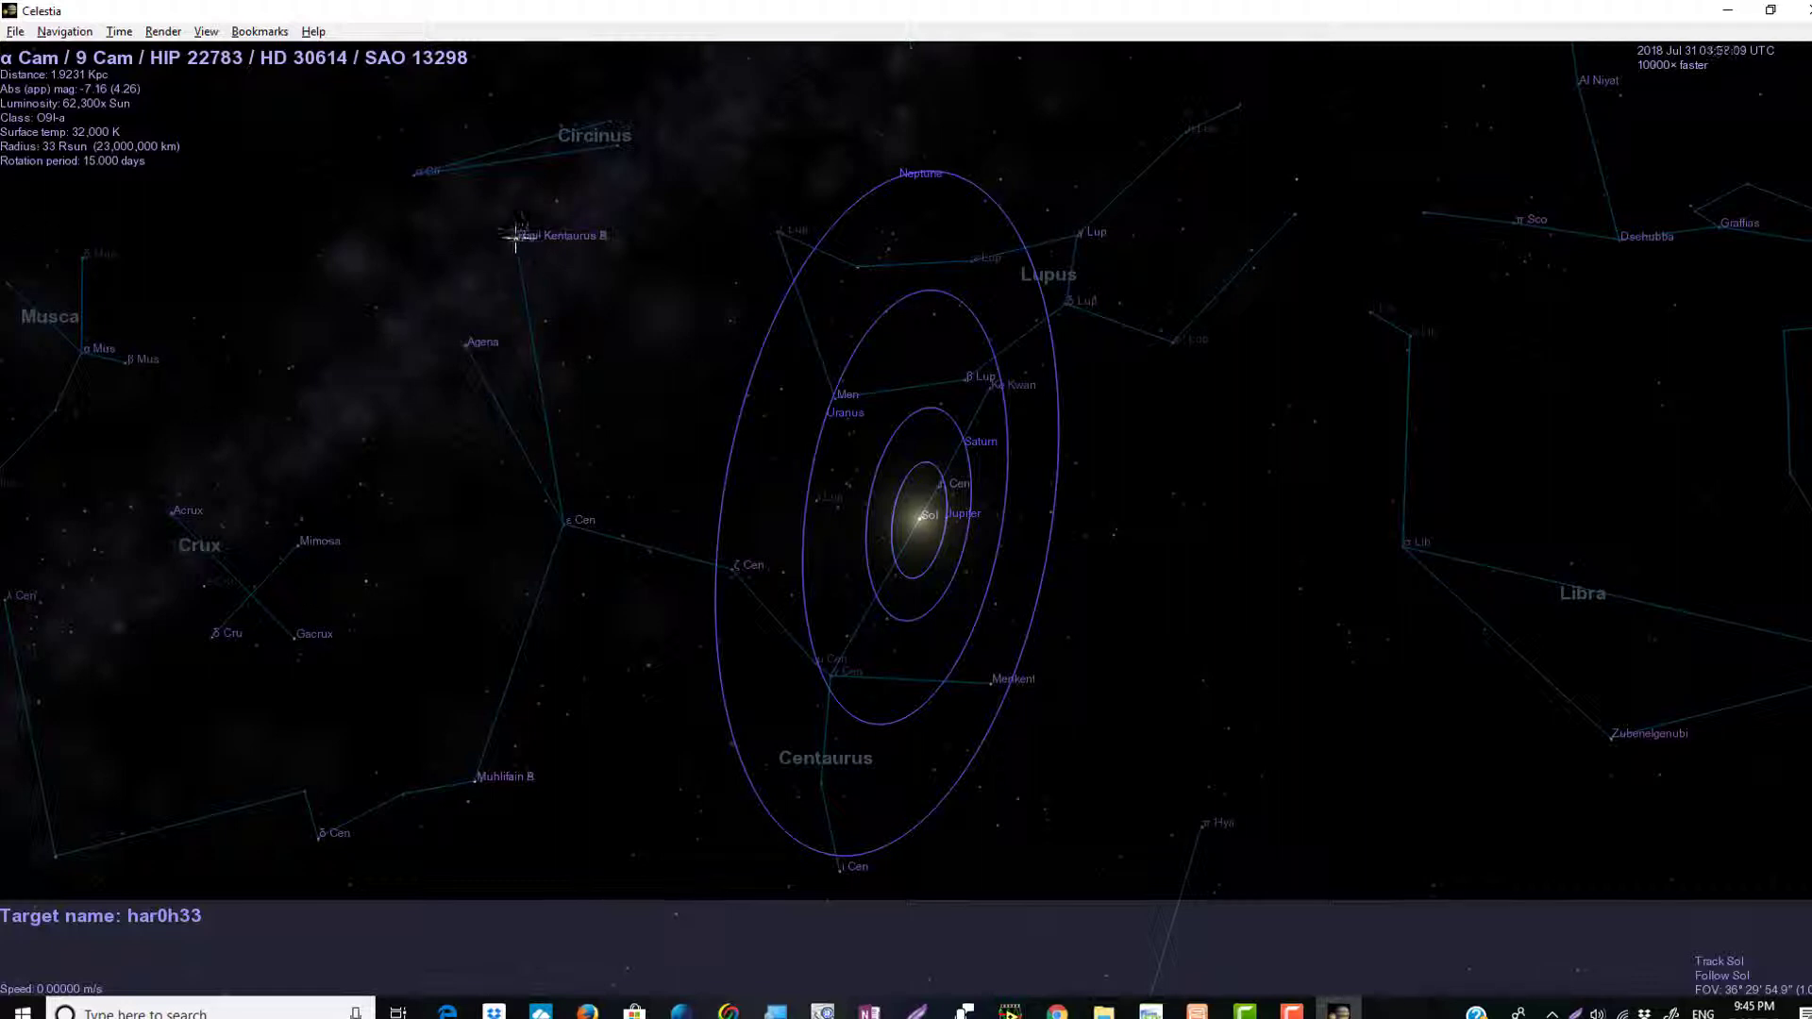
{"action": "mouse_move", "coordinate": [468, 341]}
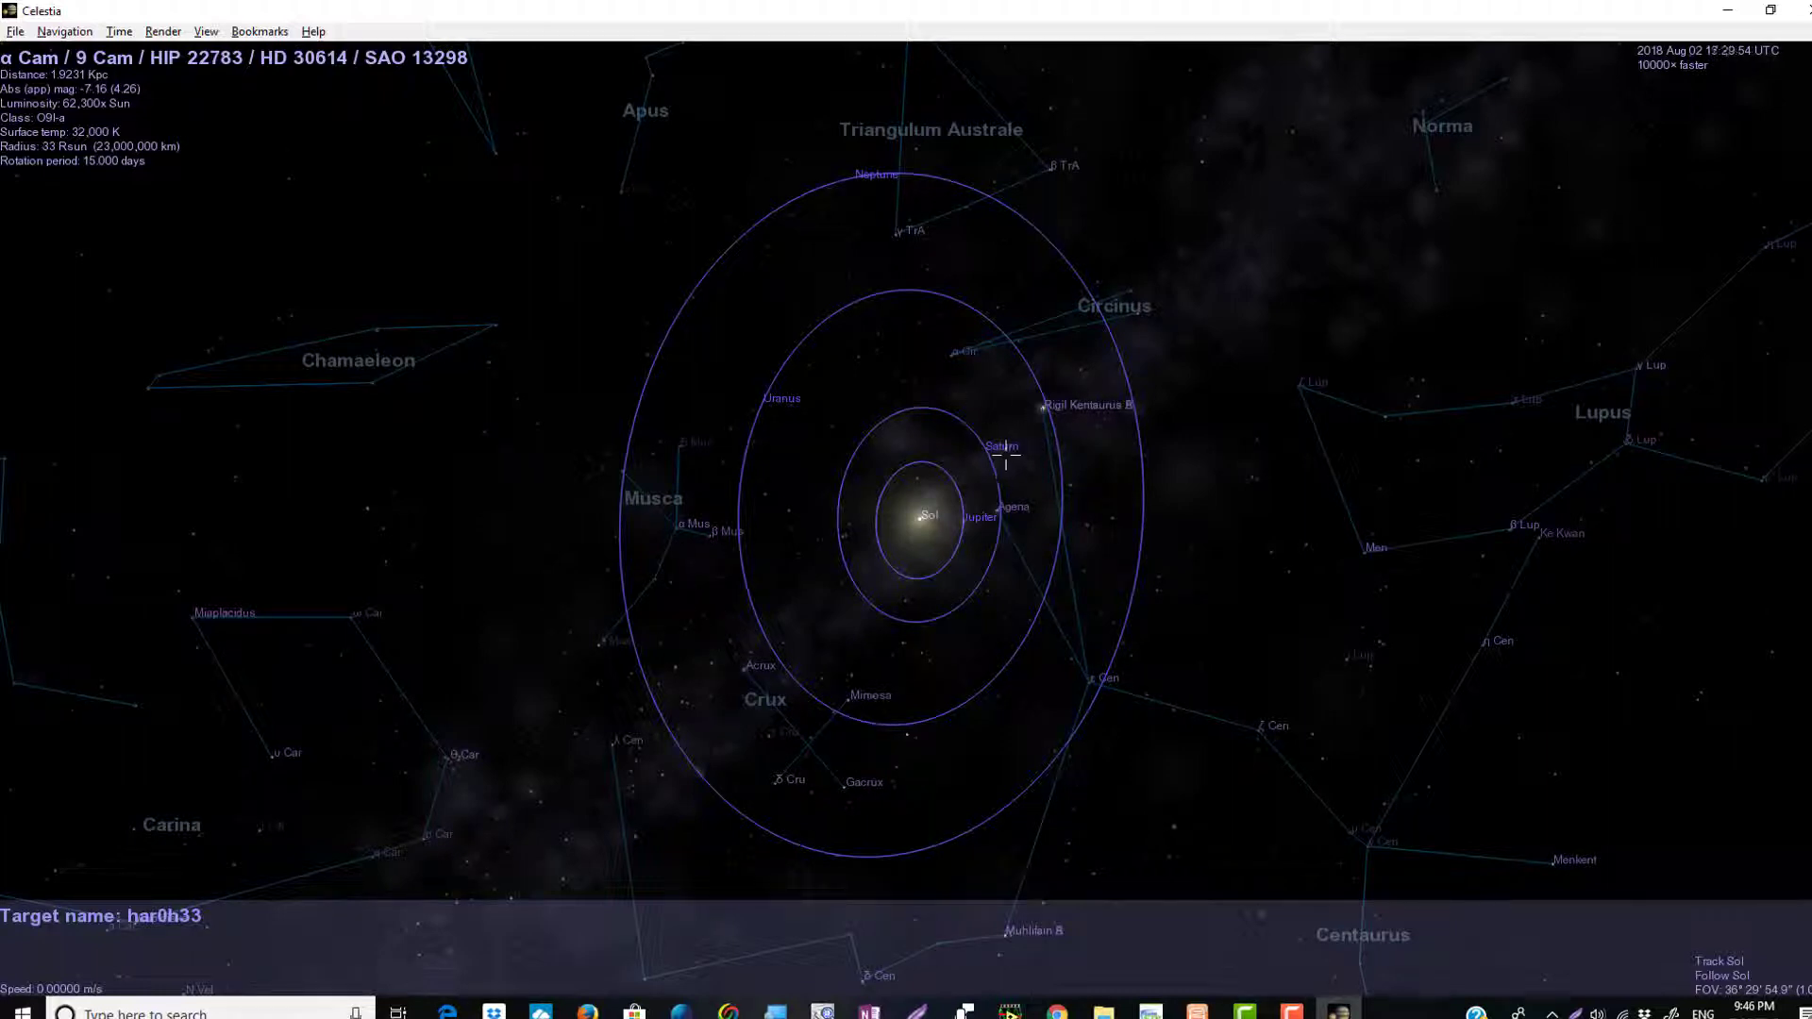
{"action": "mouse_move", "coordinate": [589, 377]}
{"action": "type", "text": "ll"}
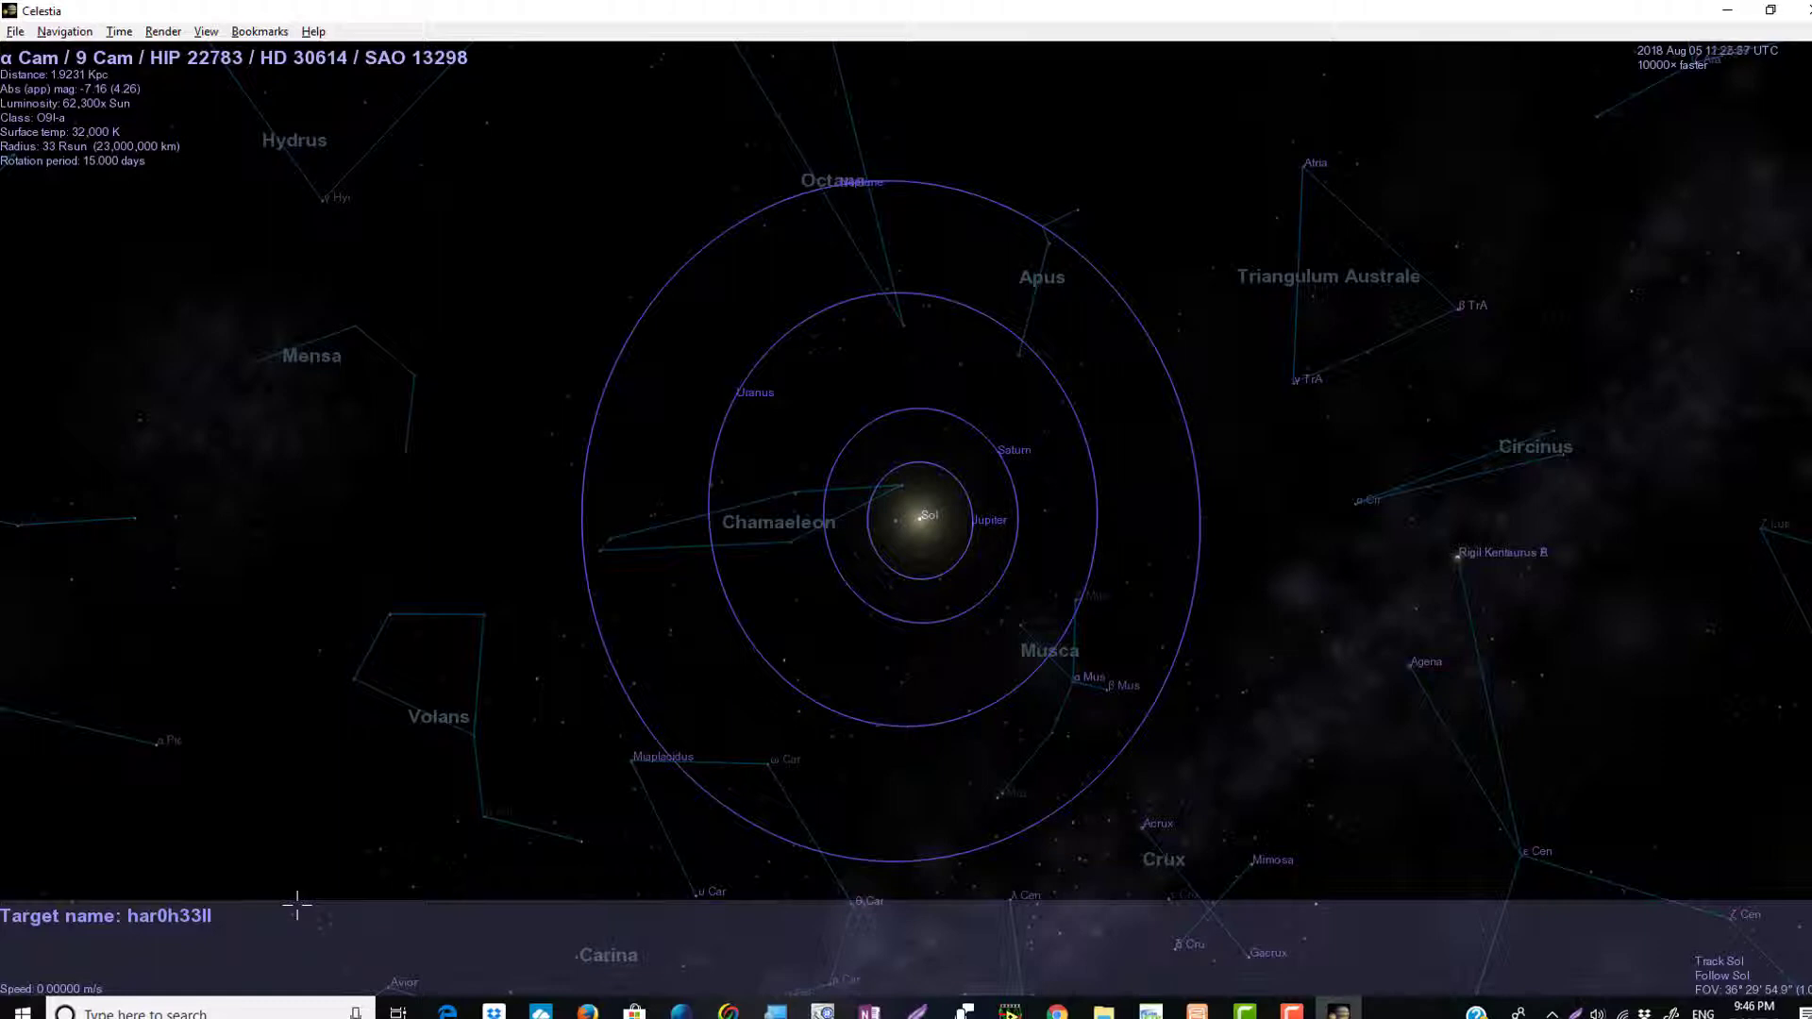
{"action": "key", "text": "backspace"}
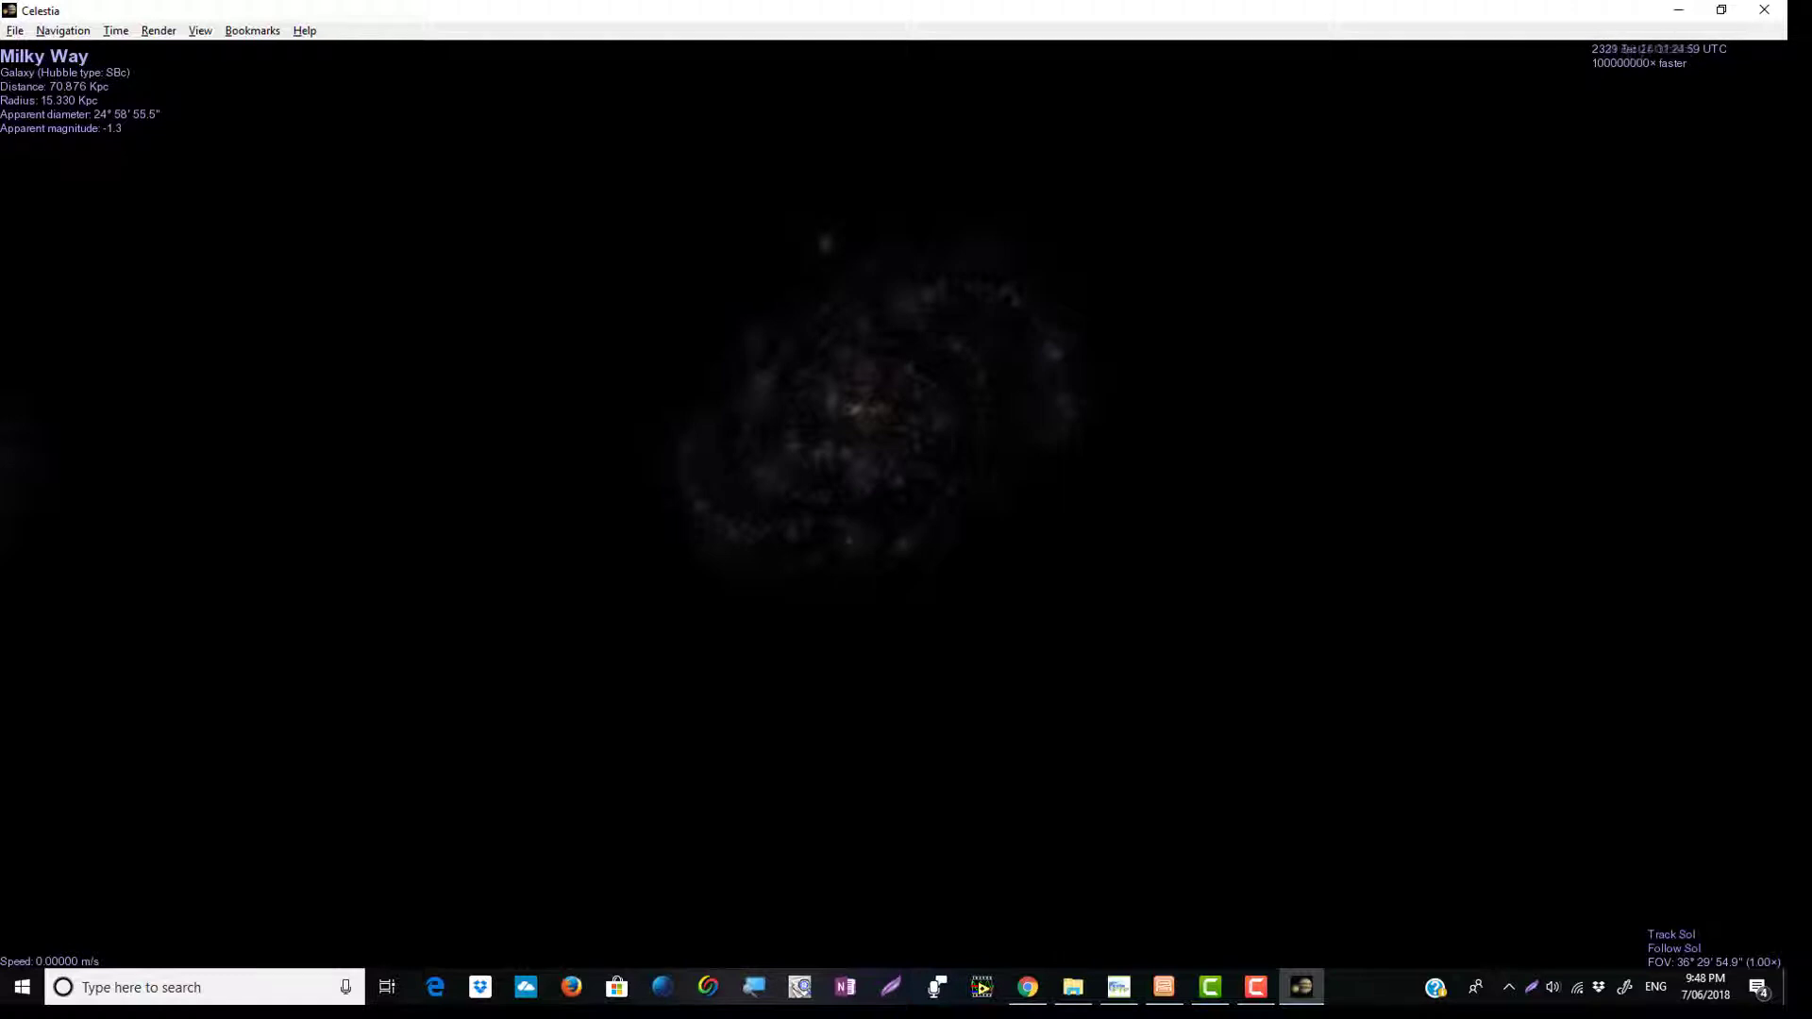
Select Sagittarius dSph and begin typing a new target name, 'so'
{"action": "left_click", "coordinate": [825, 242]}
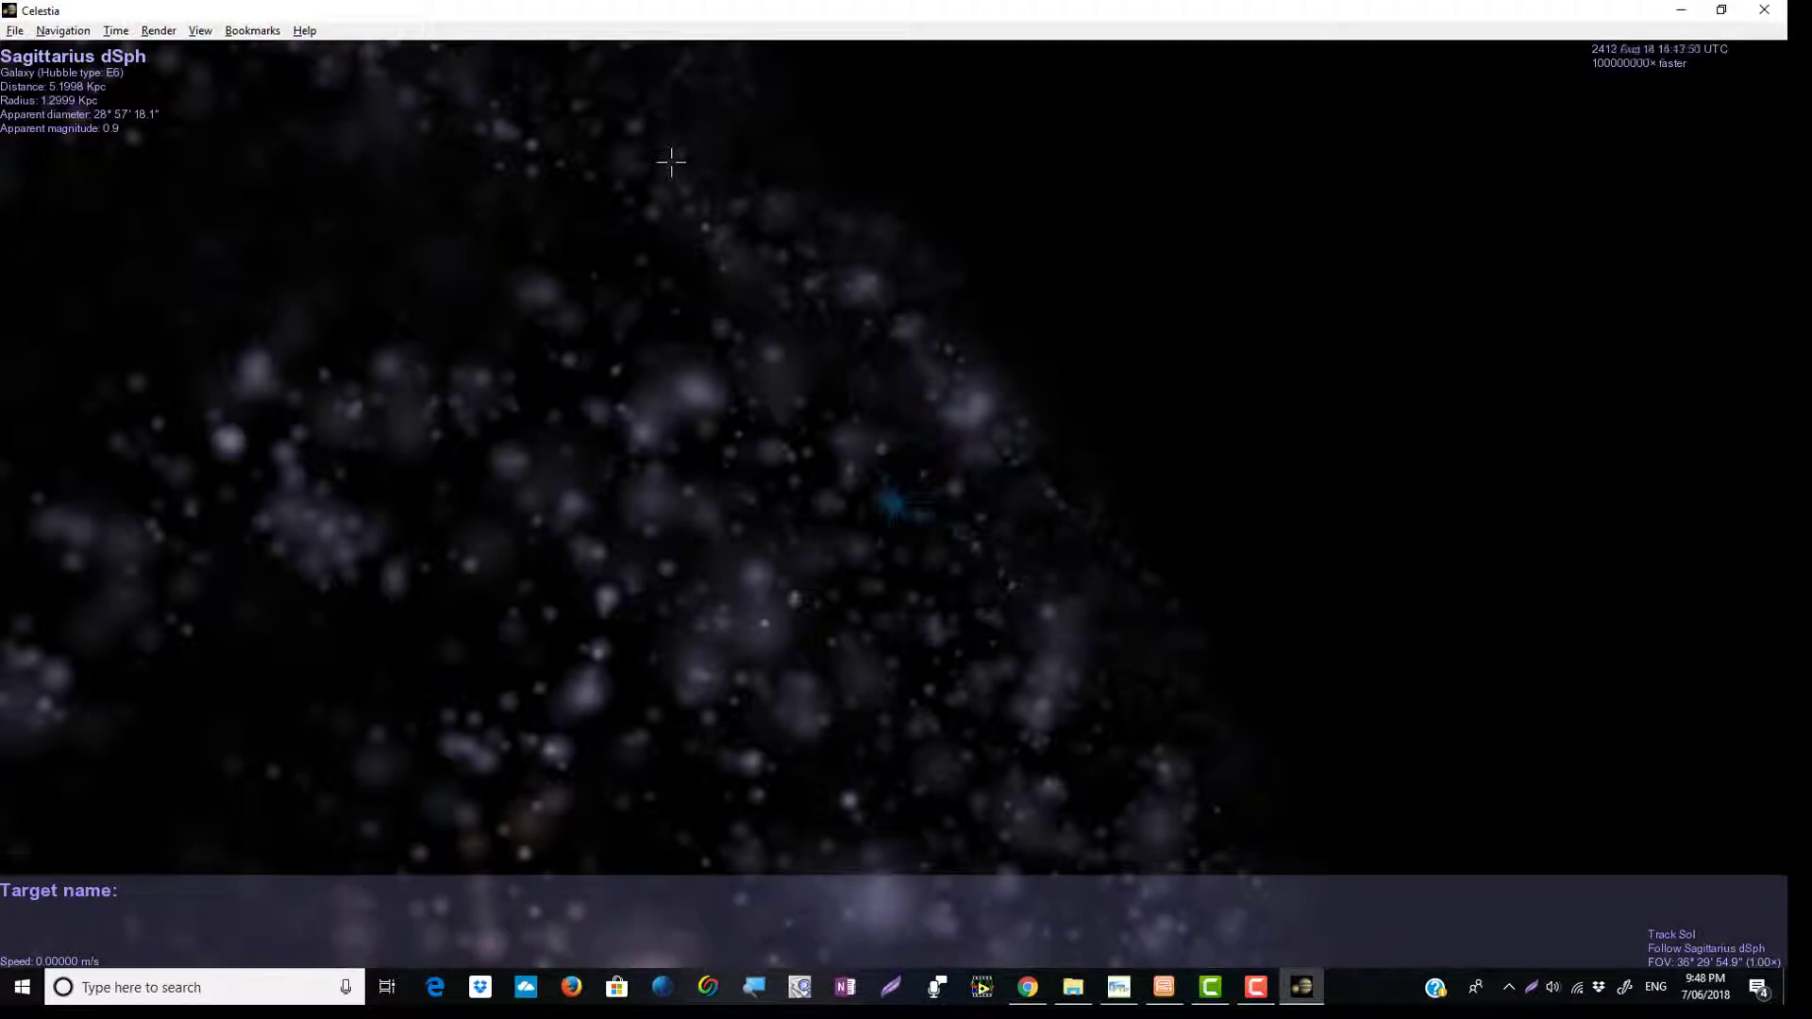
{"action": "type", "text": "so"}
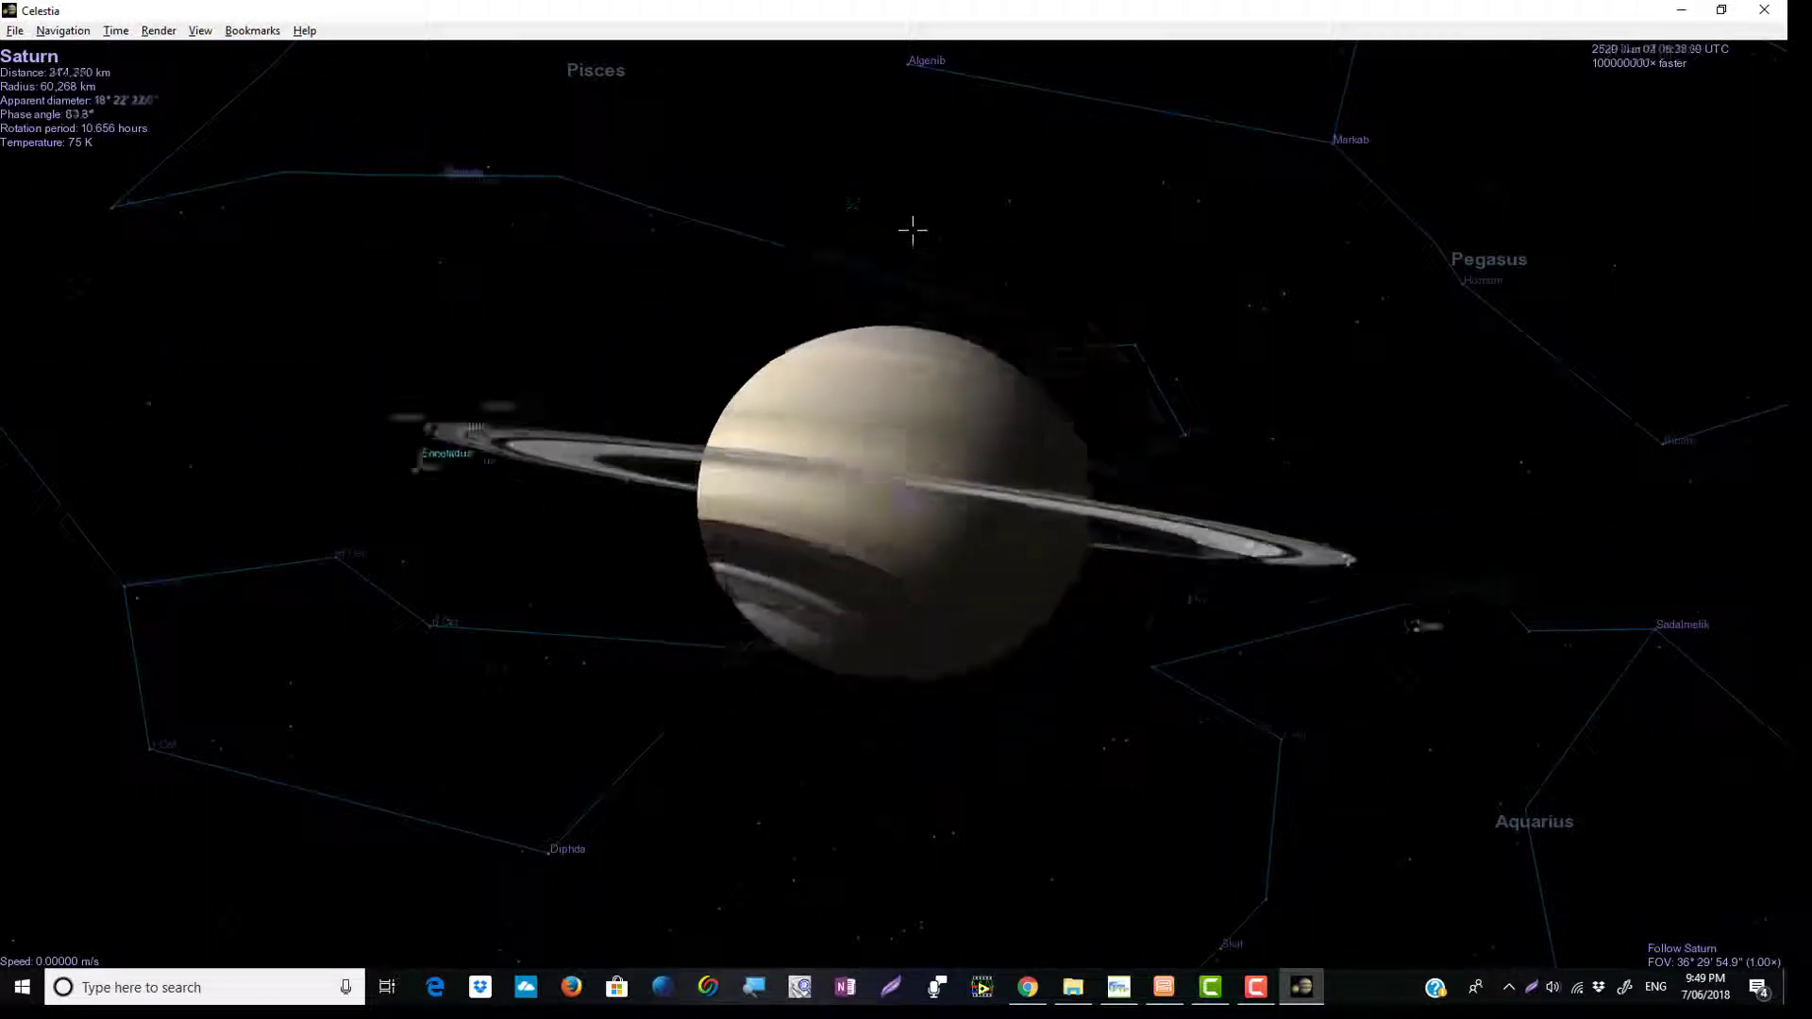
{"action": "scroll", "scroll_direction": "down", "scroll_amount": 3}
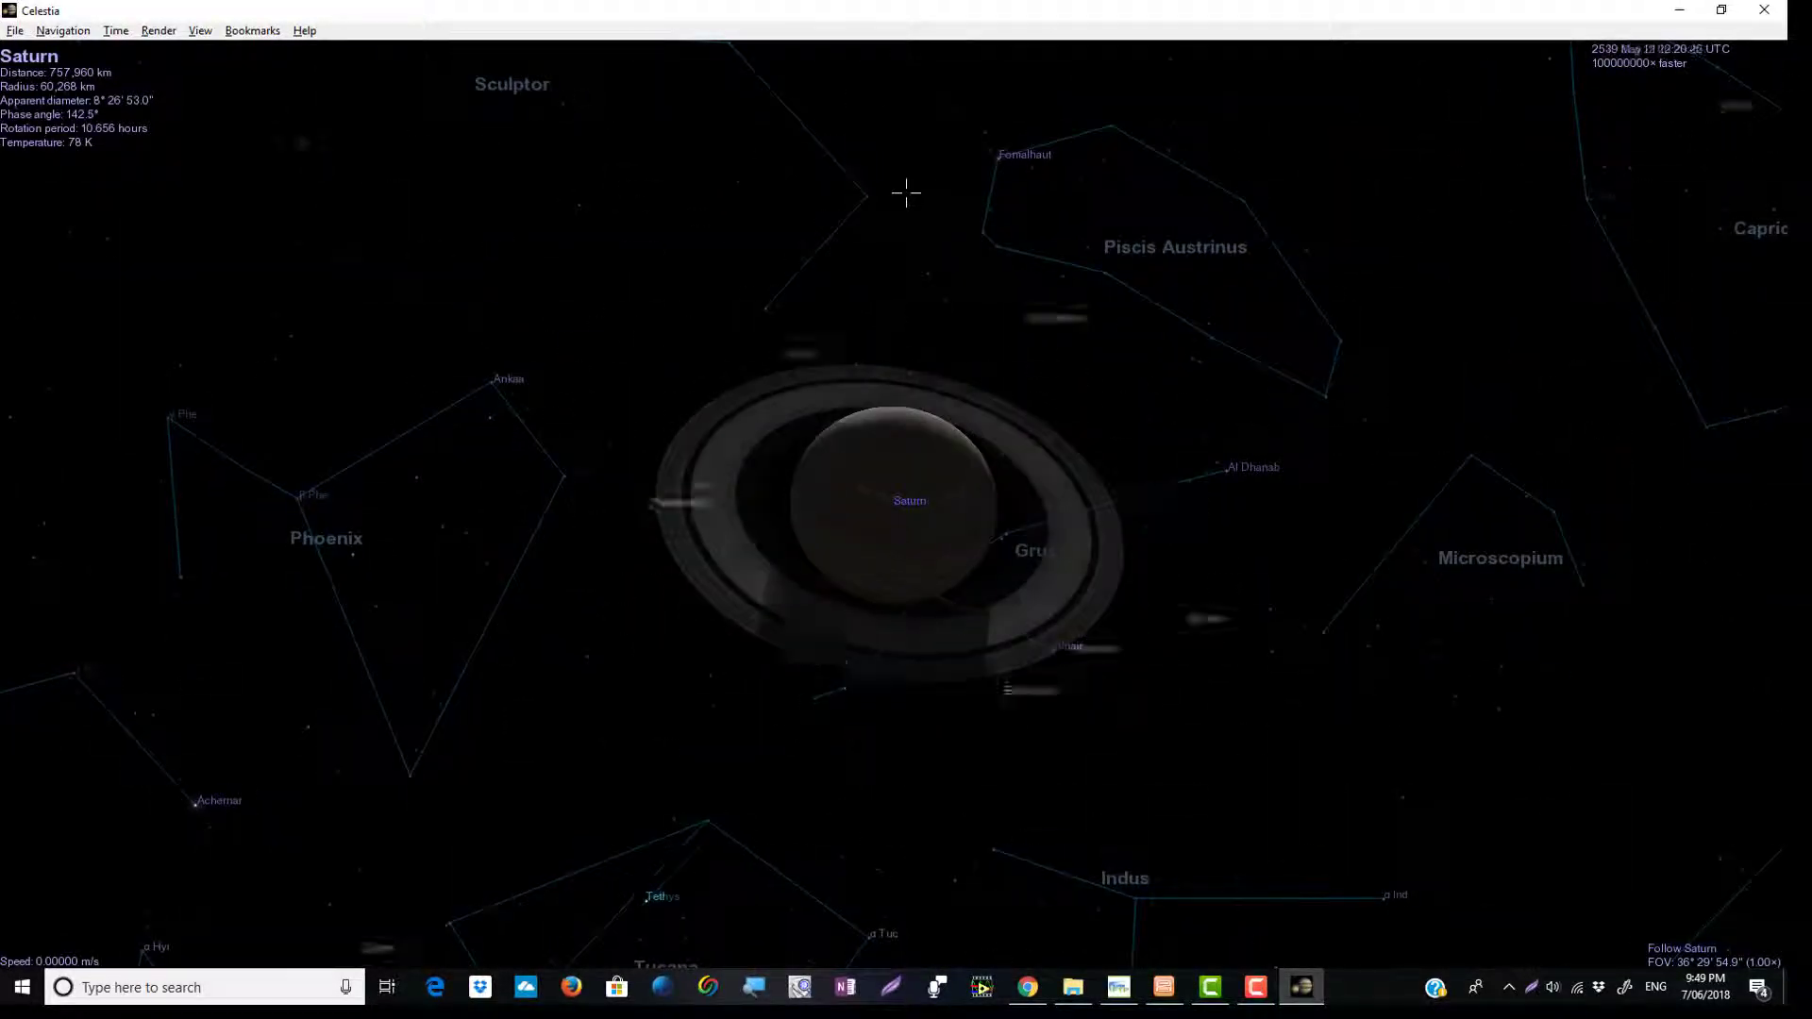
{"action": "key", "text": "L"}
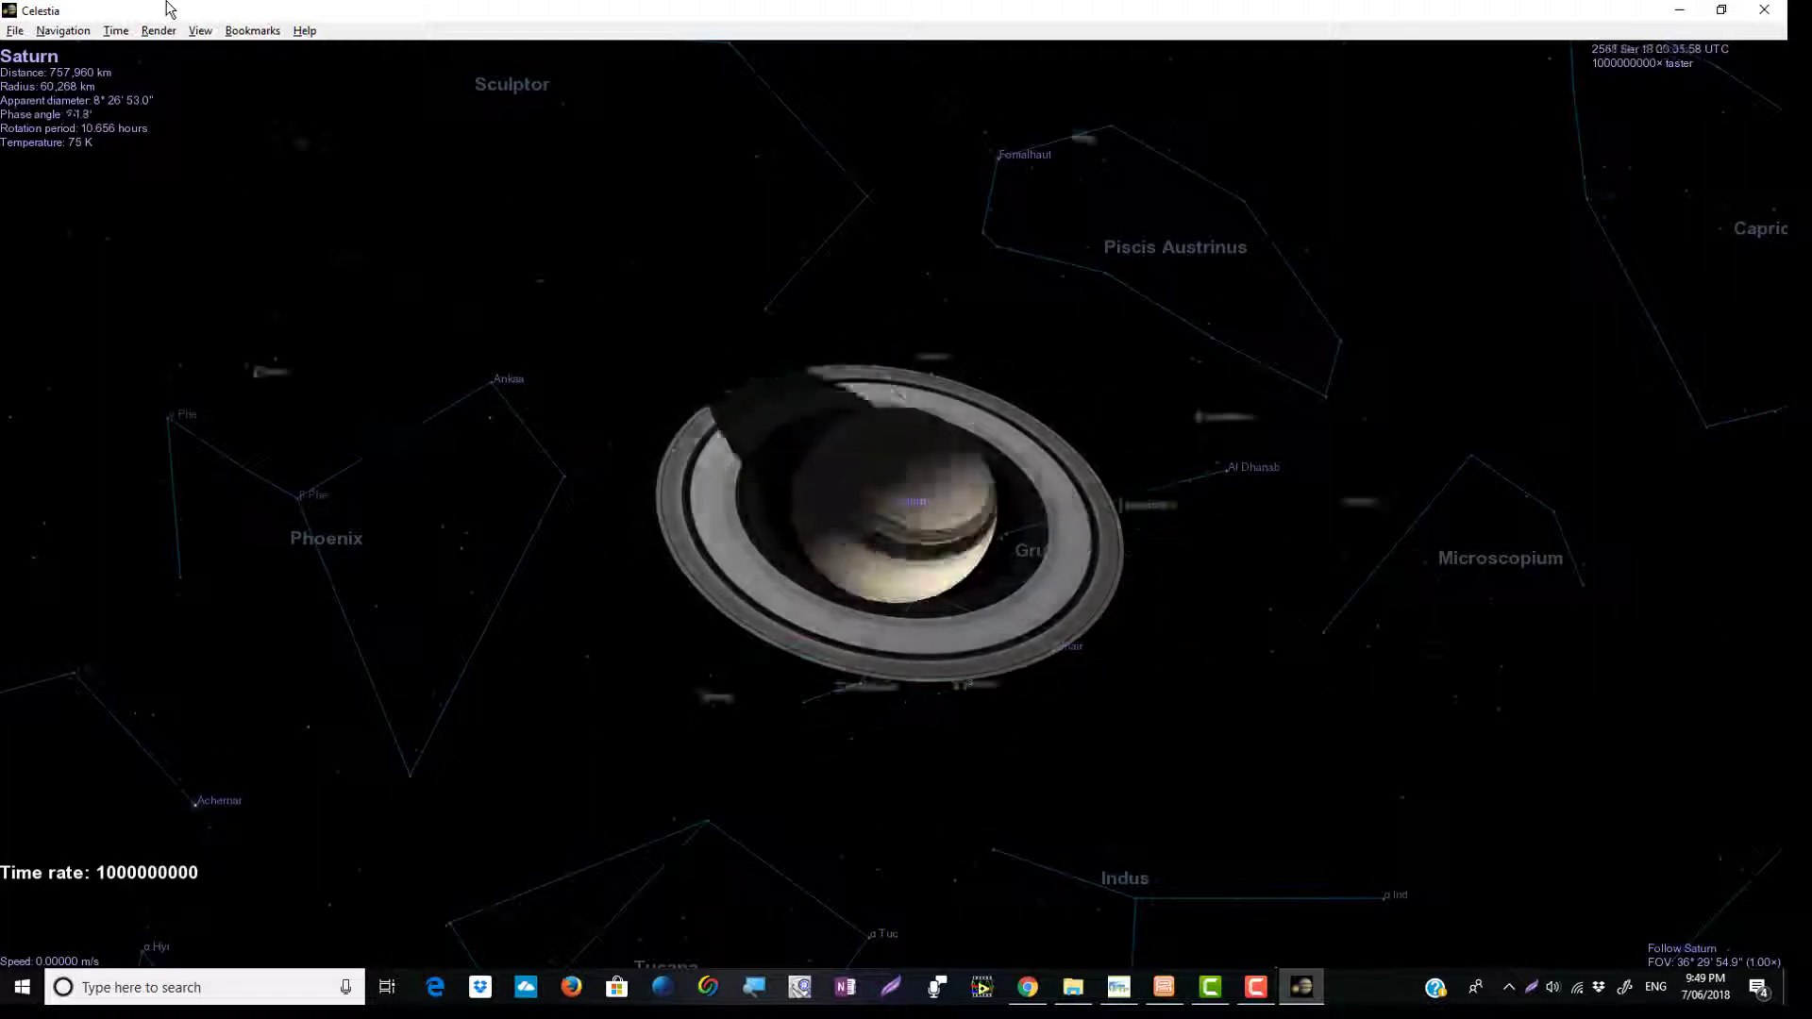